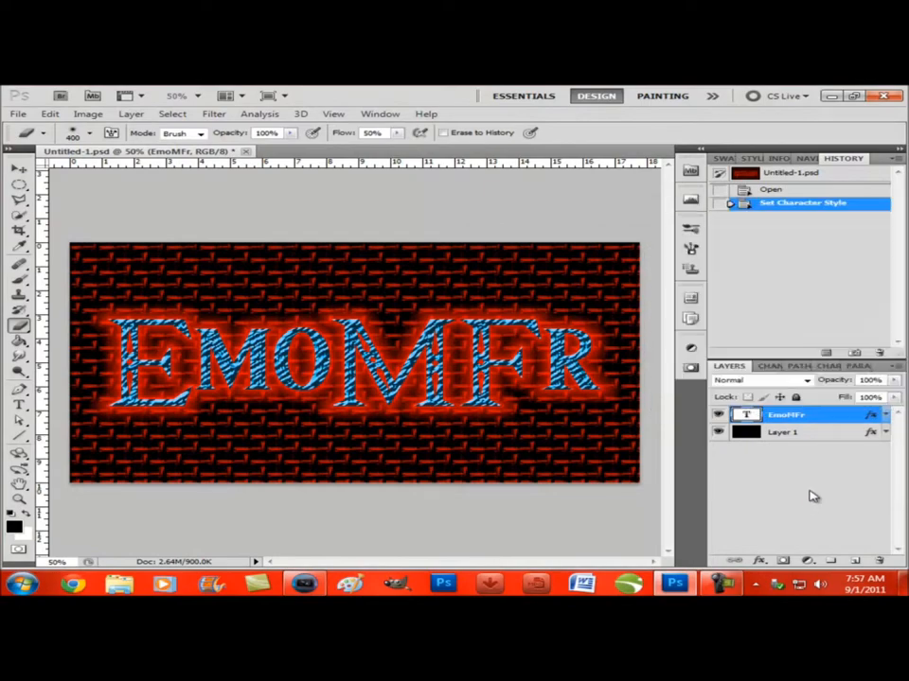
Undo the recent history steps to remove the blue character styling from EmoMFr
left_click(770, 189)
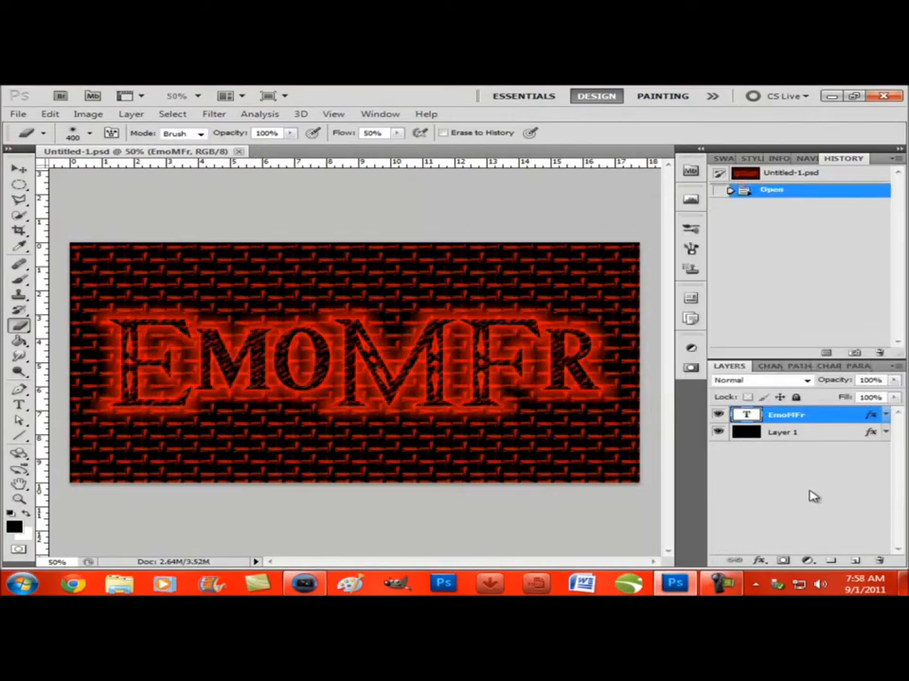
key("ctrl+z")
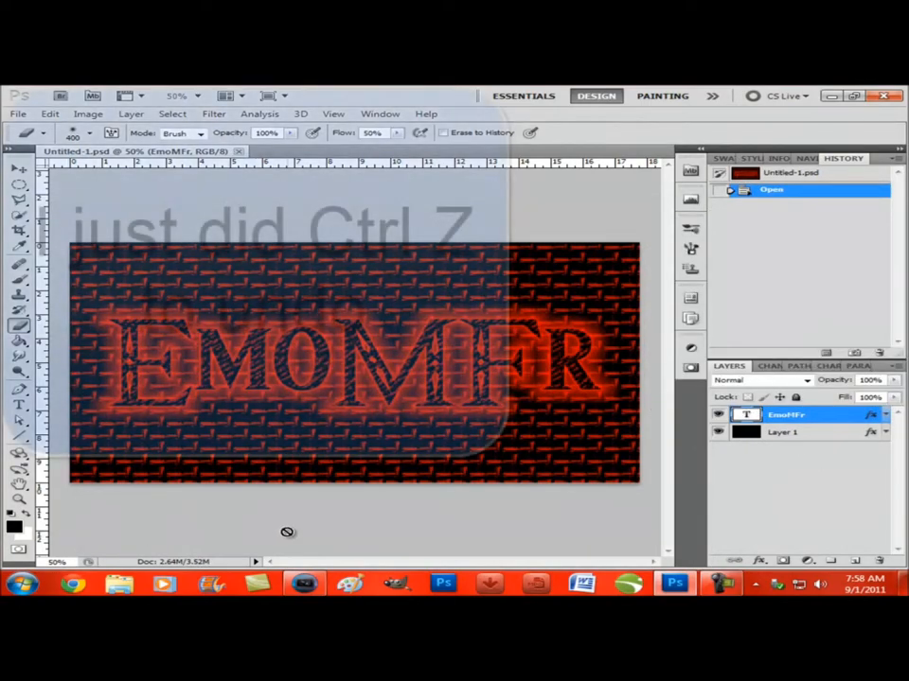
key("ctrl+z")
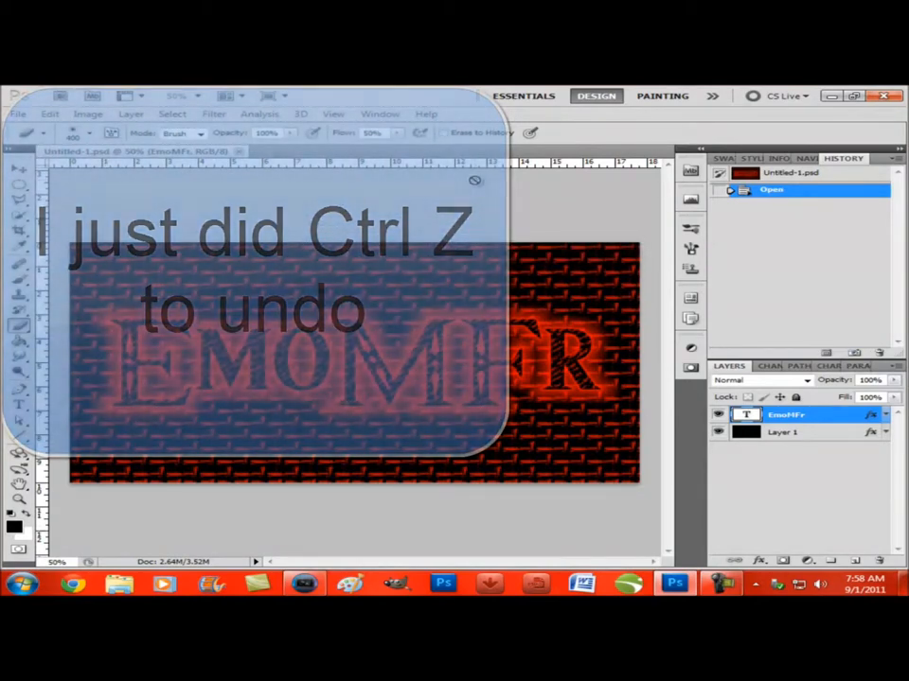
key("ctrl+z")
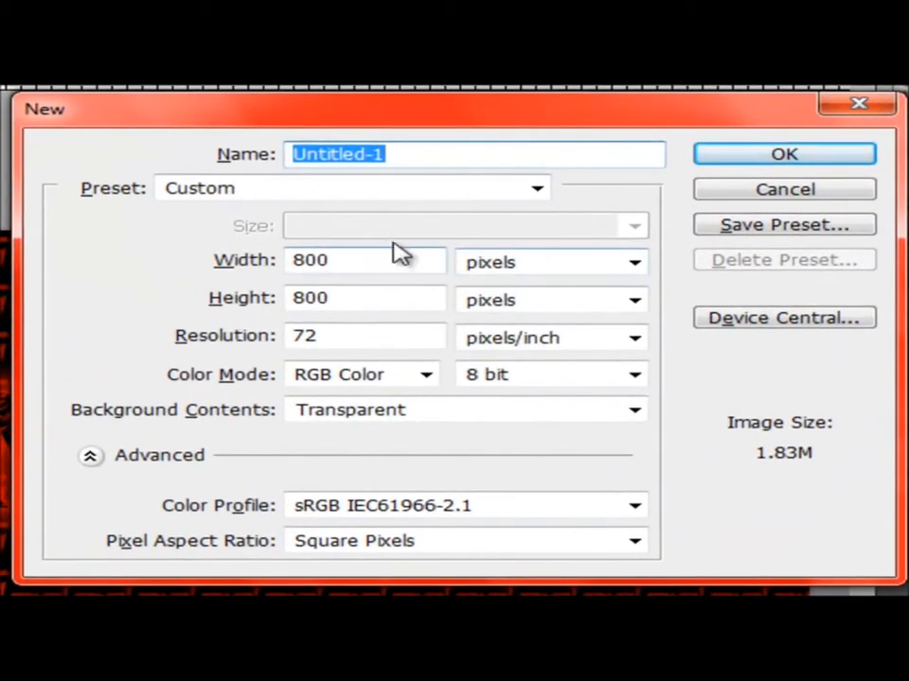
Create a new 800×800 px transparent document and fill it with black
left_click(537, 188)
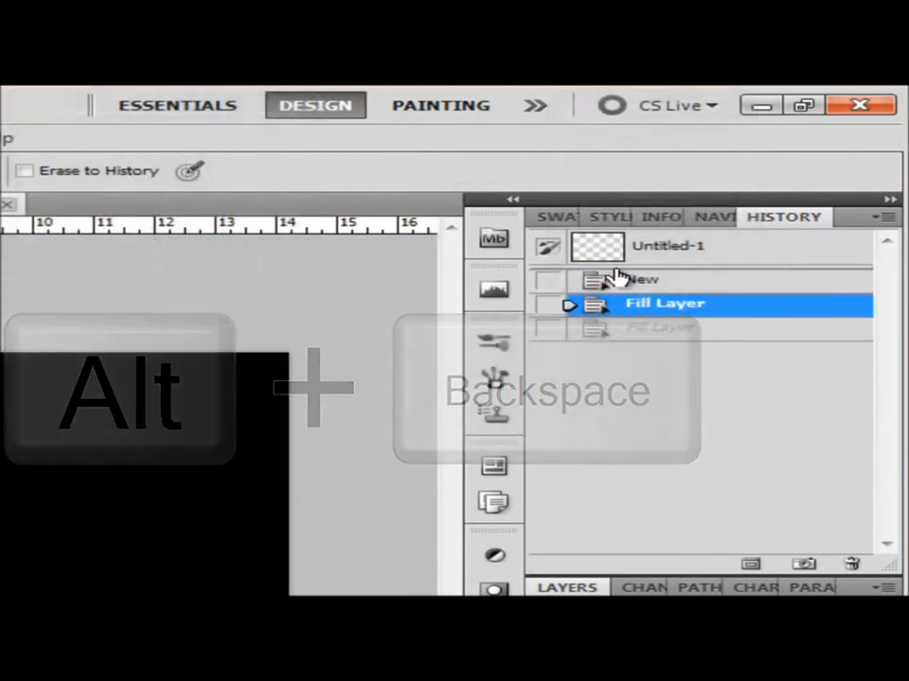
key("alt+BackSpace")
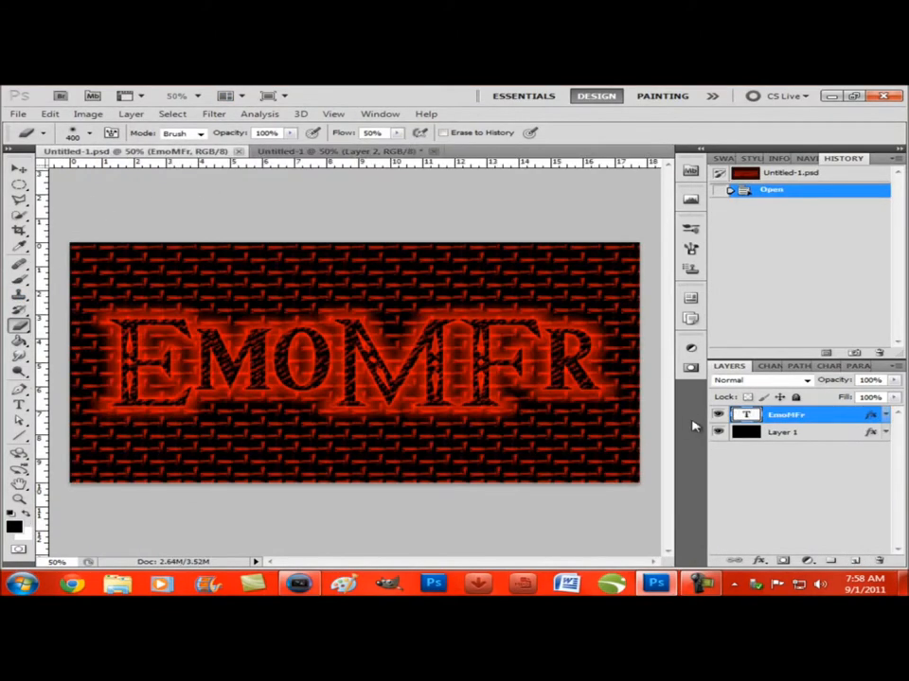
Review Layer 1's Bevel and Emboss texture in Blending Options, closing without changes
left_click(784, 432)
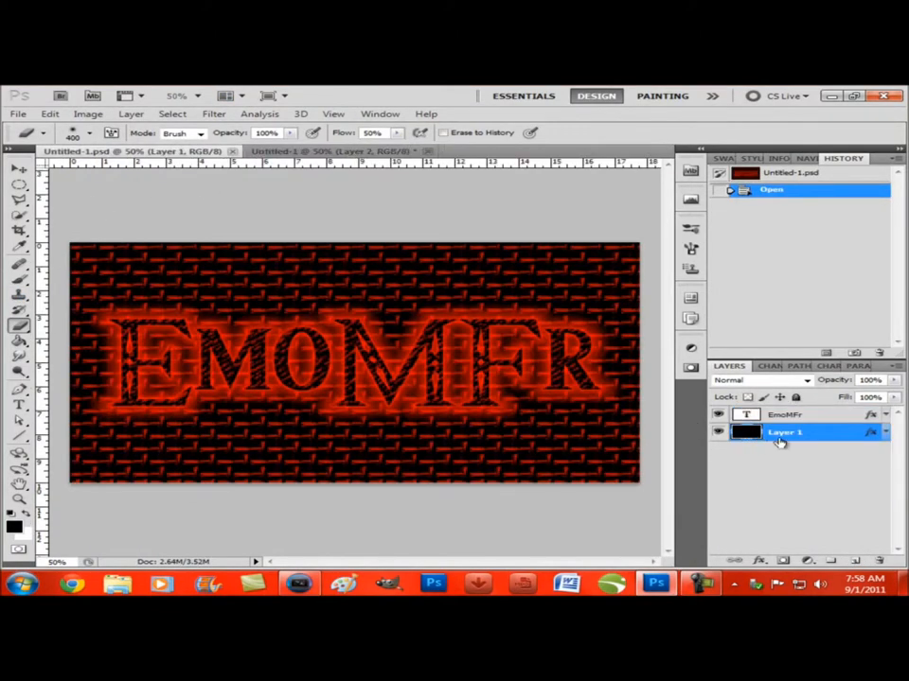
right_click(783, 433)
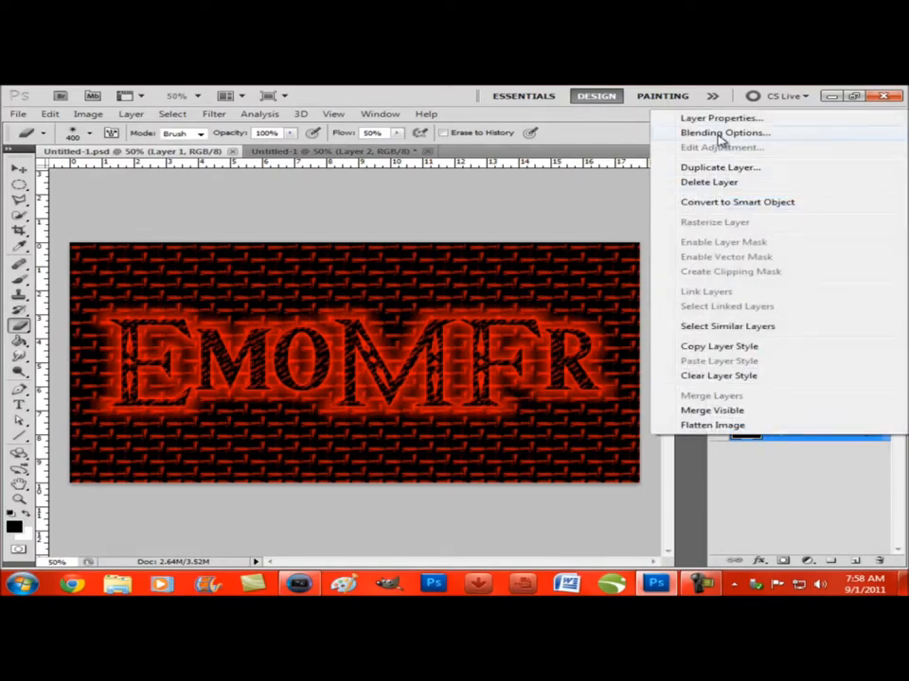
left_click(723, 132)
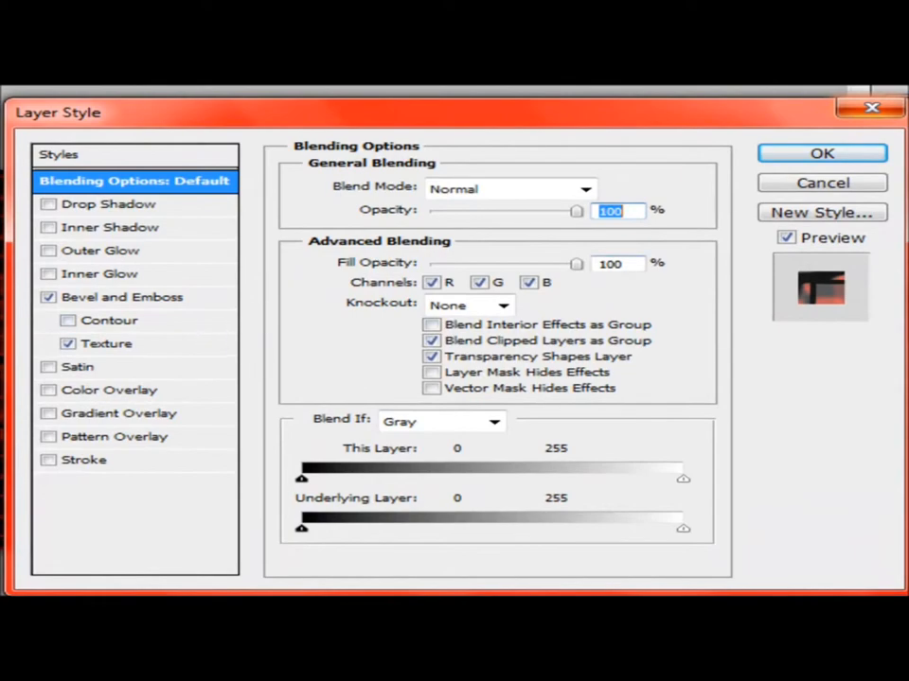
left_click(820, 153)
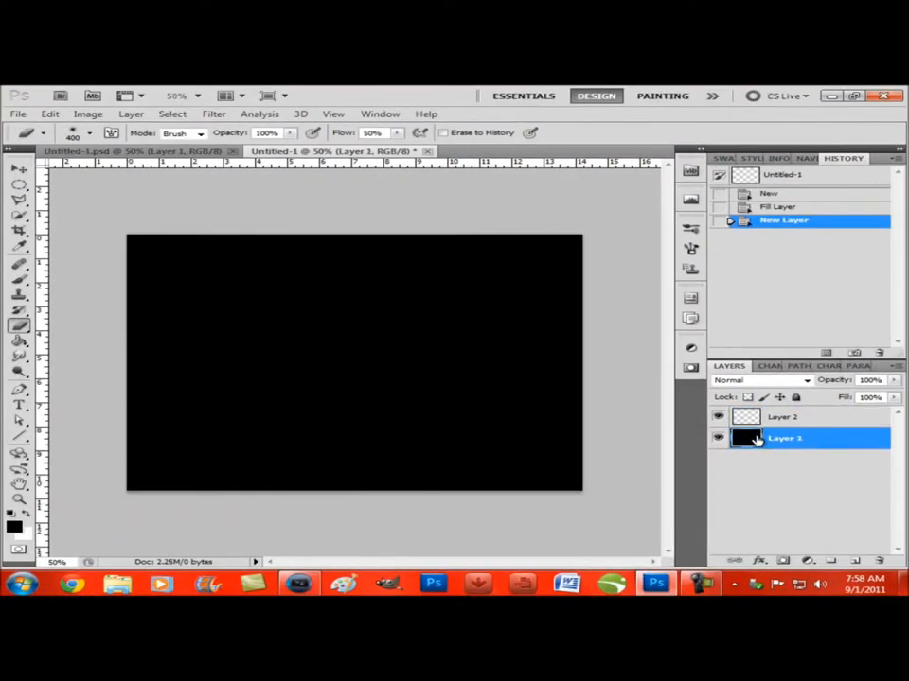
Enable a Bevel and Emboss texture on the black layer using the woven Texture Fill pattern
double_click(785, 437)
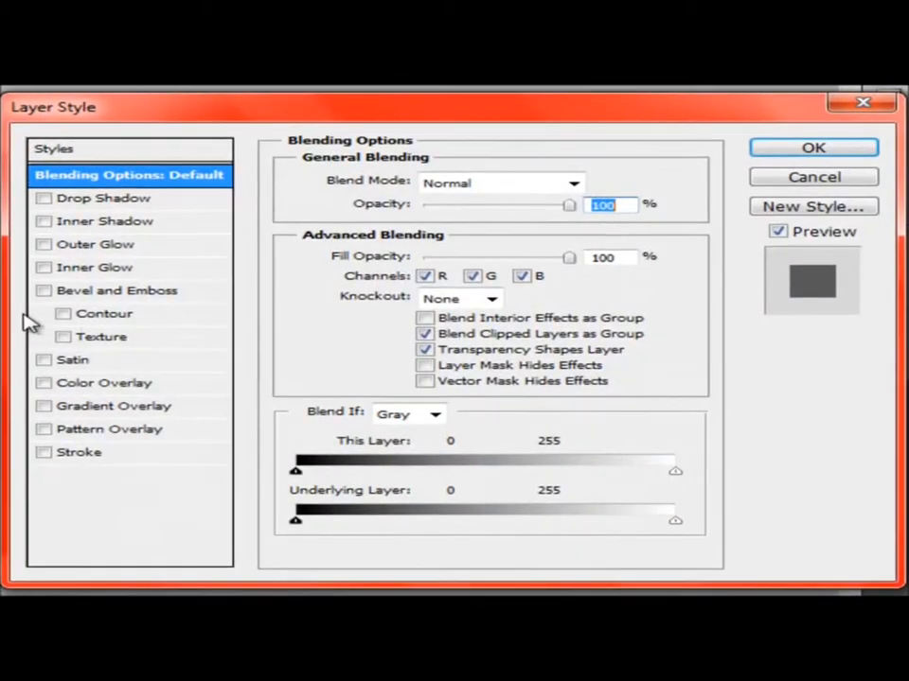
left_click(116, 291)
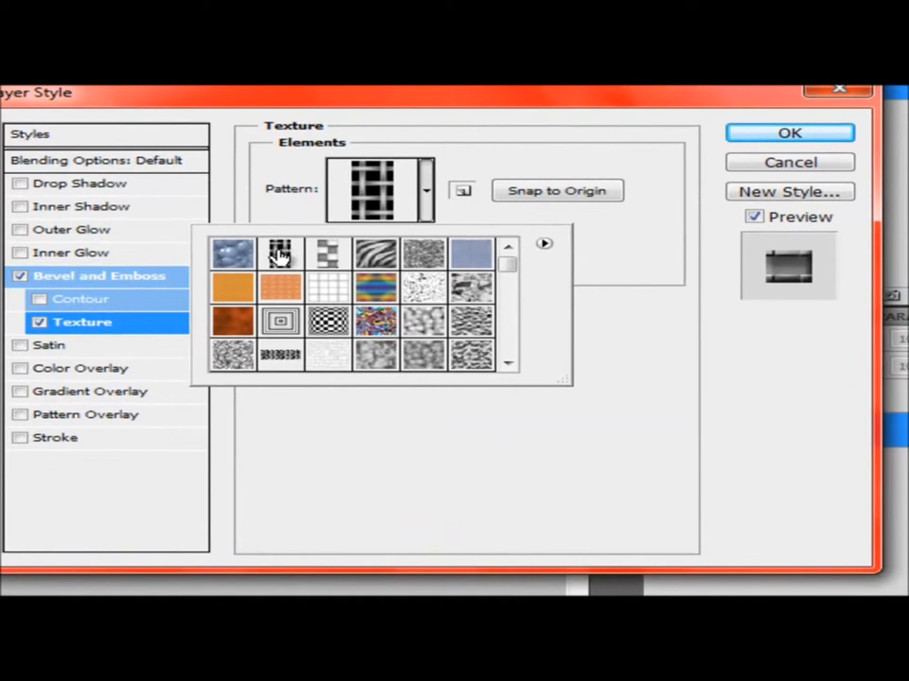
mouse_move(279, 287)
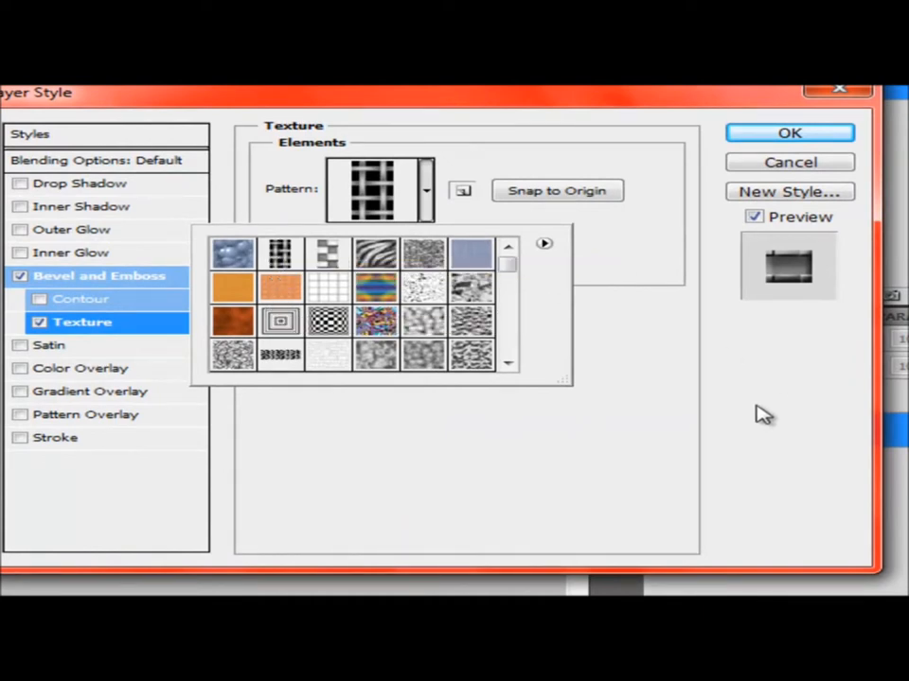
scroll("down", 3)
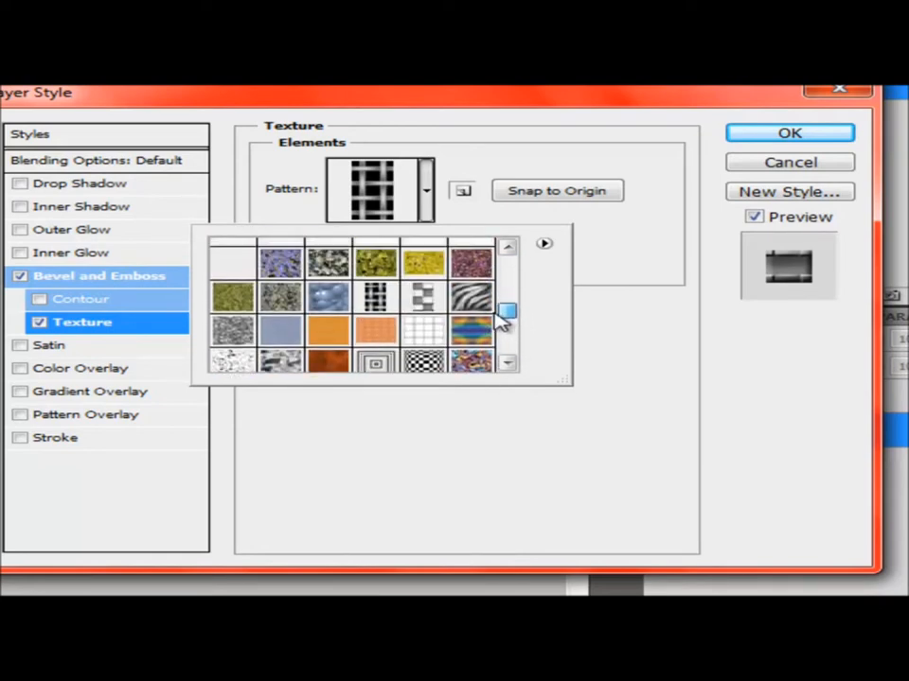
left_click(544, 243)
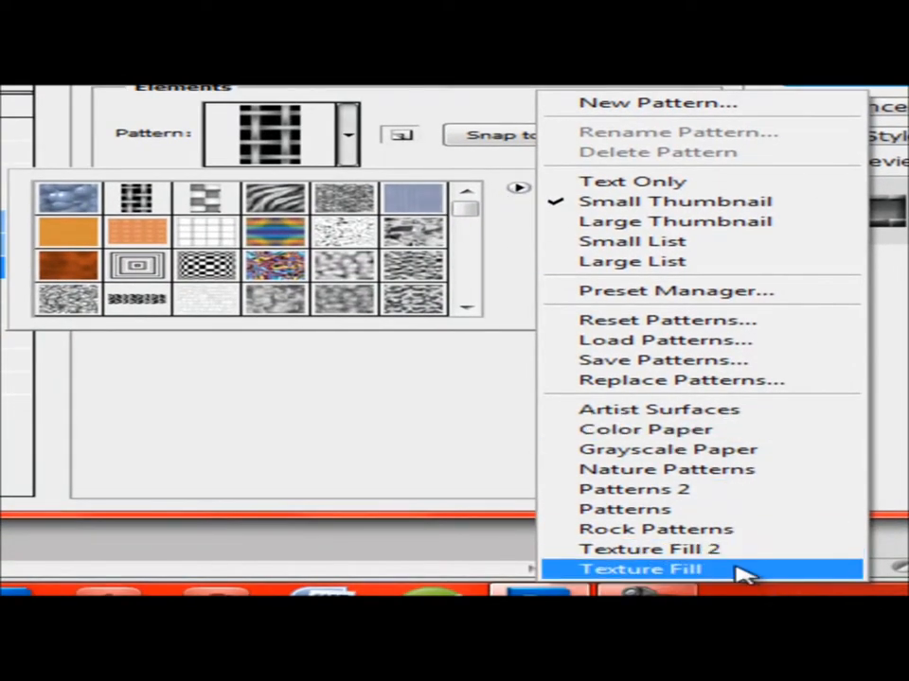
mouse_move(478, 213)
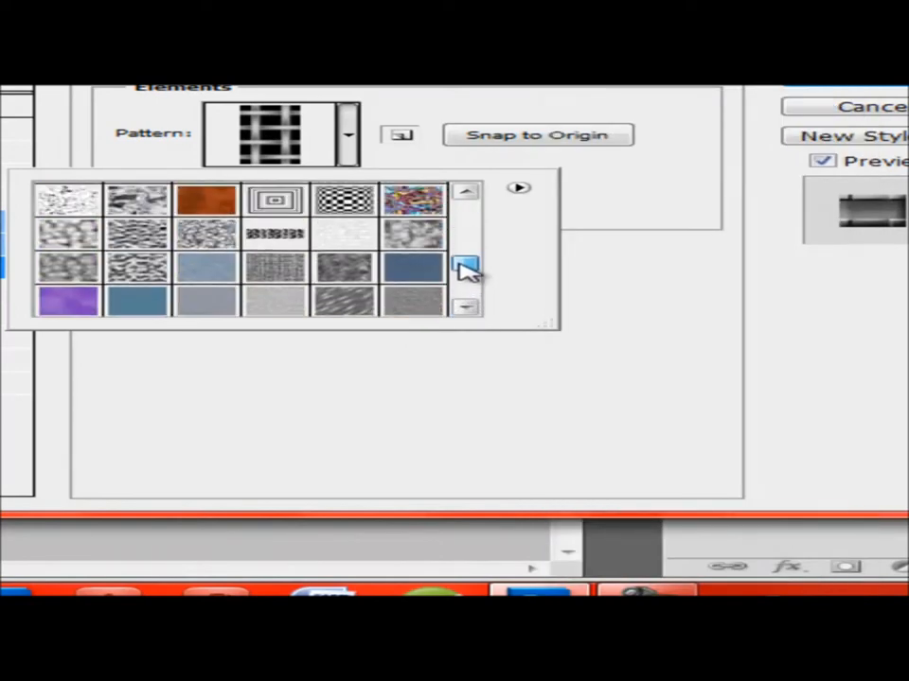
left_click(519, 187)
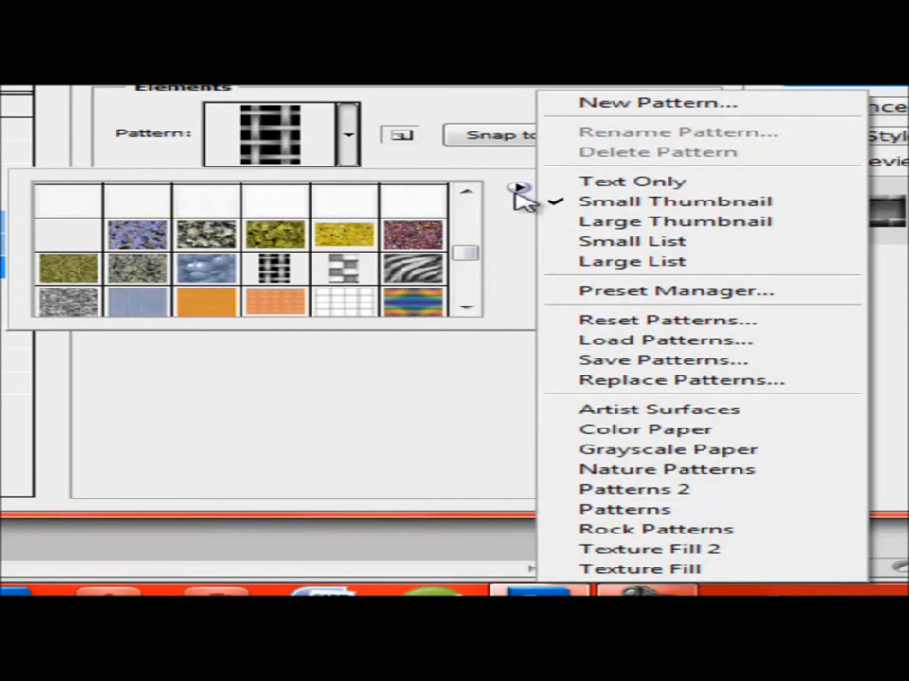
mouse_move(464, 317)
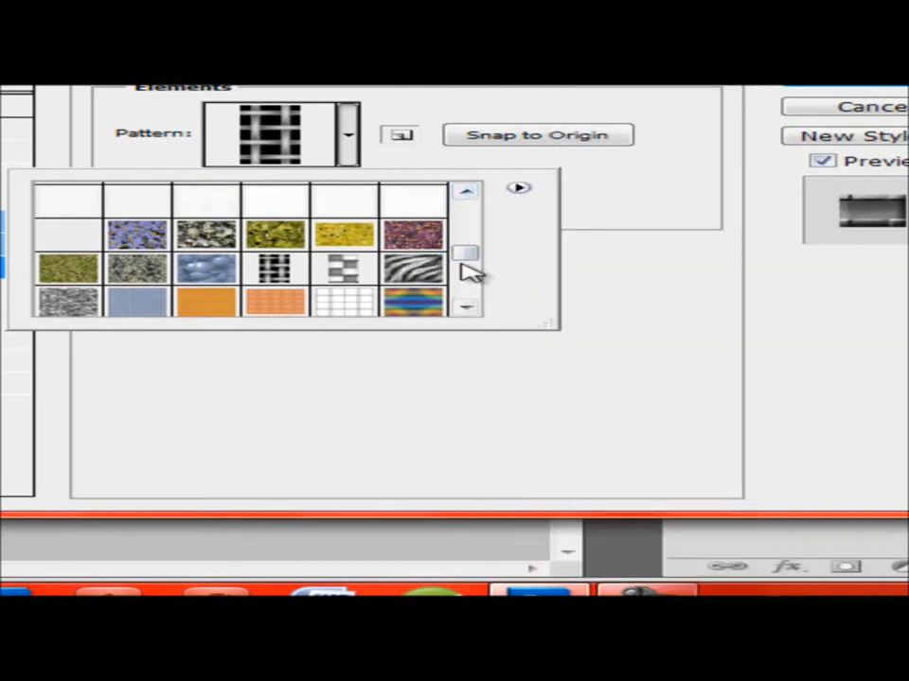
scroll("down", 3)
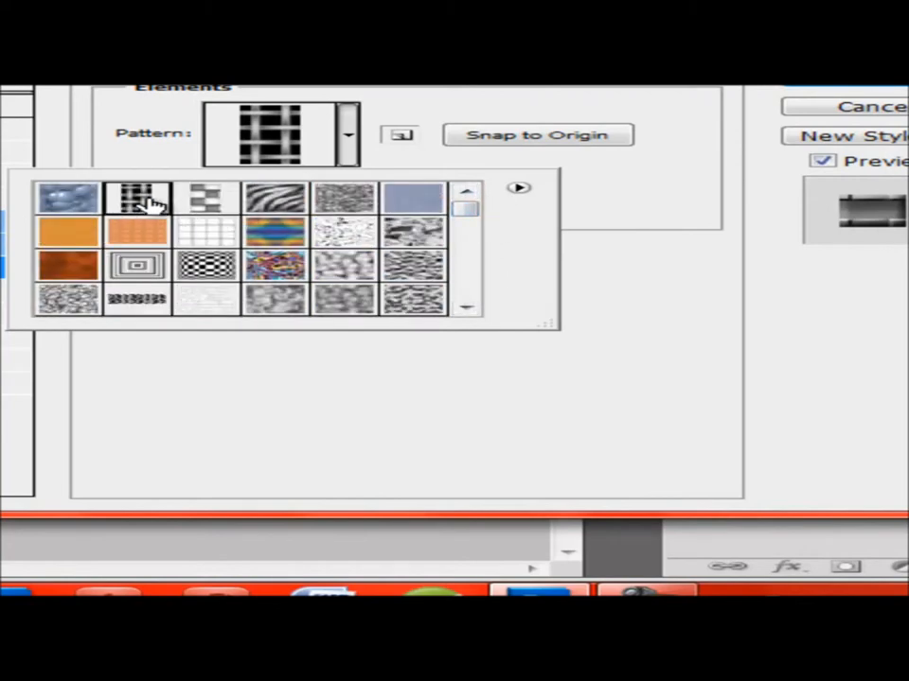
left_click(137, 199)
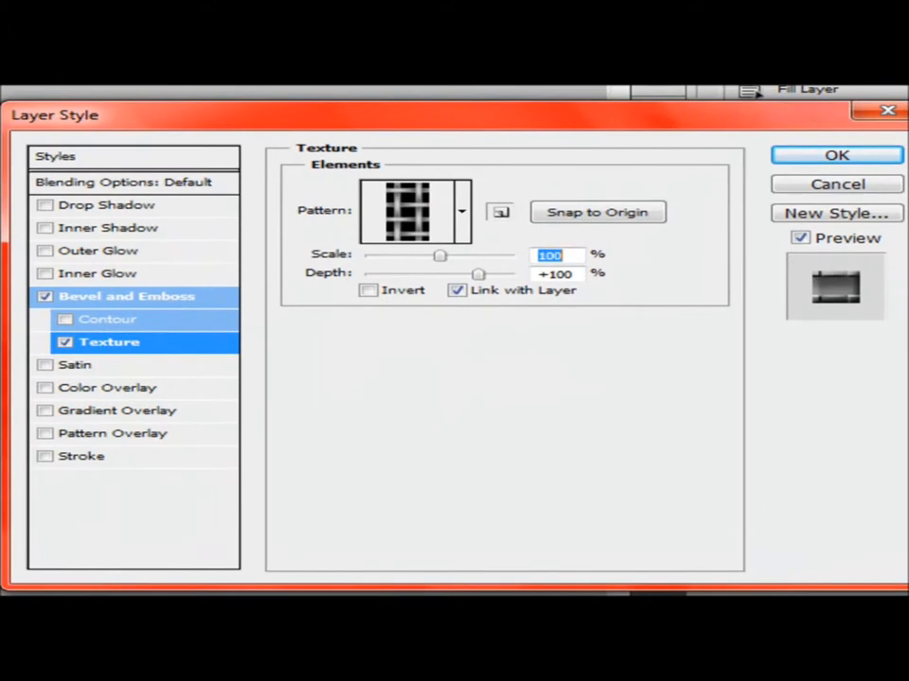
Apply the textured bevel, then check the reference background layer's texture scale and depth
left_click(836, 155)
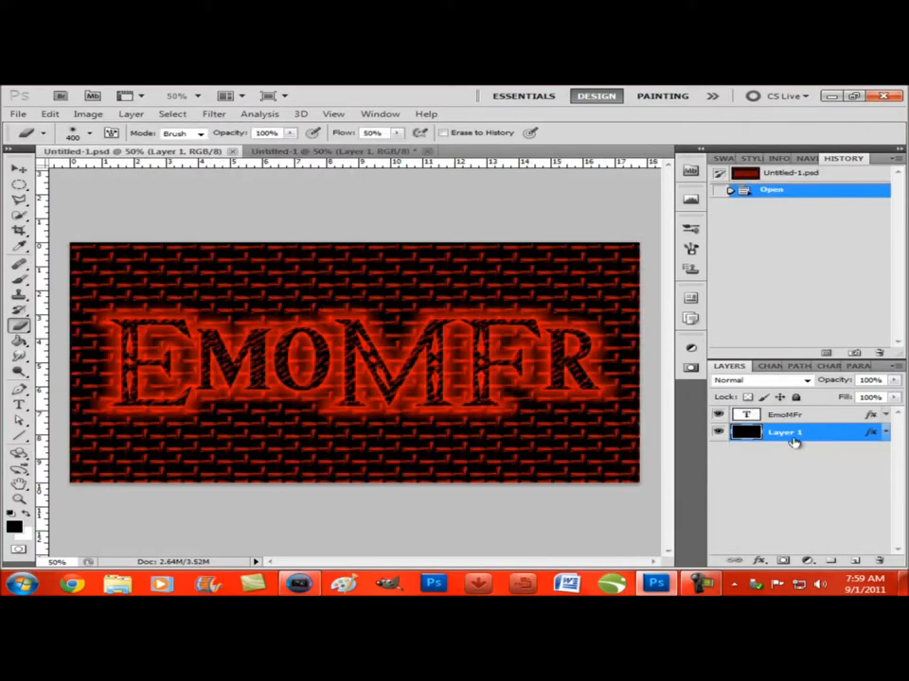
right_click(785, 432)
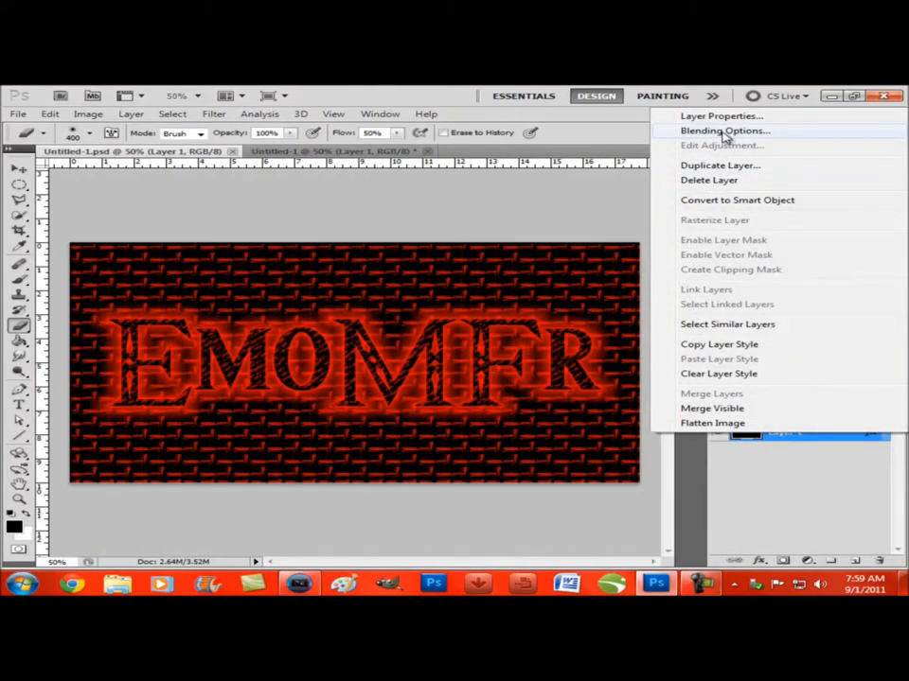
left_click(724, 131)
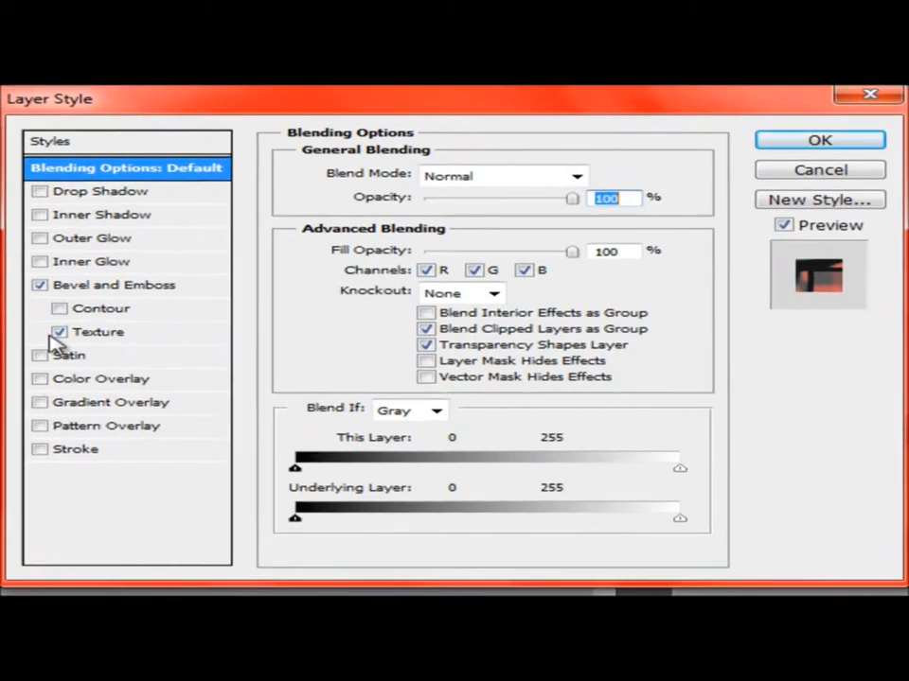
left_click(114, 284)
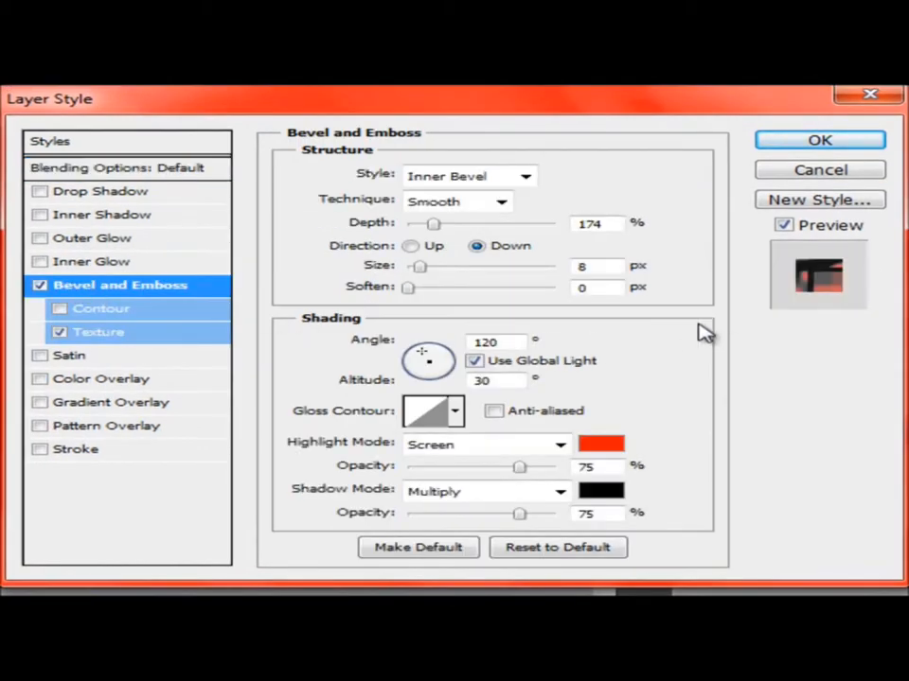
left_click(99, 331)
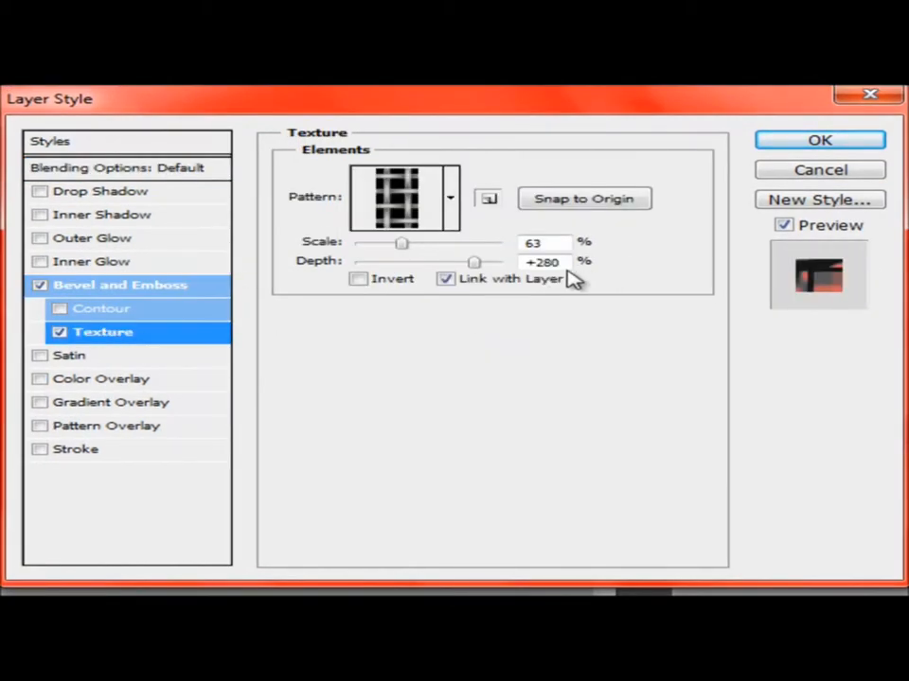
left_click(817, 140)
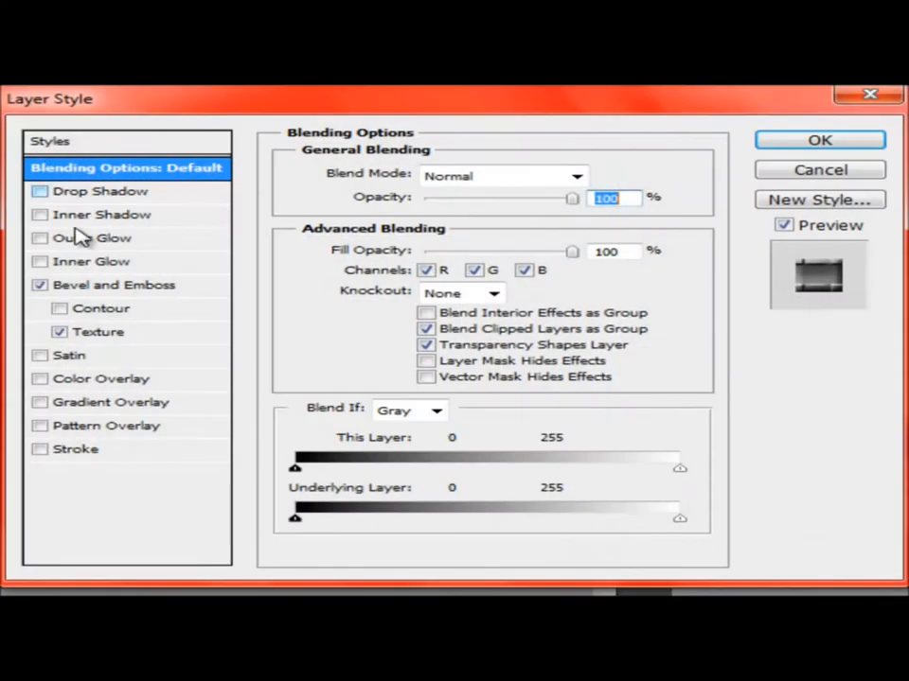
Set the woven bevel texture to 63% scale and 280% depth and apply it
left_click(98, 331)
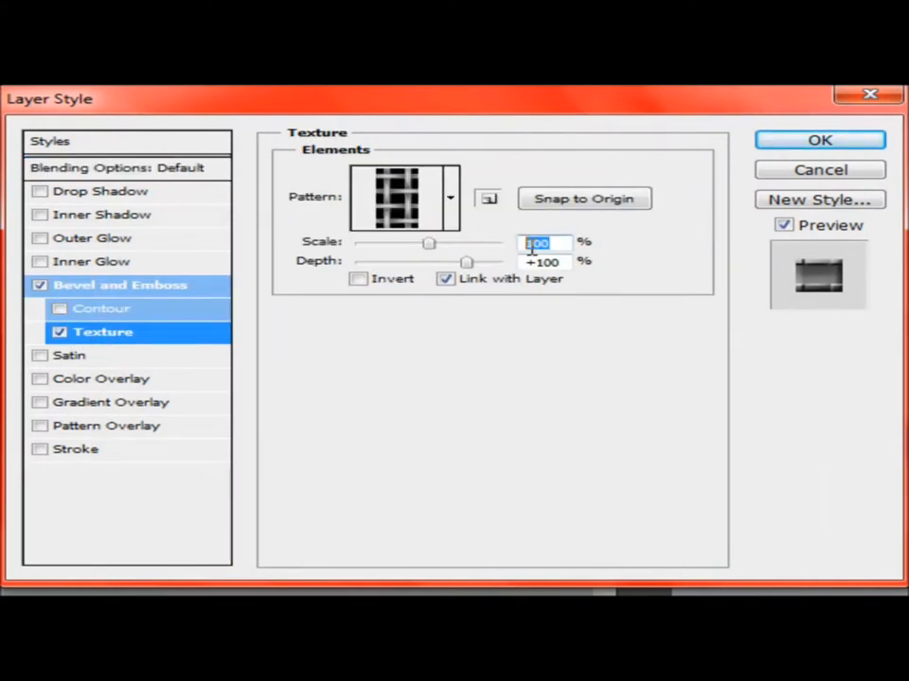
left_click_drag(427, 243, 400, 243)
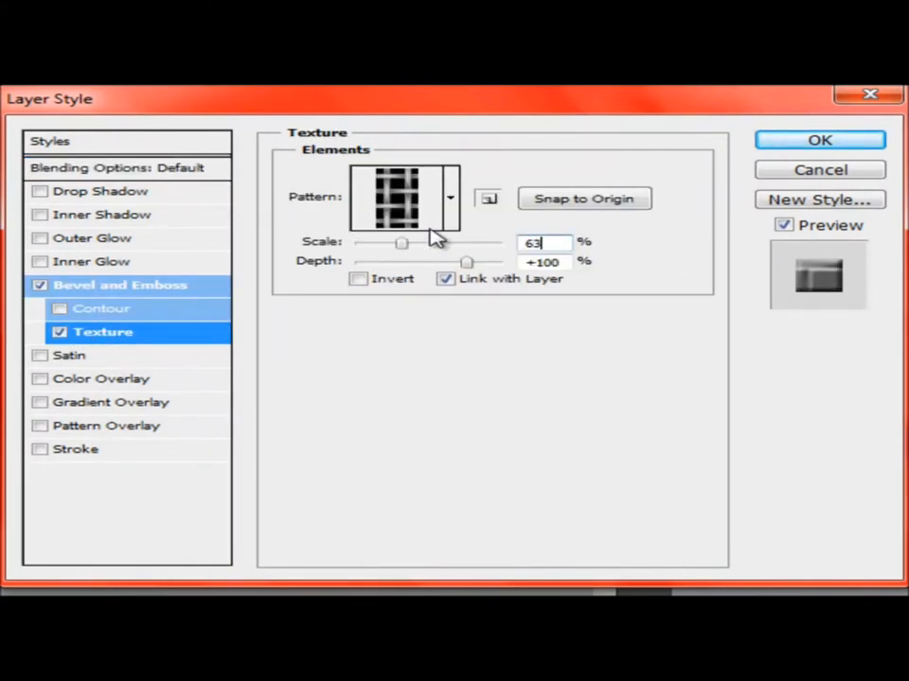
mouse_move(568, 262)
type("2")
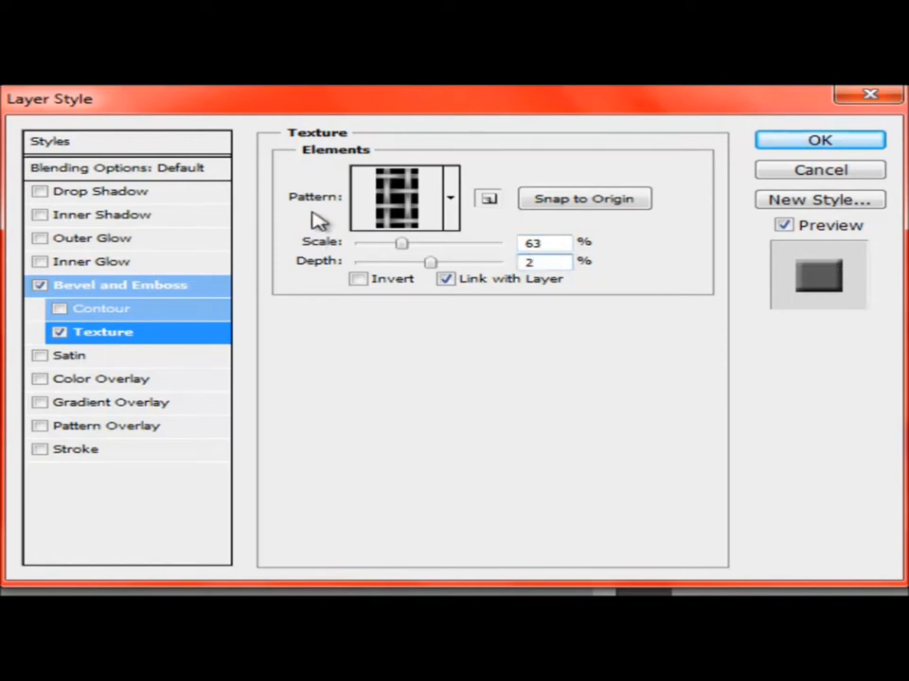
left_click_drag(431, 261, 473, 261)
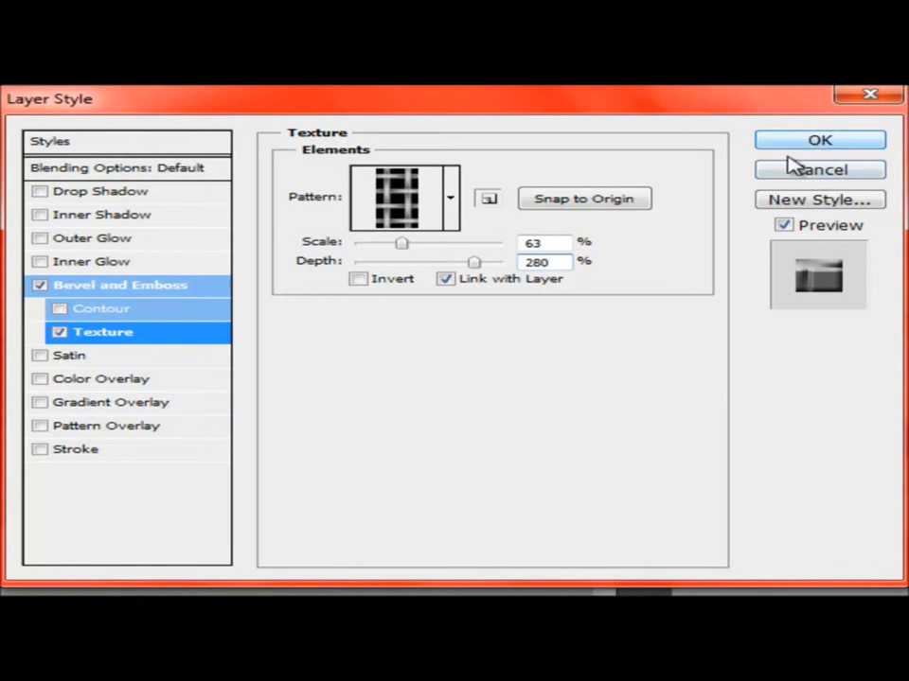
mouse_move(454, 294)
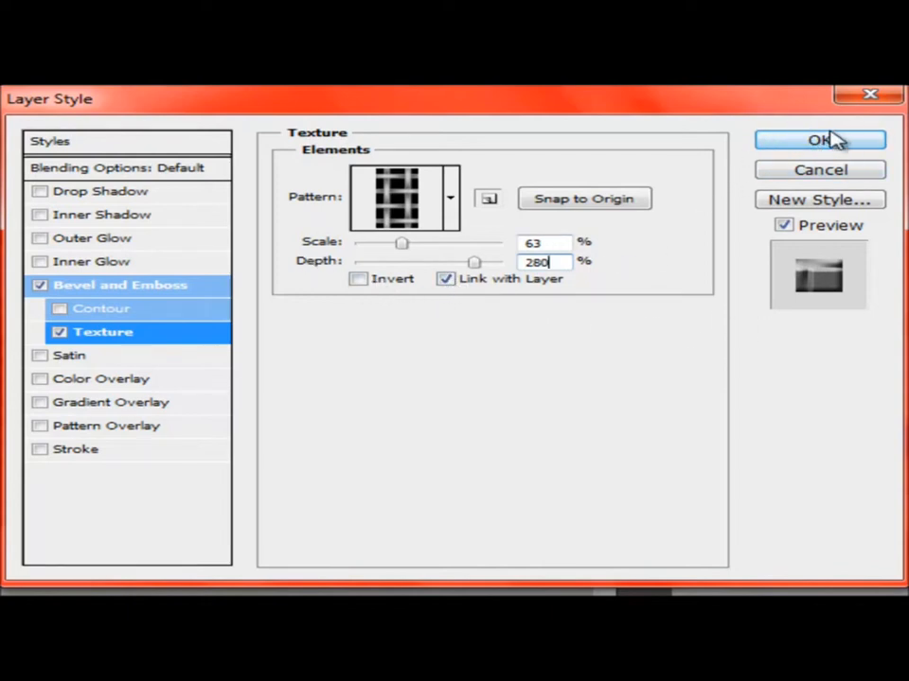
left_click(819, 141)
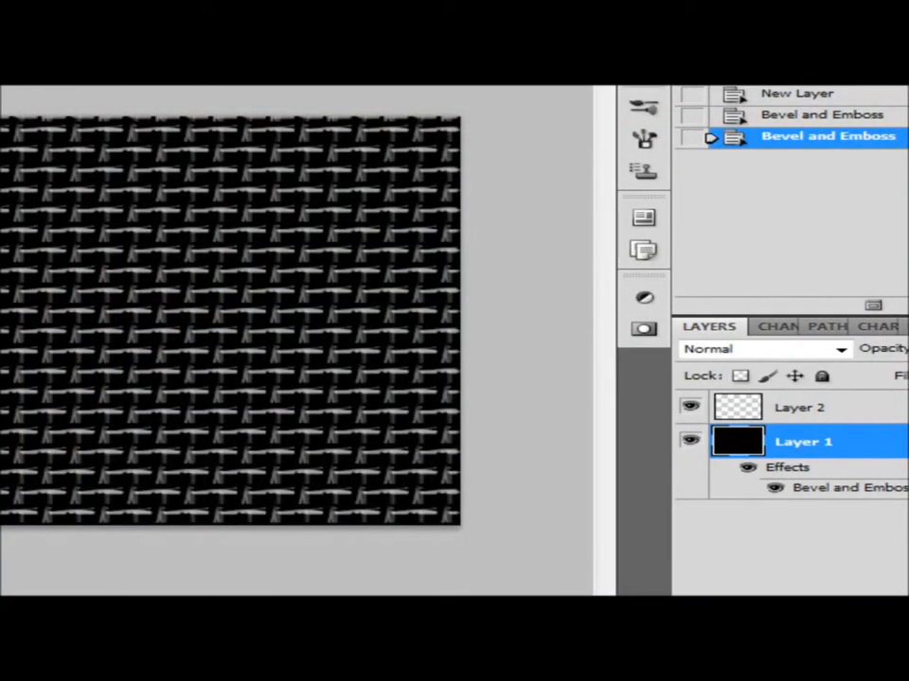
Reopen the black layer's style and review its Bevel and Emboss and texture settings
right_click(803, 441)
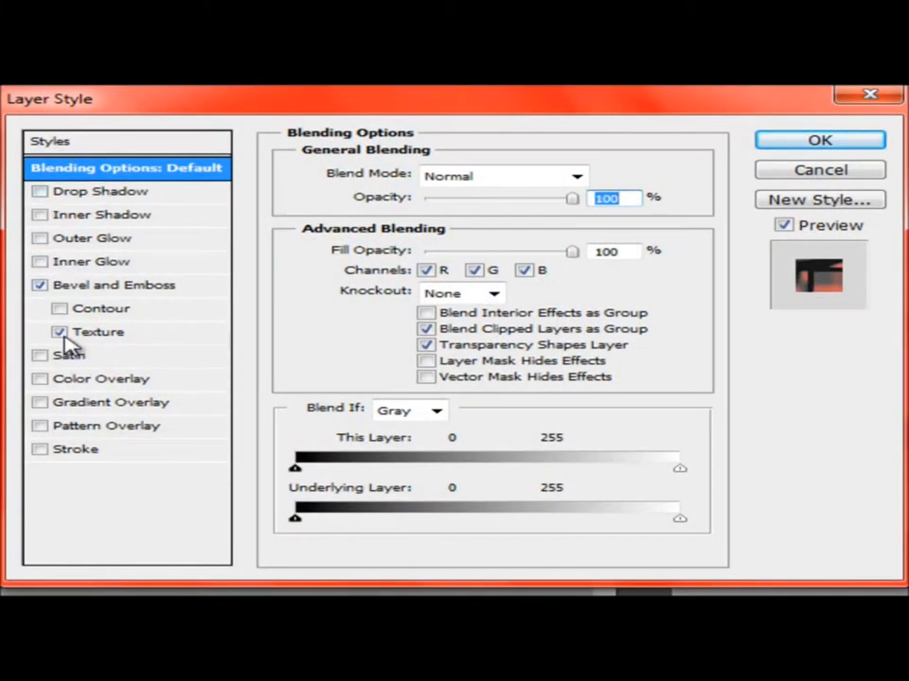
mouse_move(114, 338)
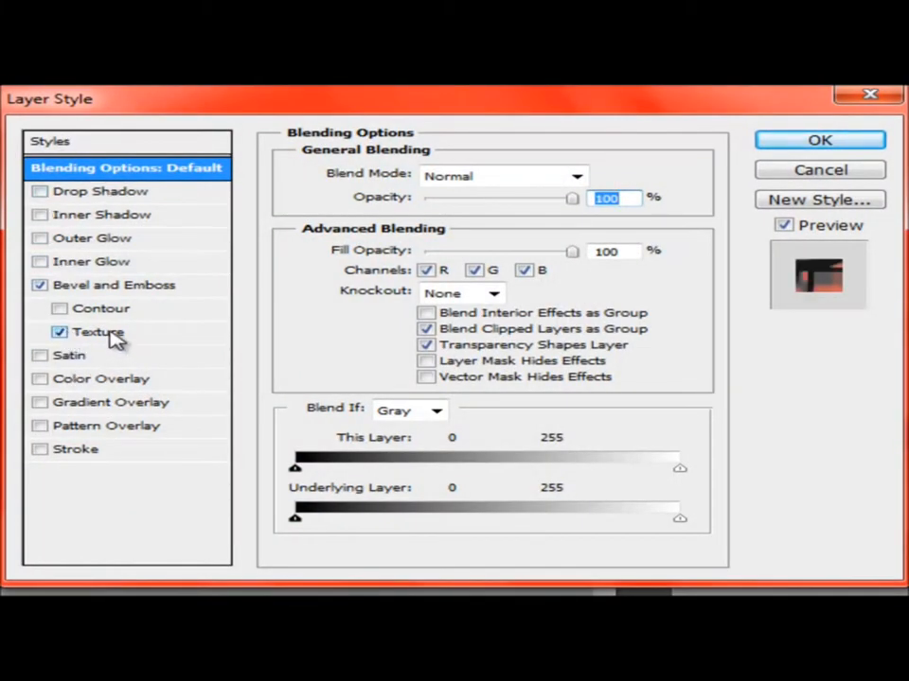
left_click(99, 331)
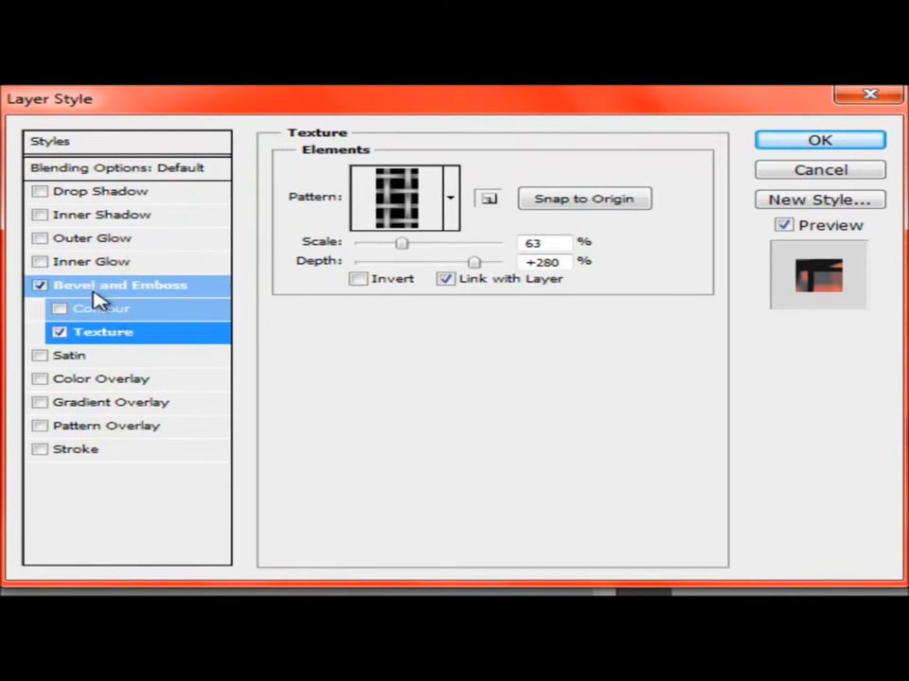
left_click(121, 285)
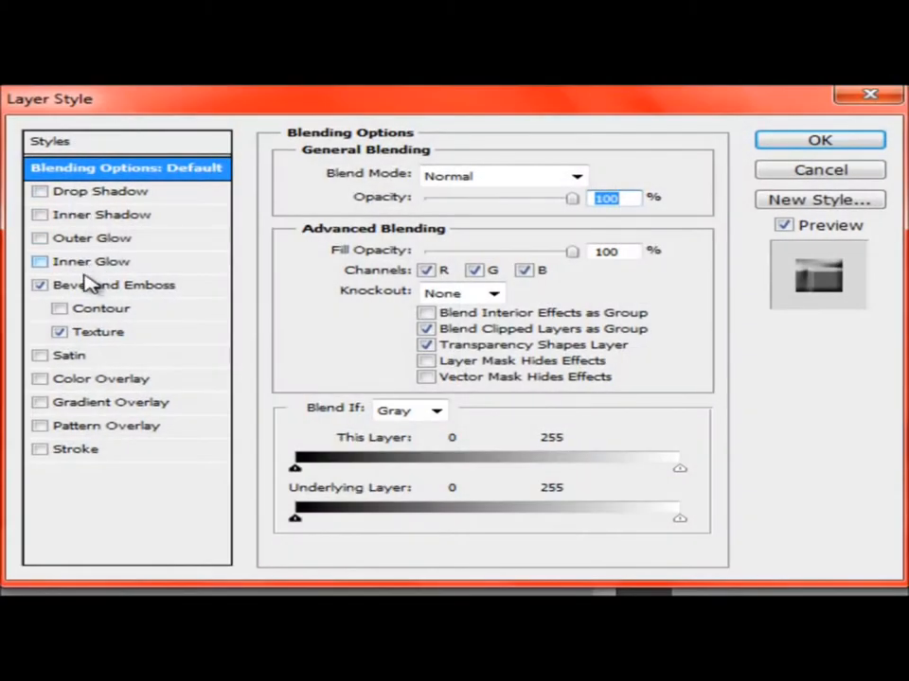
left_click(113, 284)
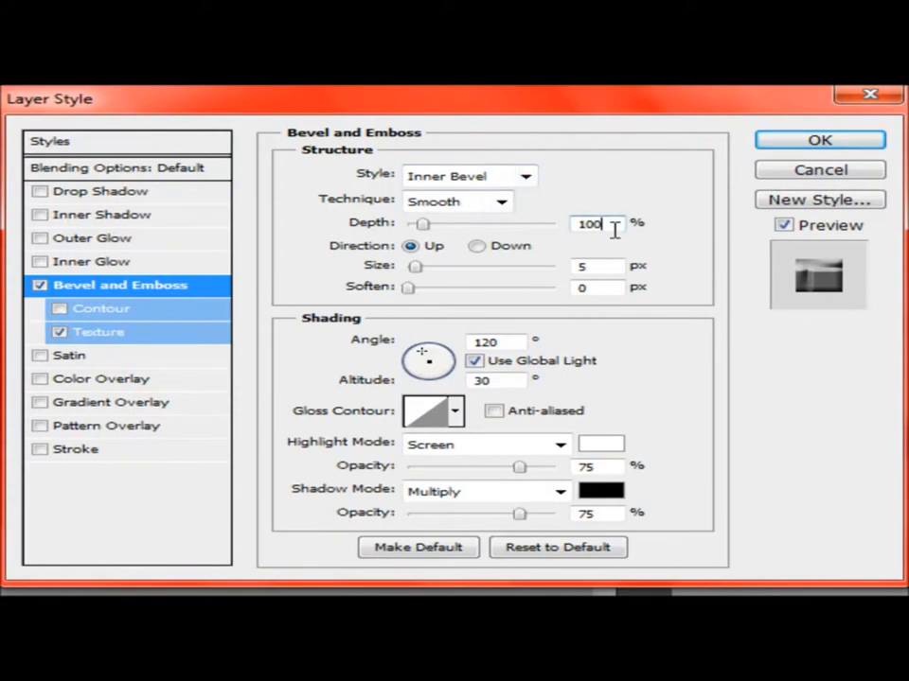
left_click(818, 139)
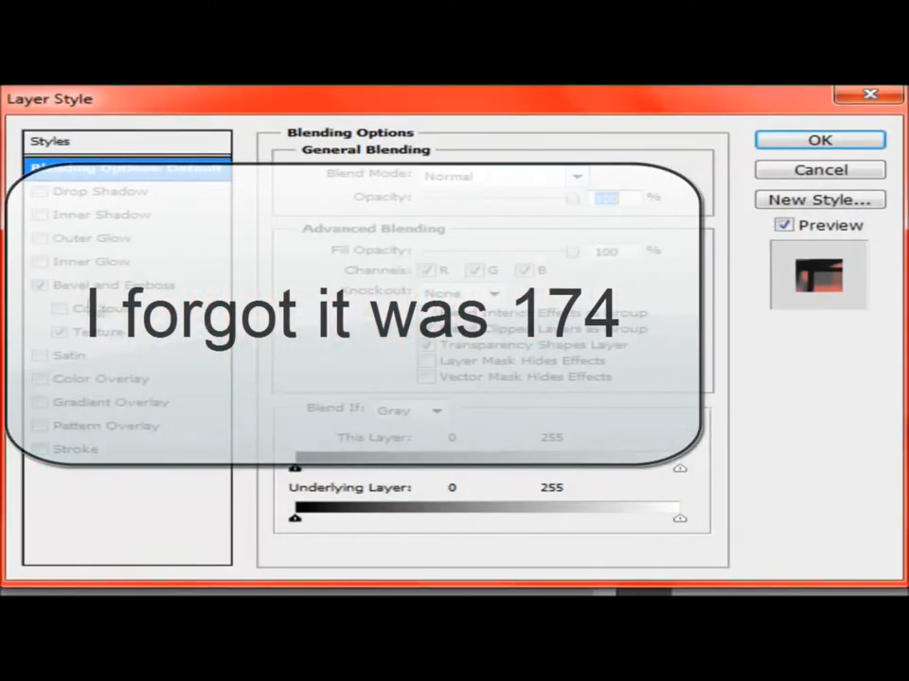
left_click(120, 285)
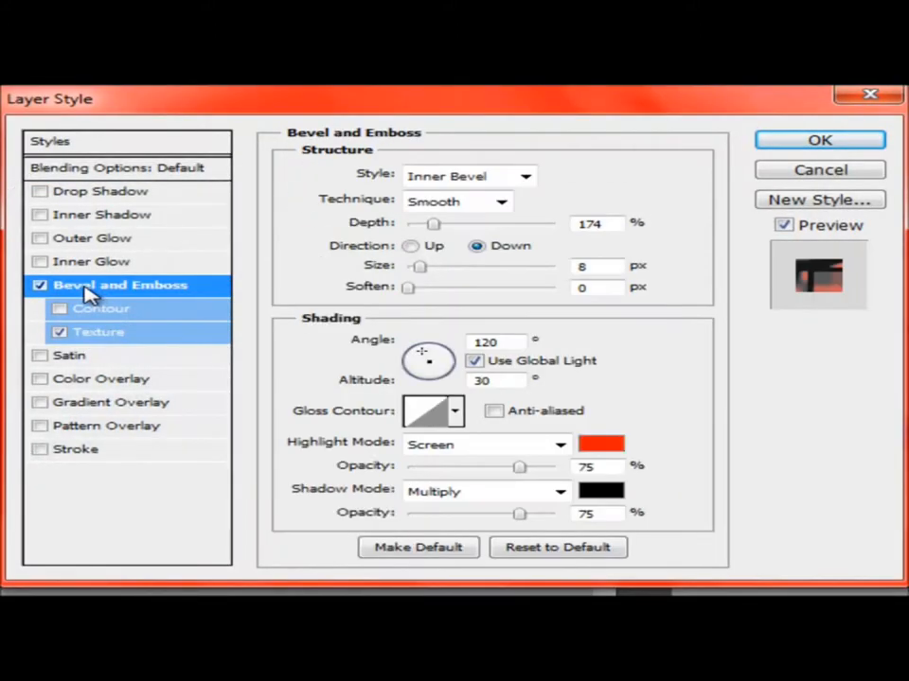
mouse_move(691, 207)
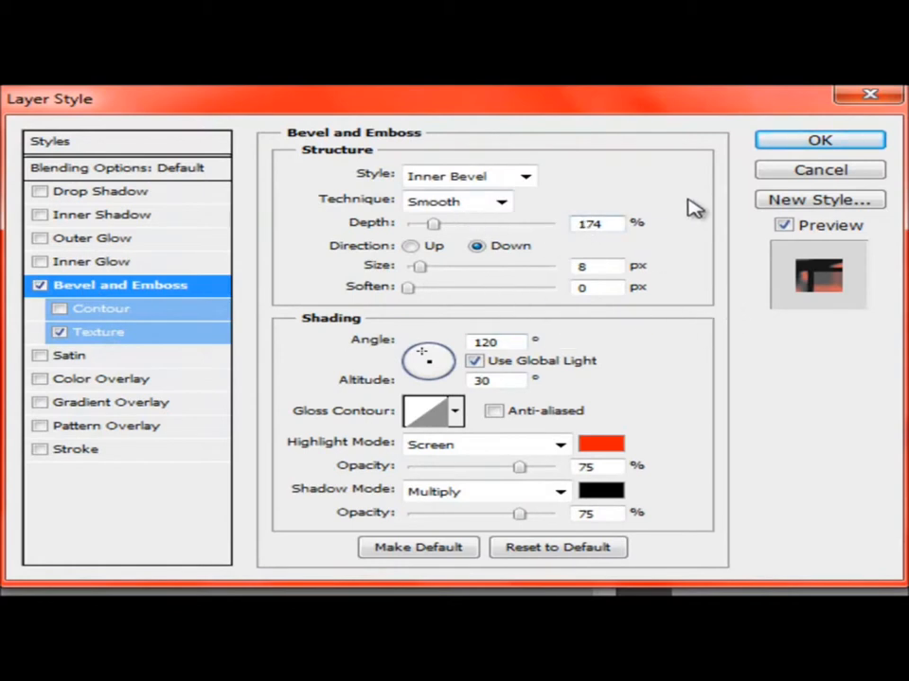
left_click(818, 140)
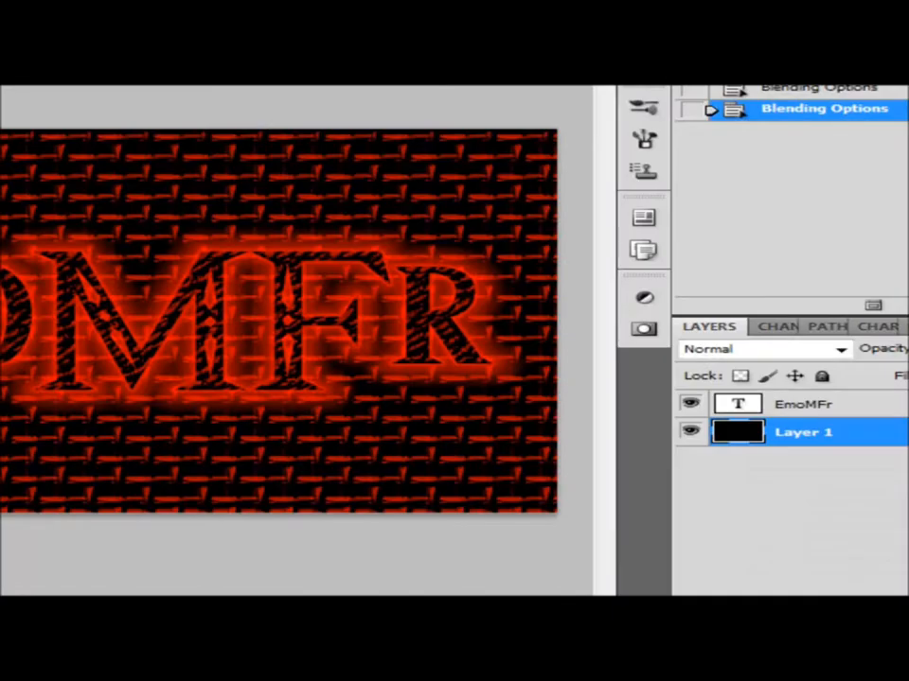
Adjust the bevel's direction and size values, entering 17, and apply
right_click(803, 432)
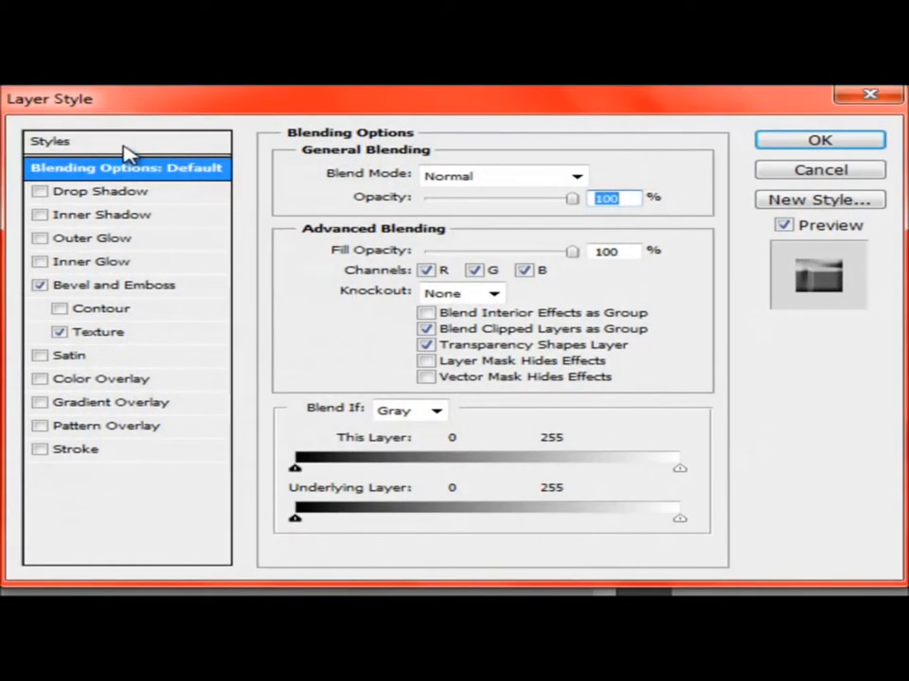
left_click(113, 284)
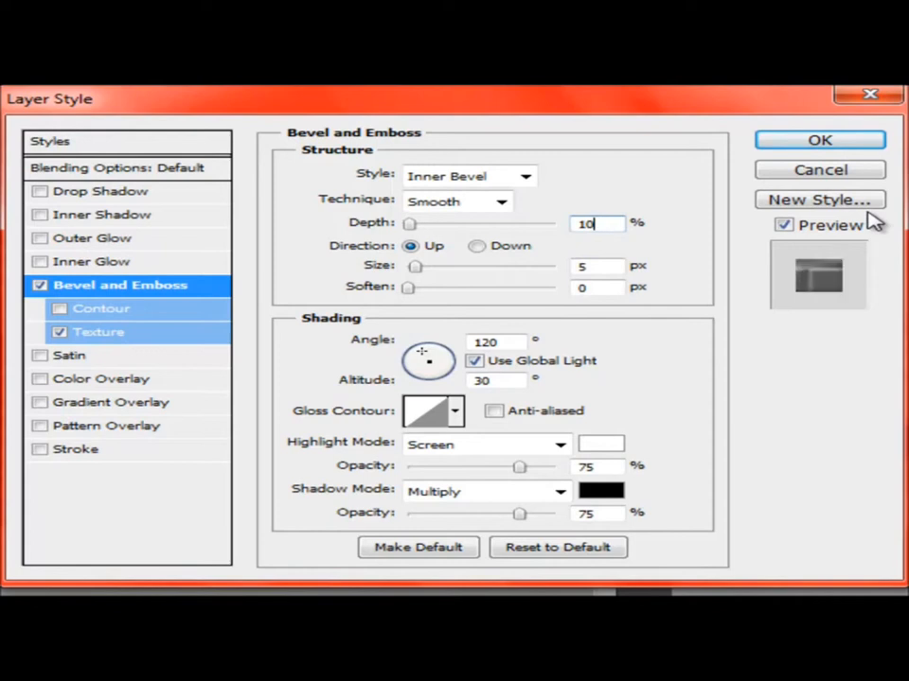
type("17")
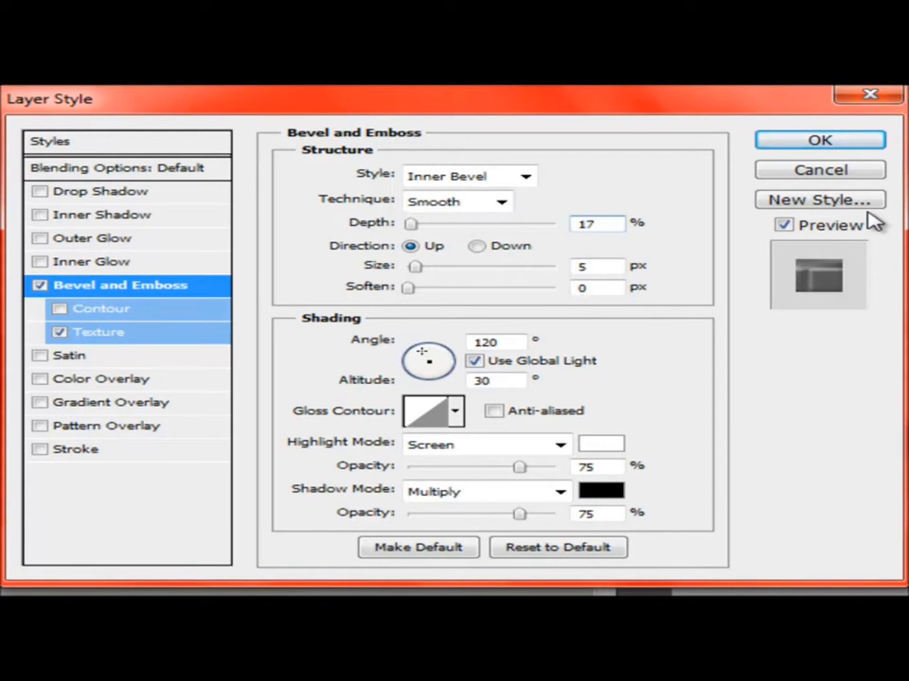
left_click(476, 246)
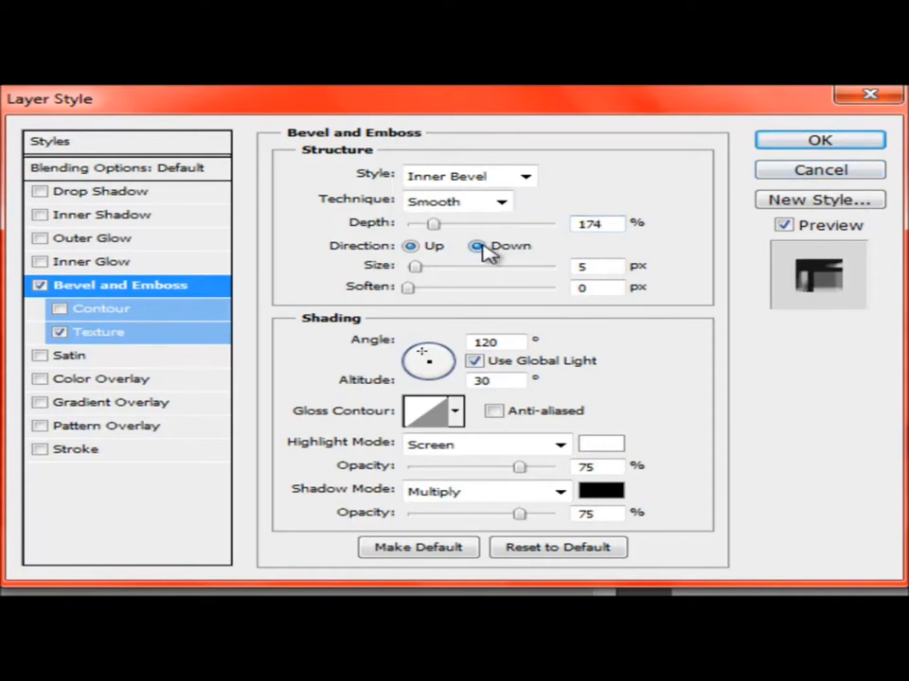
left_click(476, 246)
type("8")
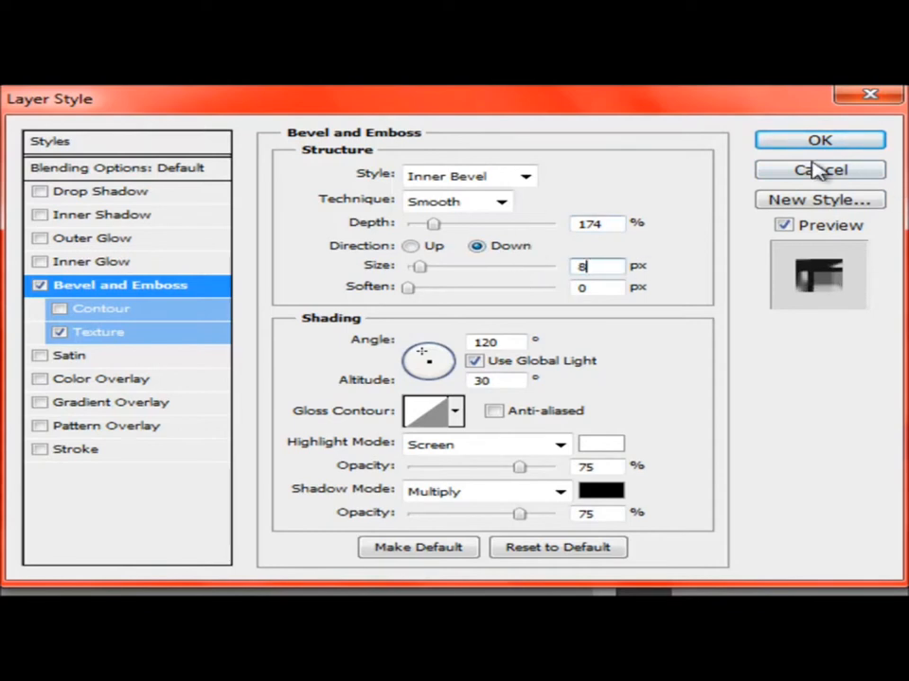
left_click(820, 140)
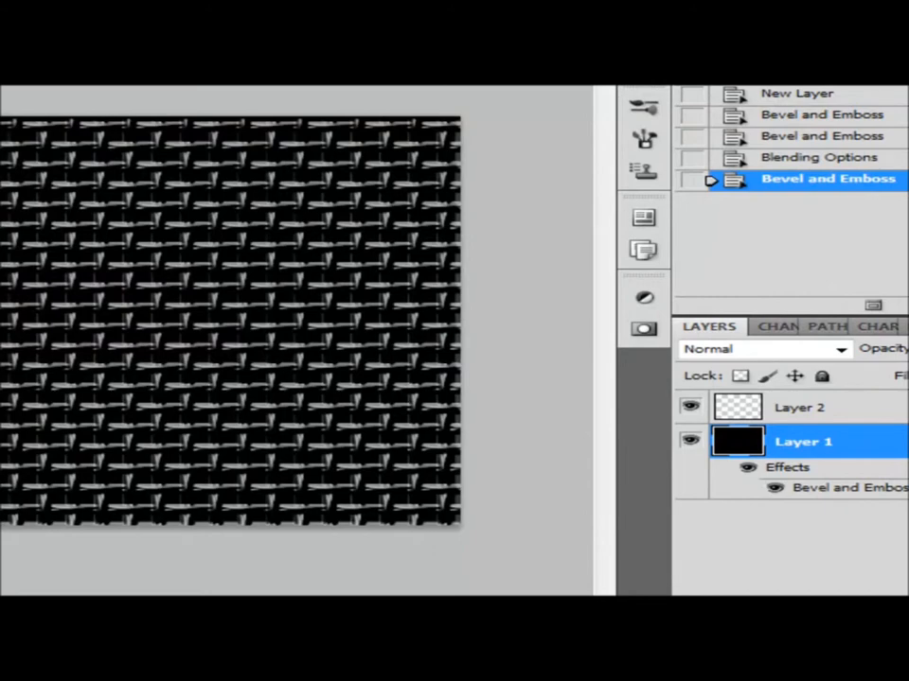
Reopen and reapply the Bevel and Emboss settings on the black layer several times
right_click(803, 441)
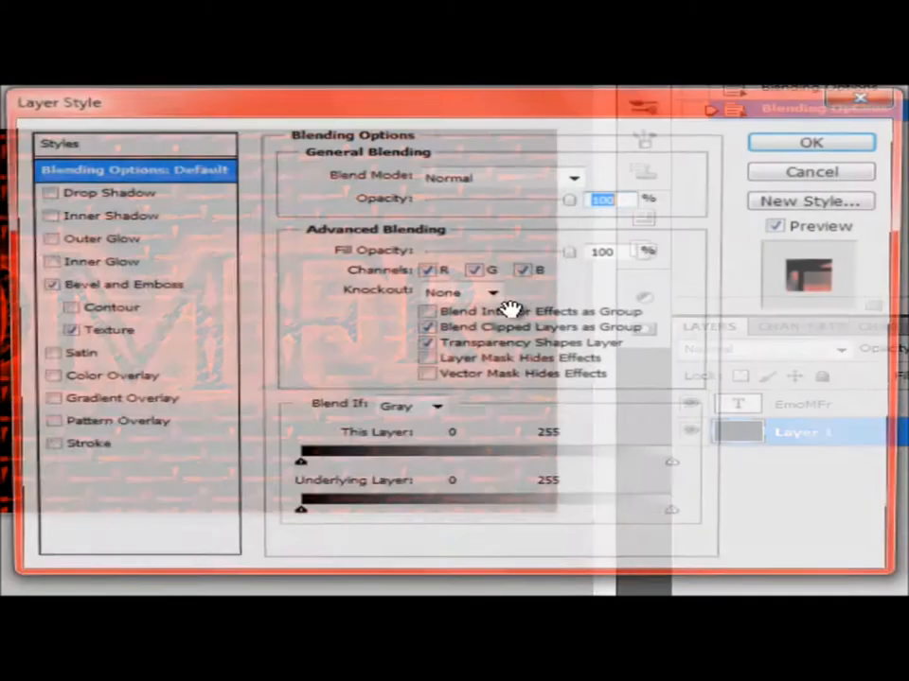
left_click(124, 283)
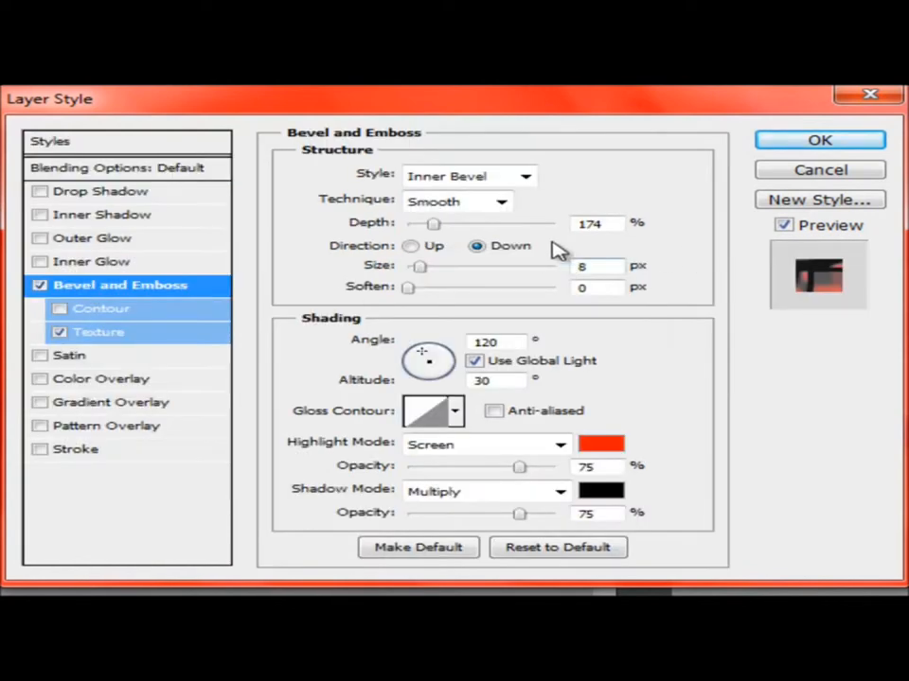
mouse_move(554, 369)
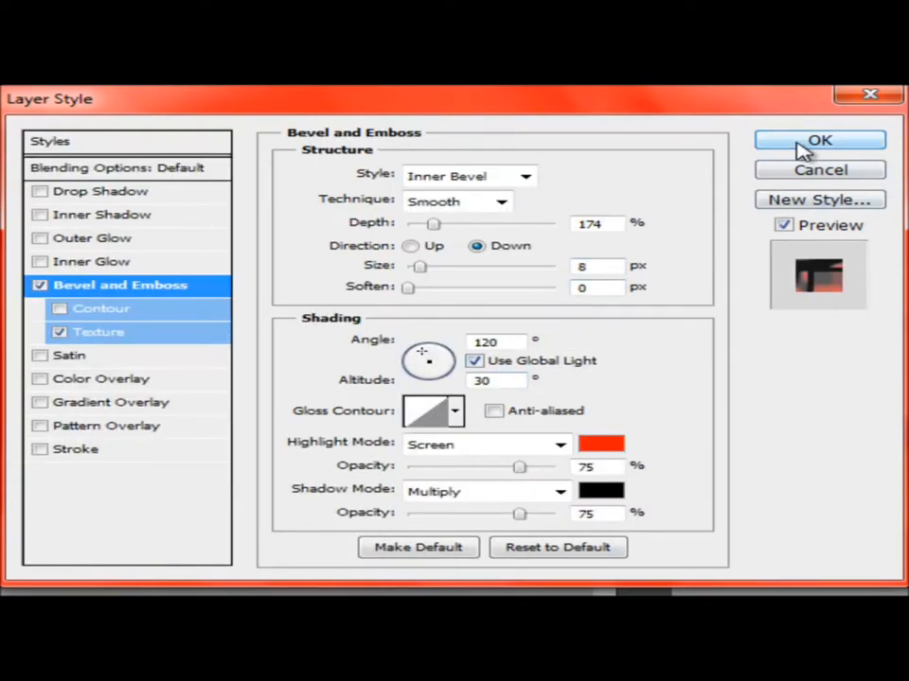
left_click(819, 140)
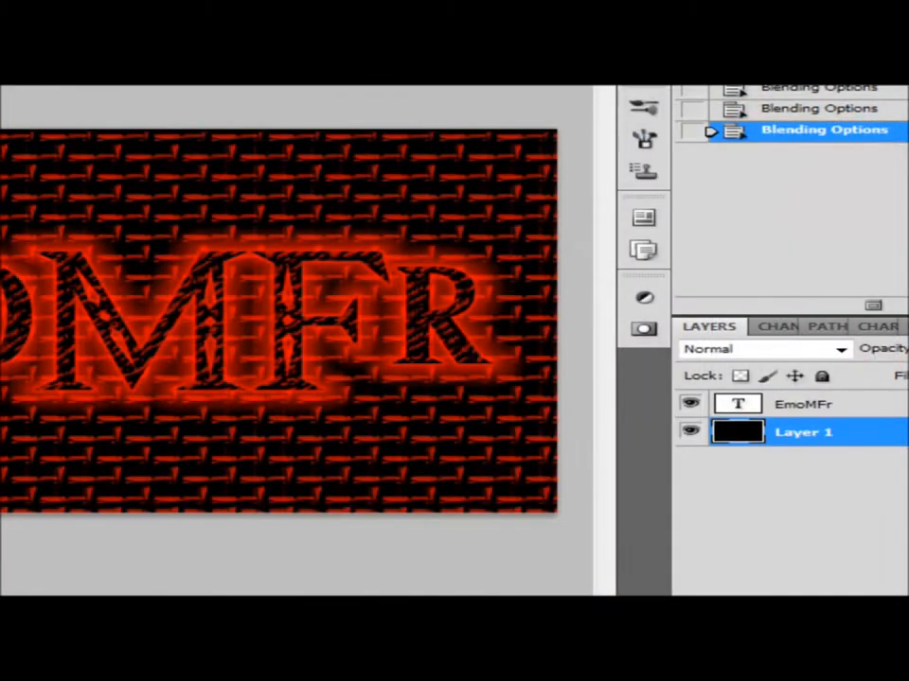
right_click(803, 431)
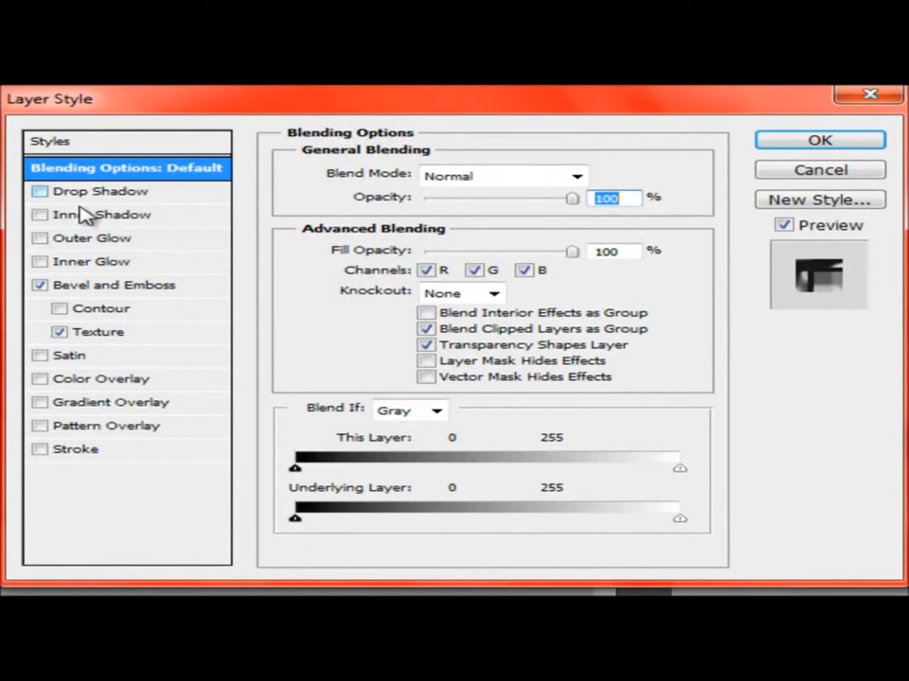
left_click(113, 284)
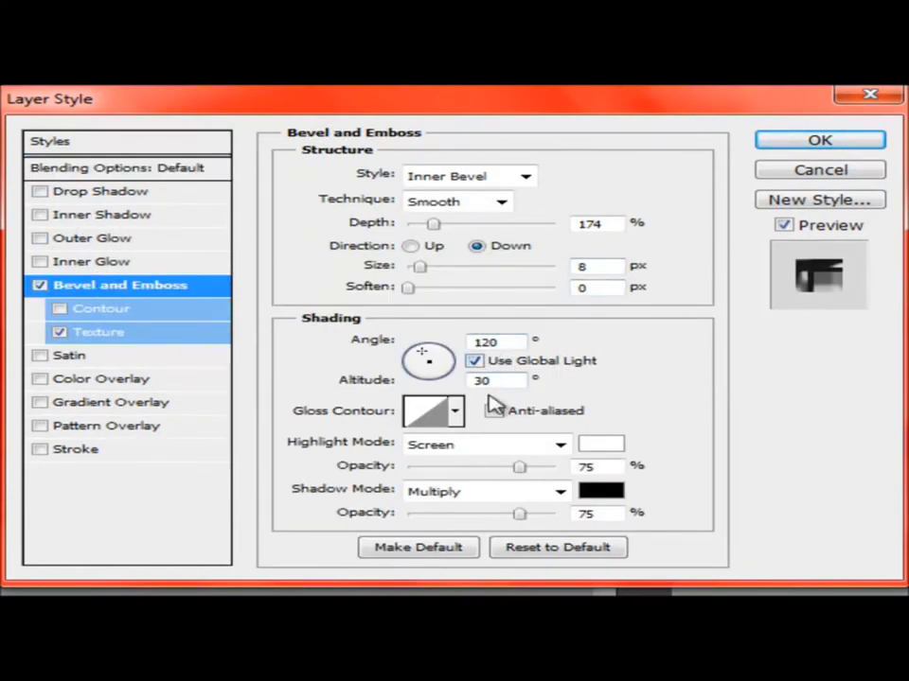
left_click(493, 409)
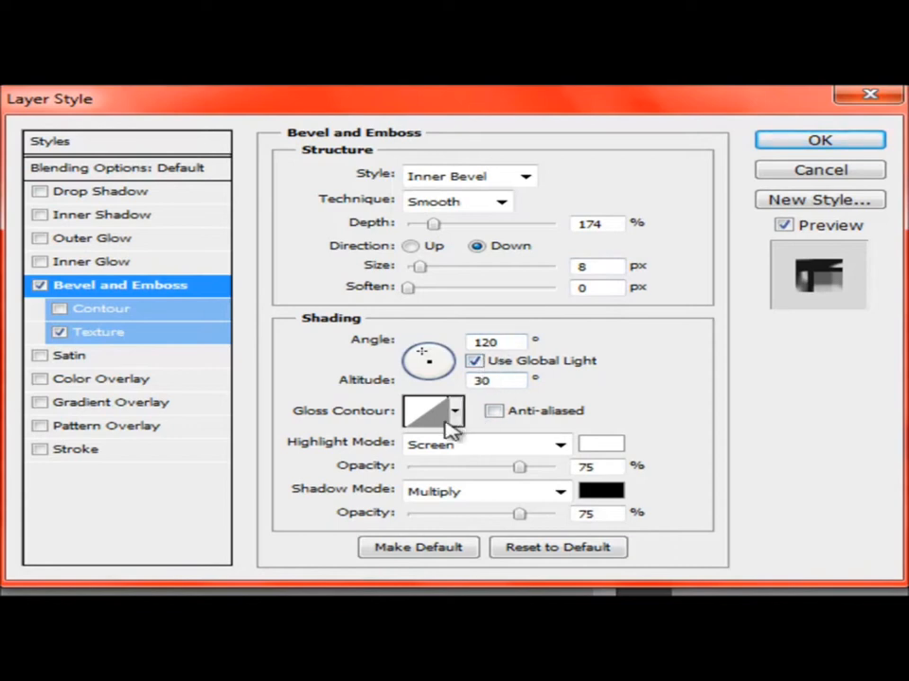
mouse_move(605, 436)
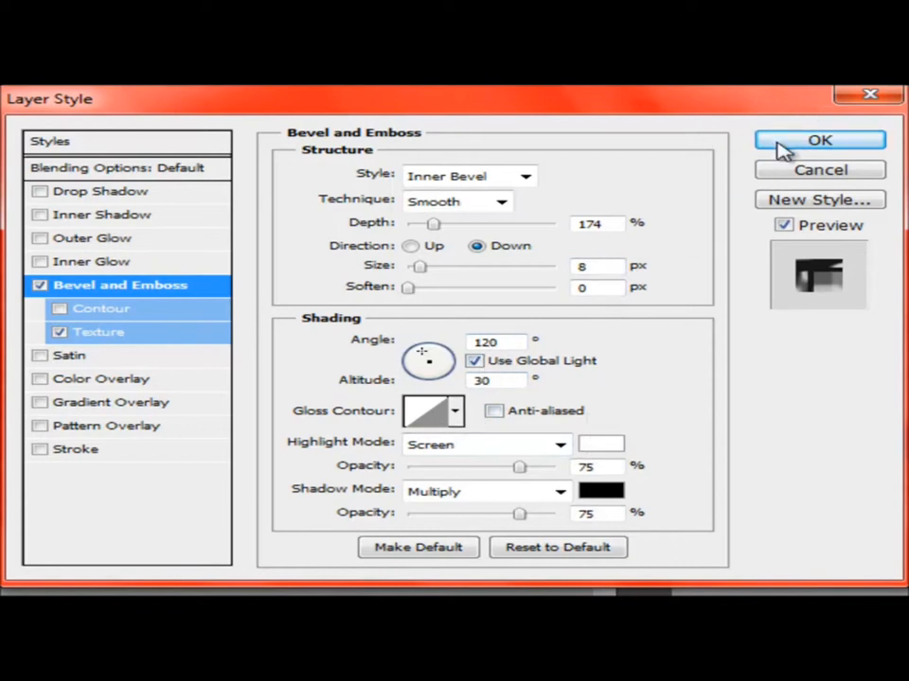
left_click(819, 140)
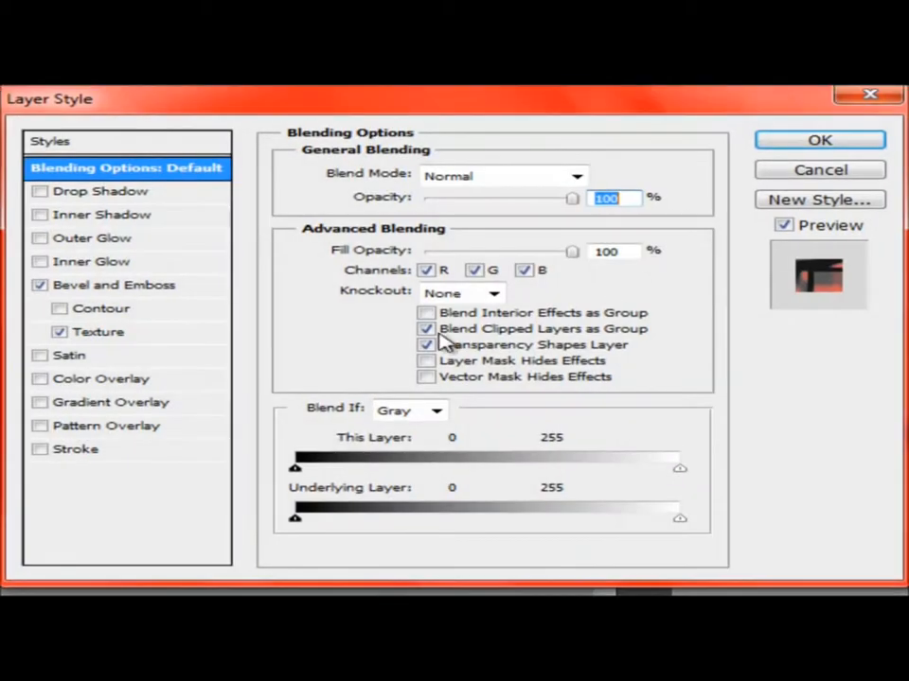
left_click(113, 284)
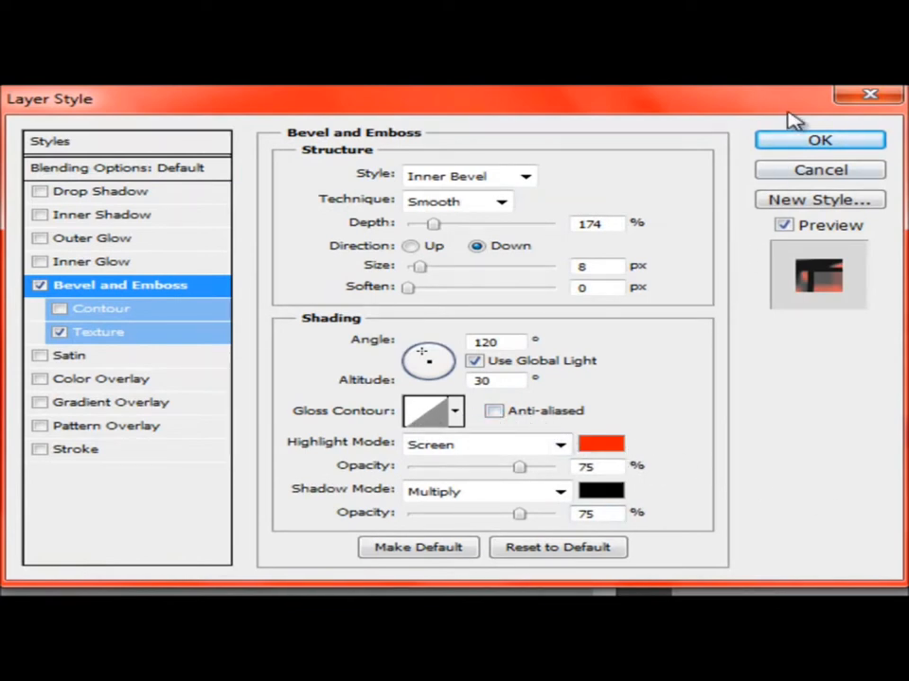
left_click(819, 140)
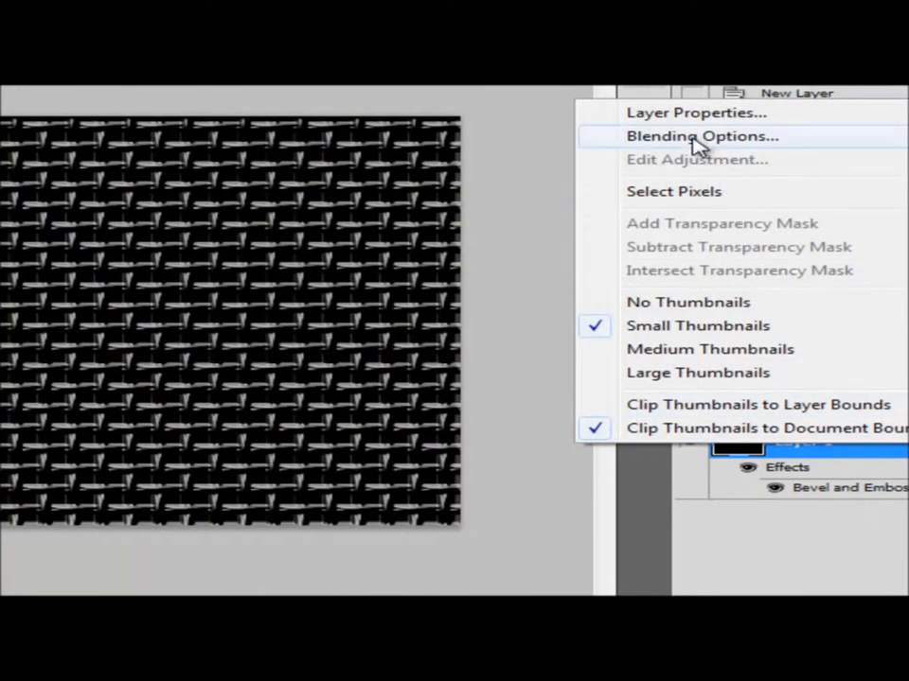
Set the bevel highlight colour to pure red ff0000 and apply the style
left_click(700, 135)
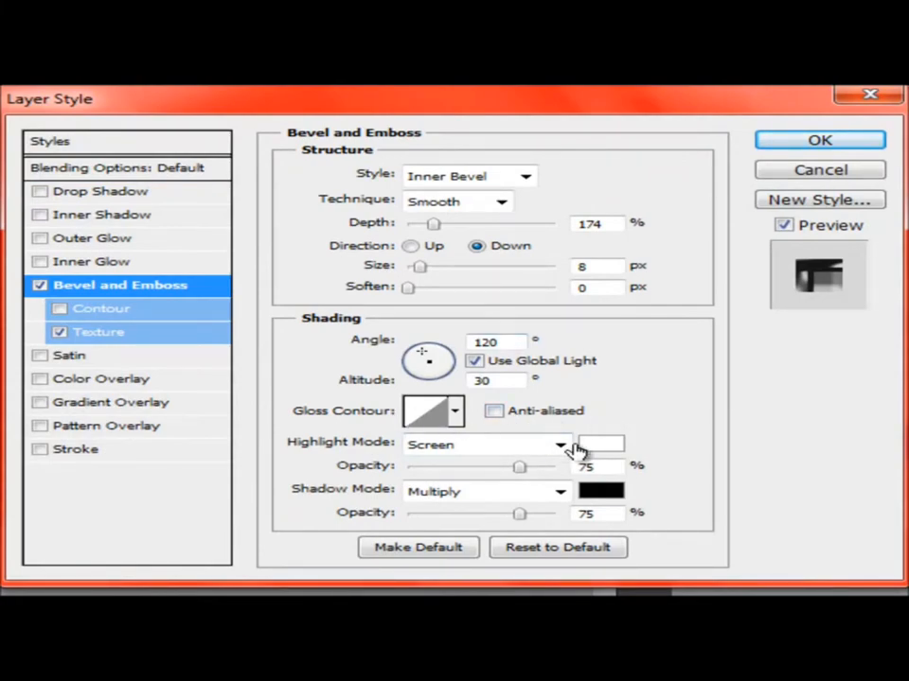
left_click(601, 445)
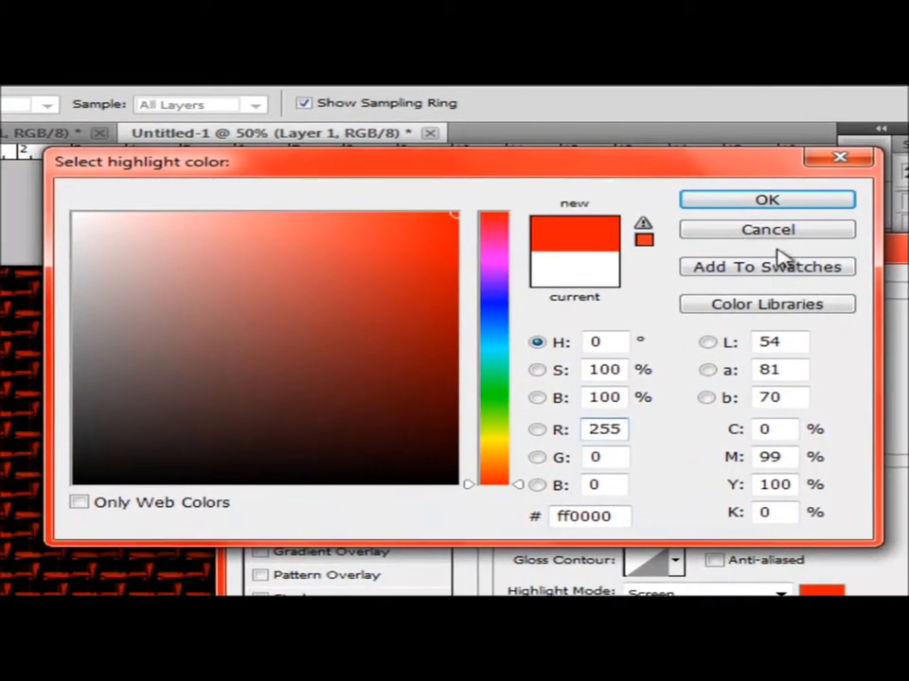
left_click(766, 199)
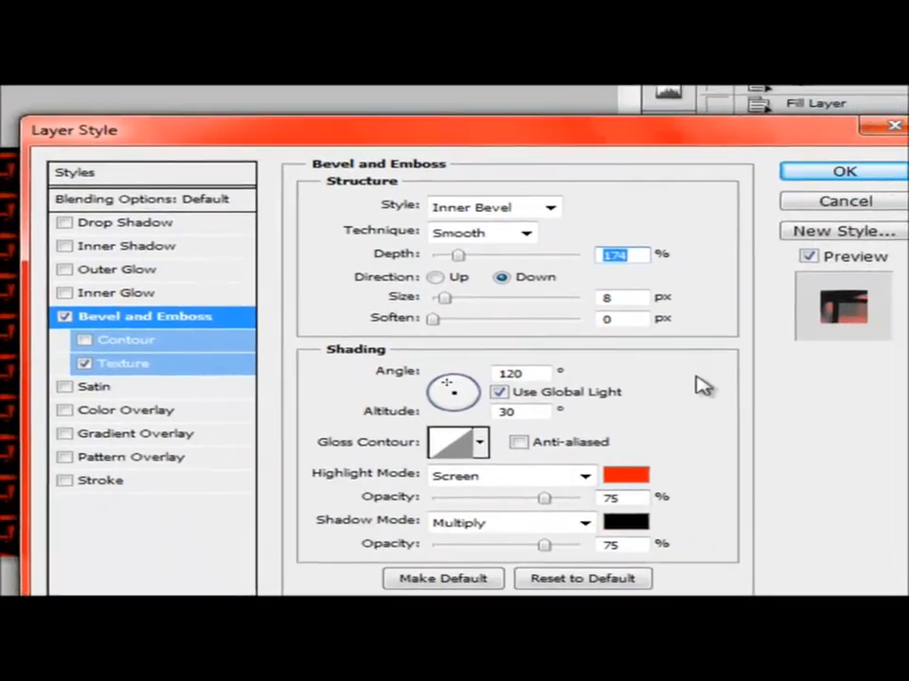
left_click(842, 171)
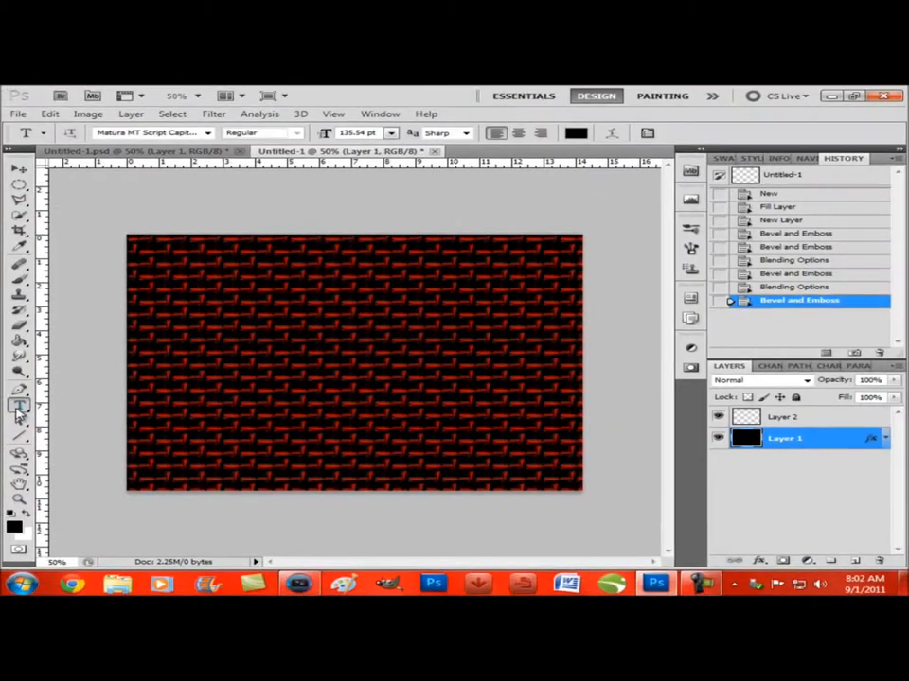
Draw a text box mid-canvas and set white as the colour for the EmoMFr text
left_click_drag(189, 322, 270, 388)
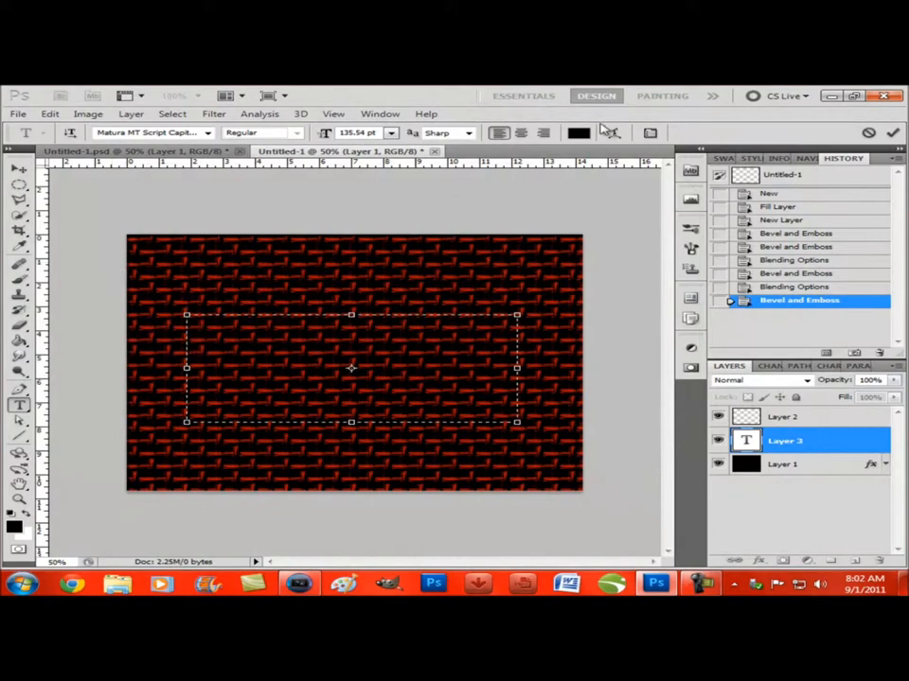
left_click(578, 133)
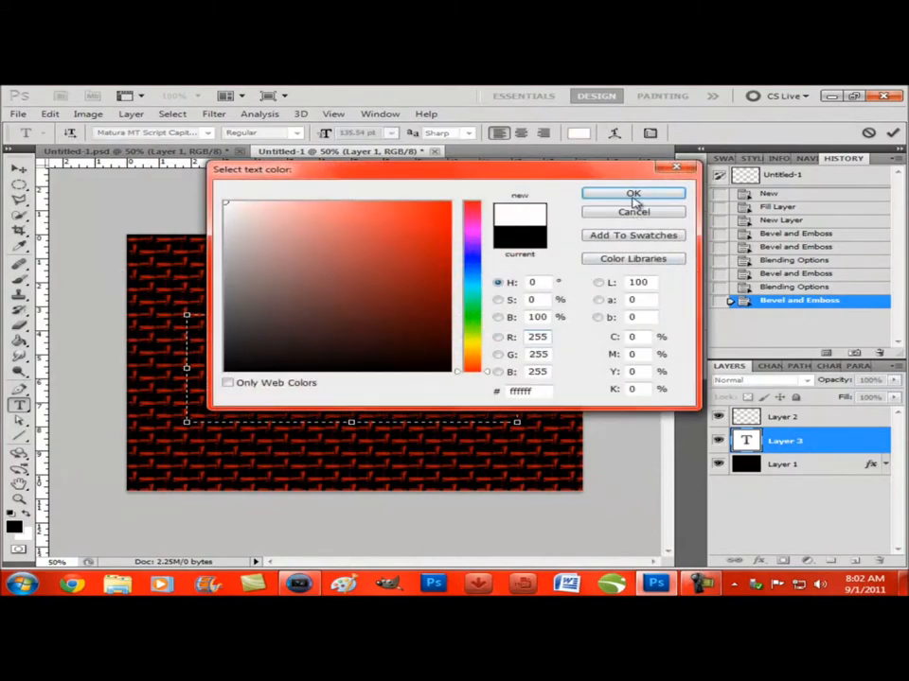
left_click(633, 193)
type("EmoMFr")
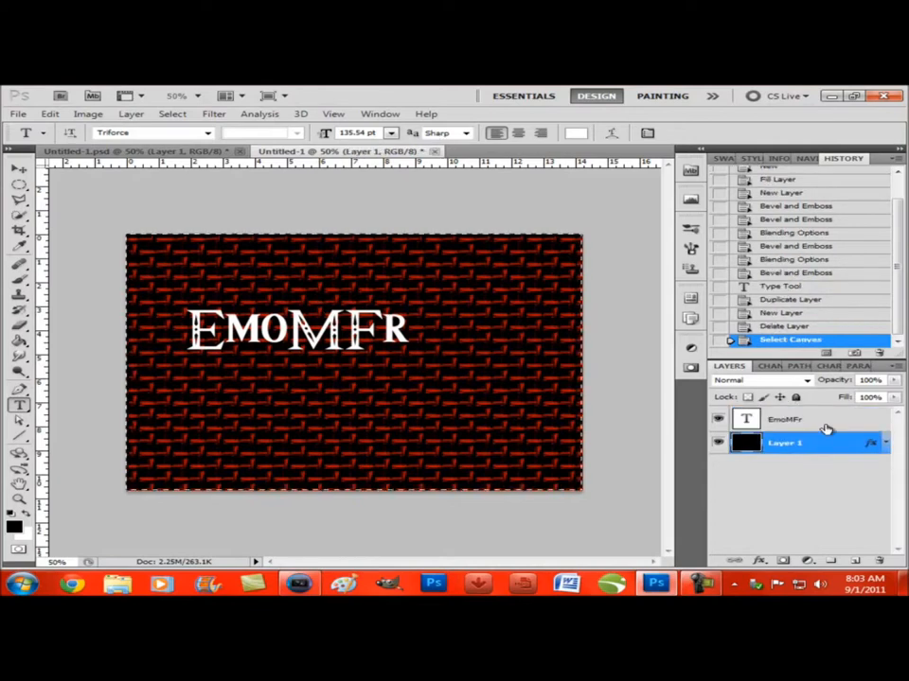
Try aligning the EmoMFr text layer to the canvas, then revert via the History panel
left_click(784, 419)
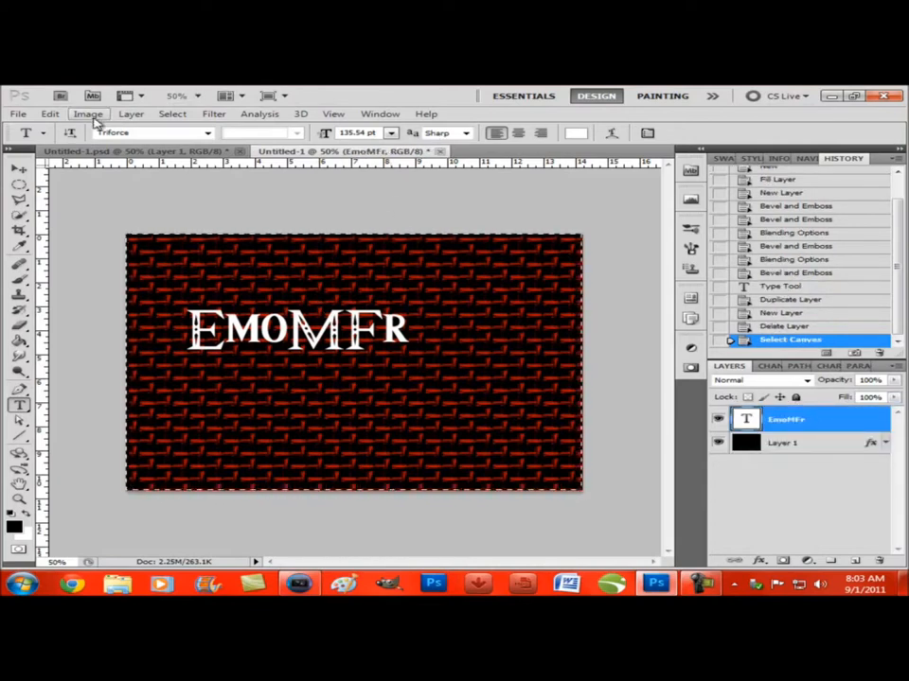
left_click(171, 113)
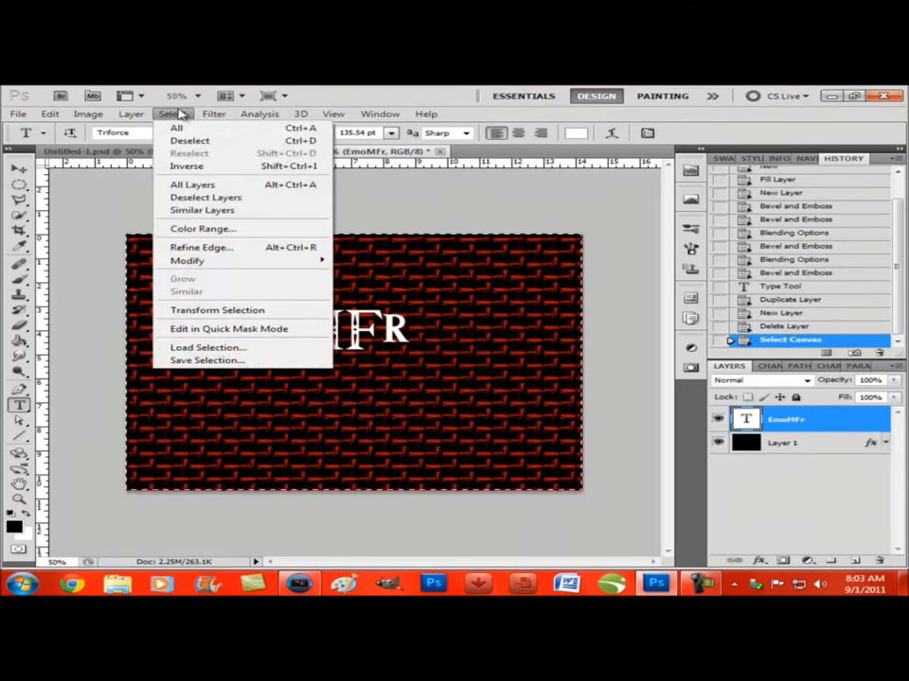
left_click(131, 113)
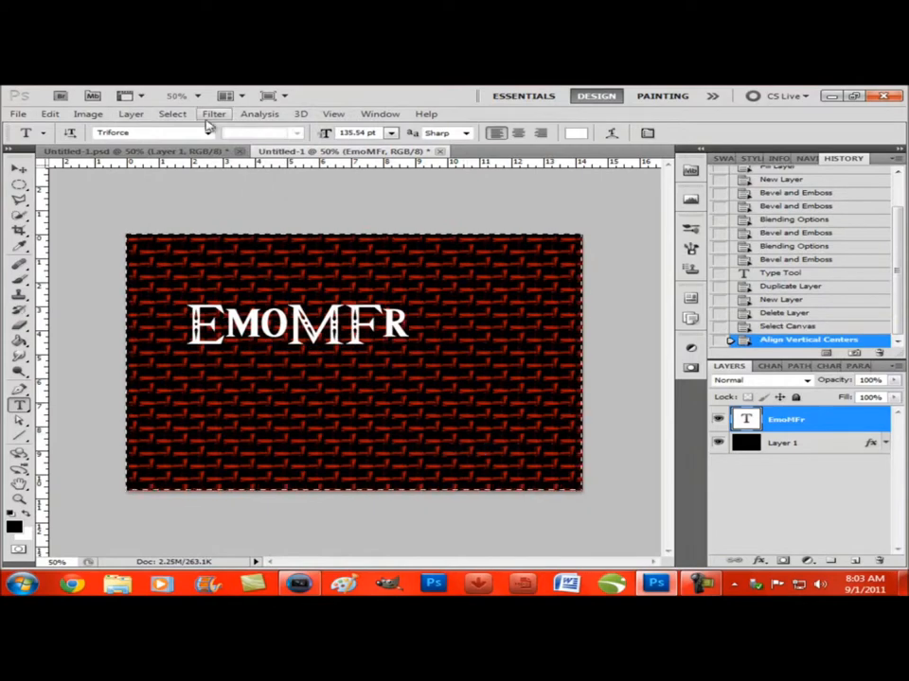
left_click(130, 114)
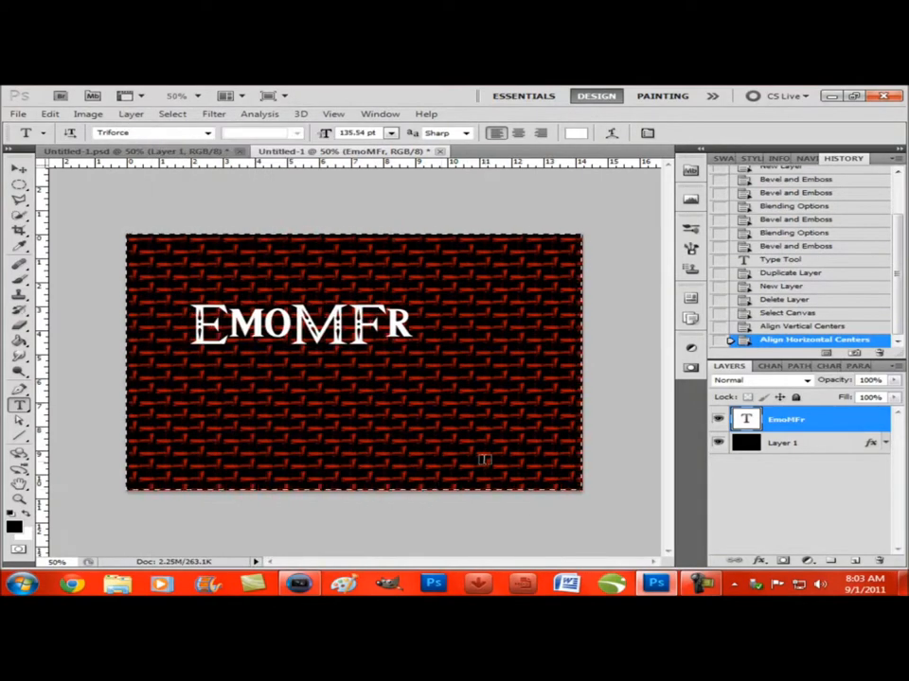
left_click(130, 113)
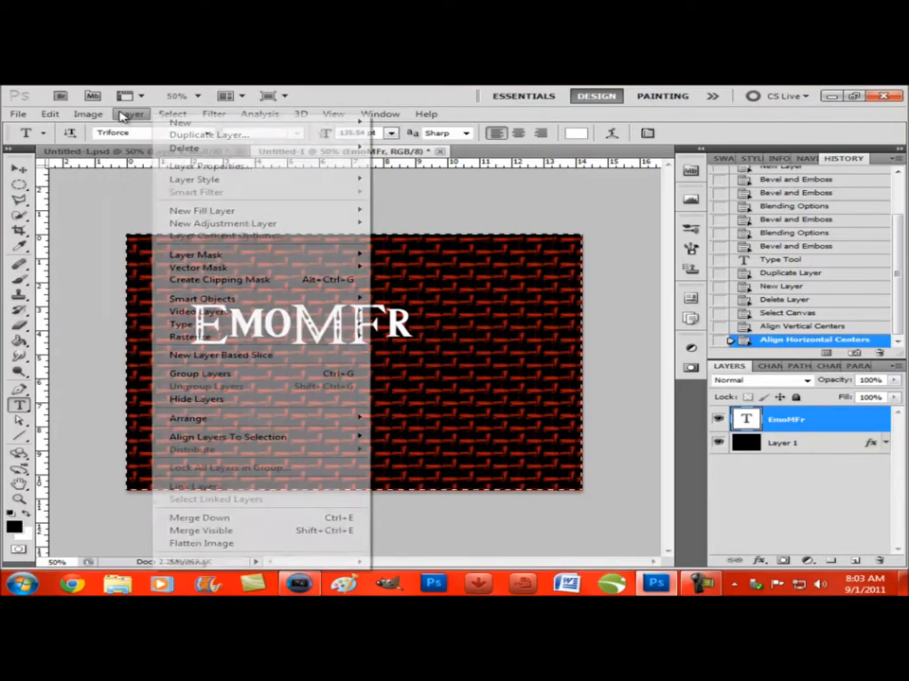
left_click(49, 114)
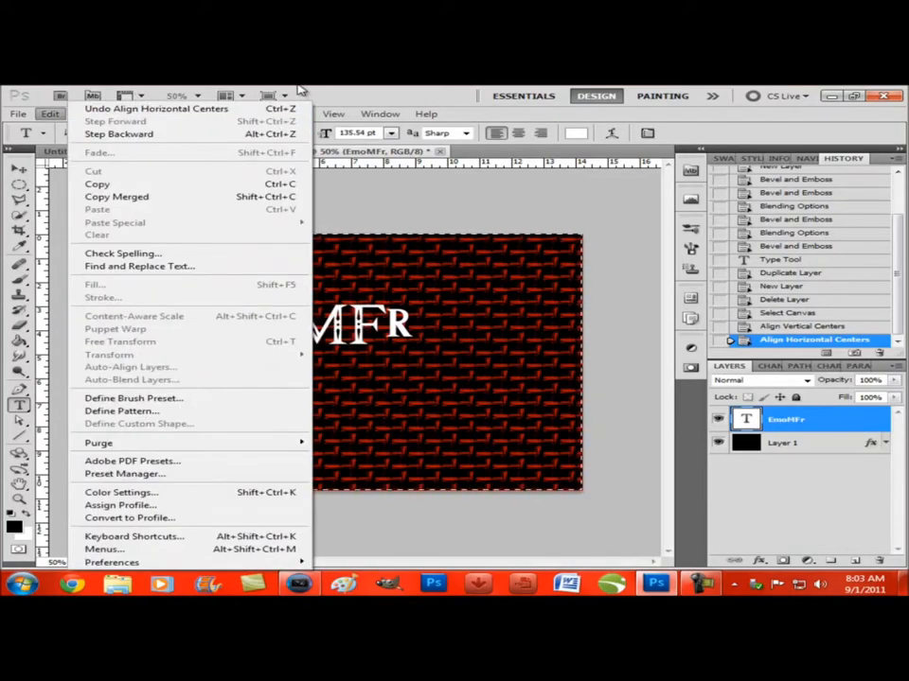
left_click(131, 114)
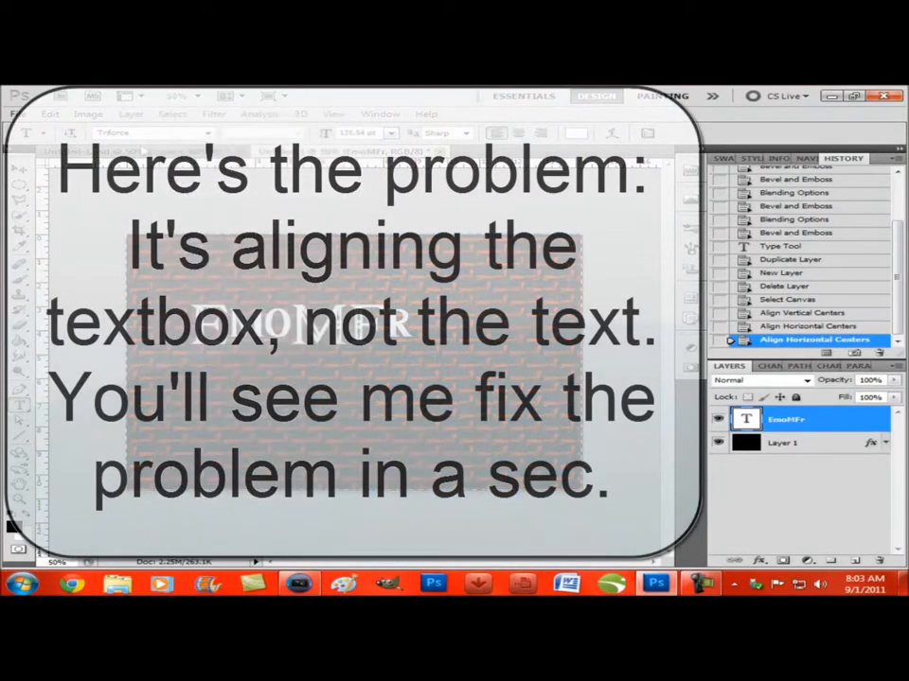
left_click(814, 339)
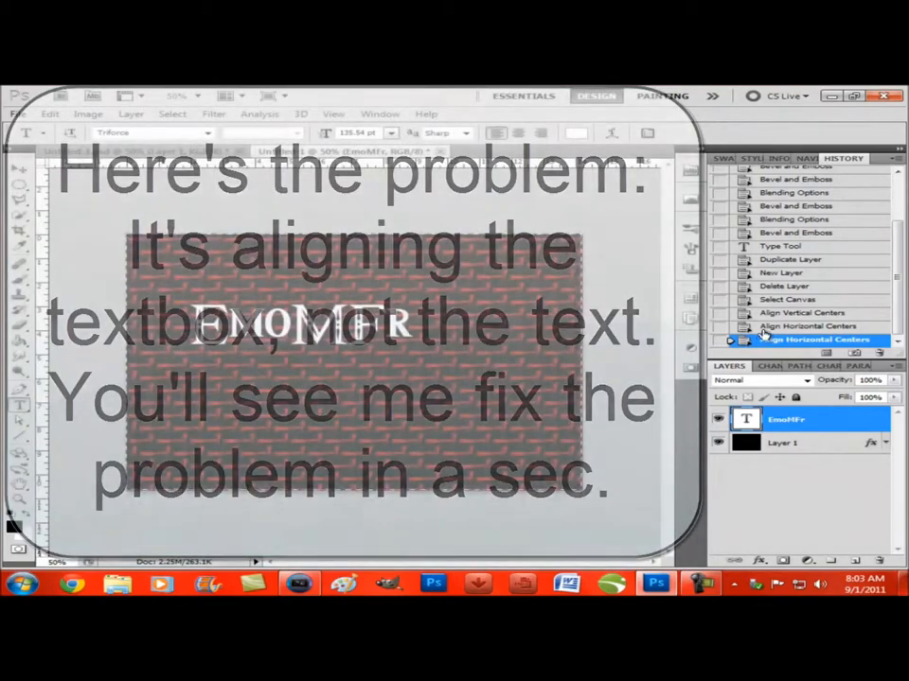
left_click(130, 113)
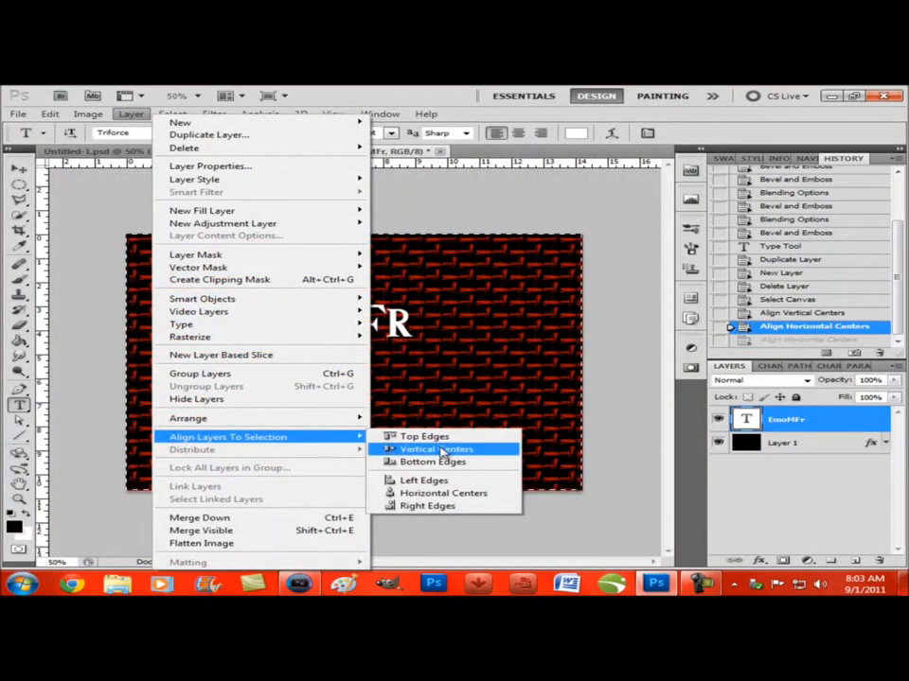
left_click(435, 449)
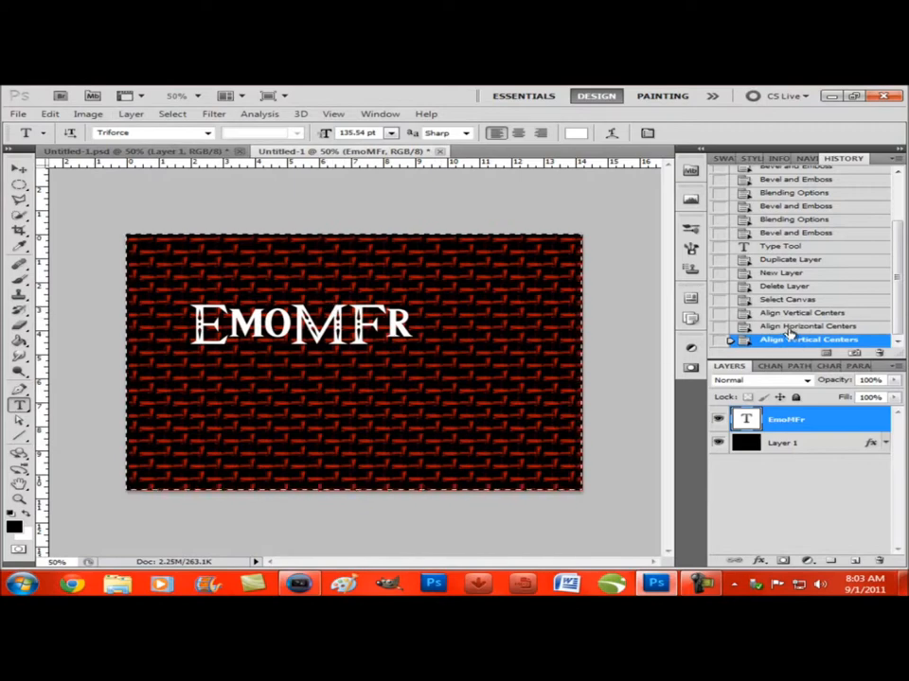
left_click(790, 299)
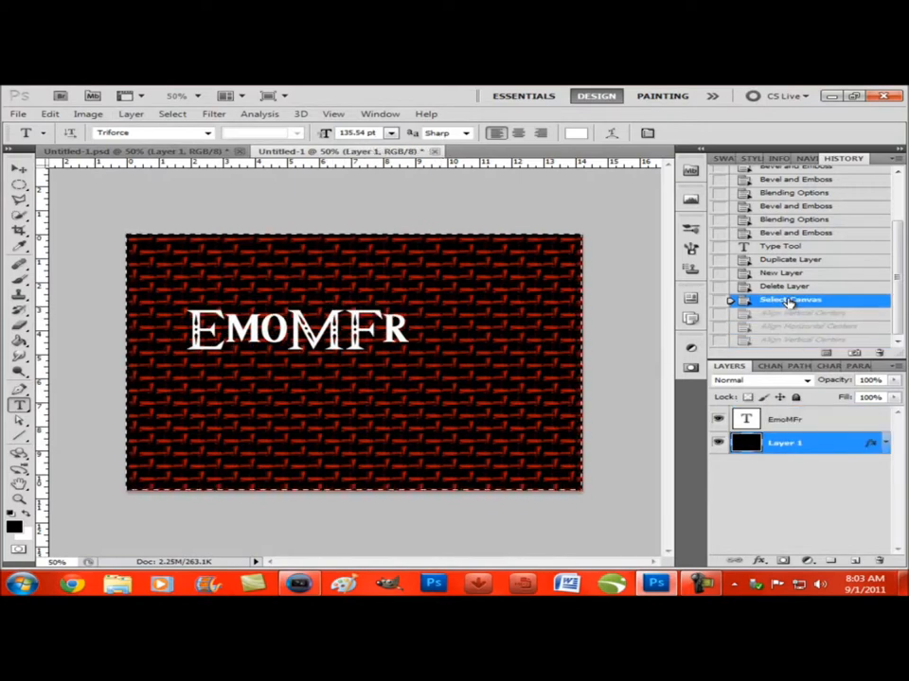
Load the text layer's contents as a selection and align to its vertical centre
left_click(784, 418)
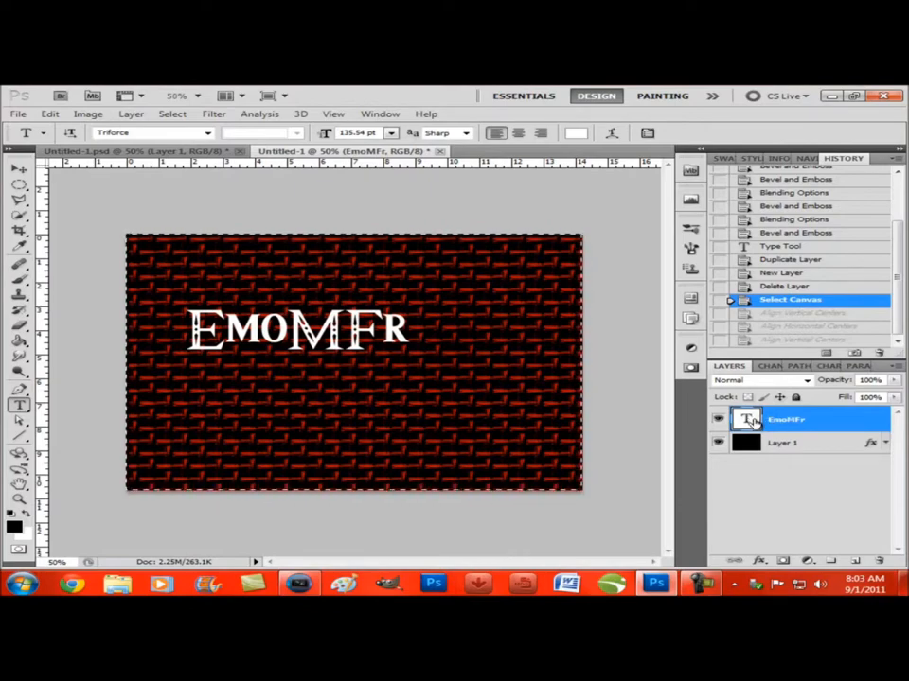
left_click(746, 420)
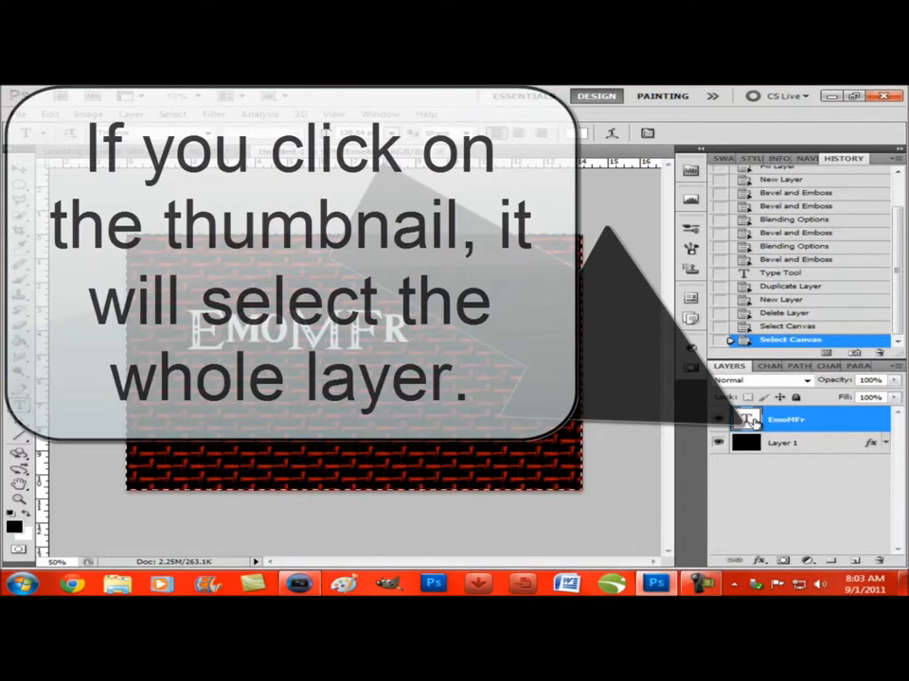
left_click(171, 113)
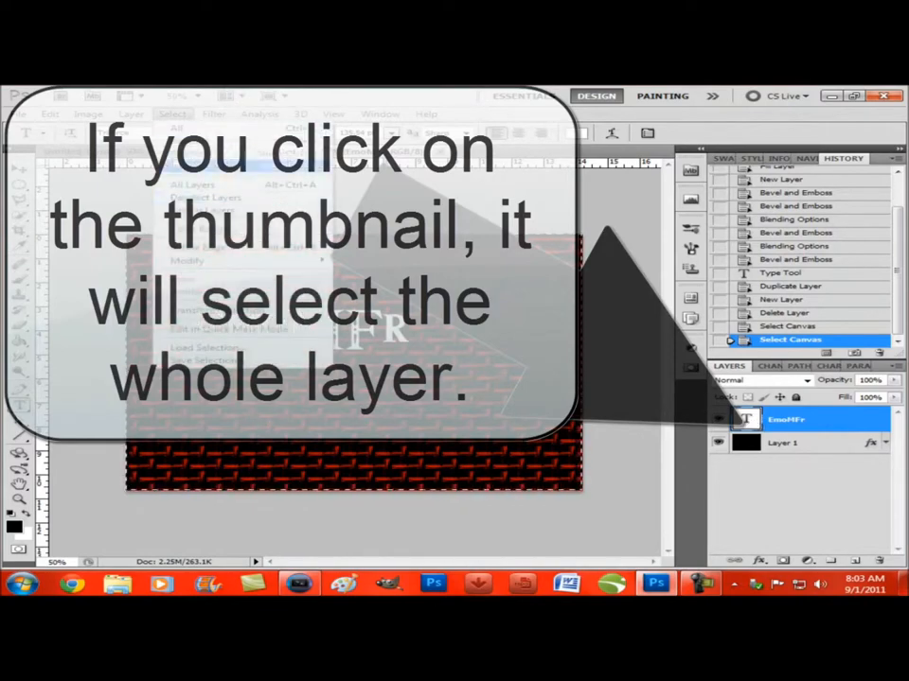
left_click(130, 113)
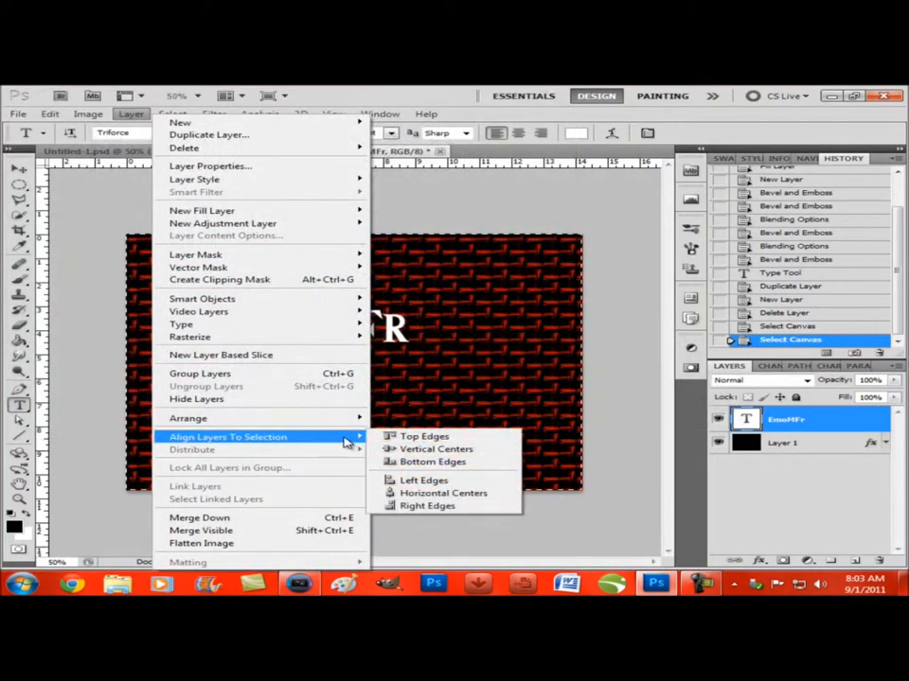
left_click(437, 449)
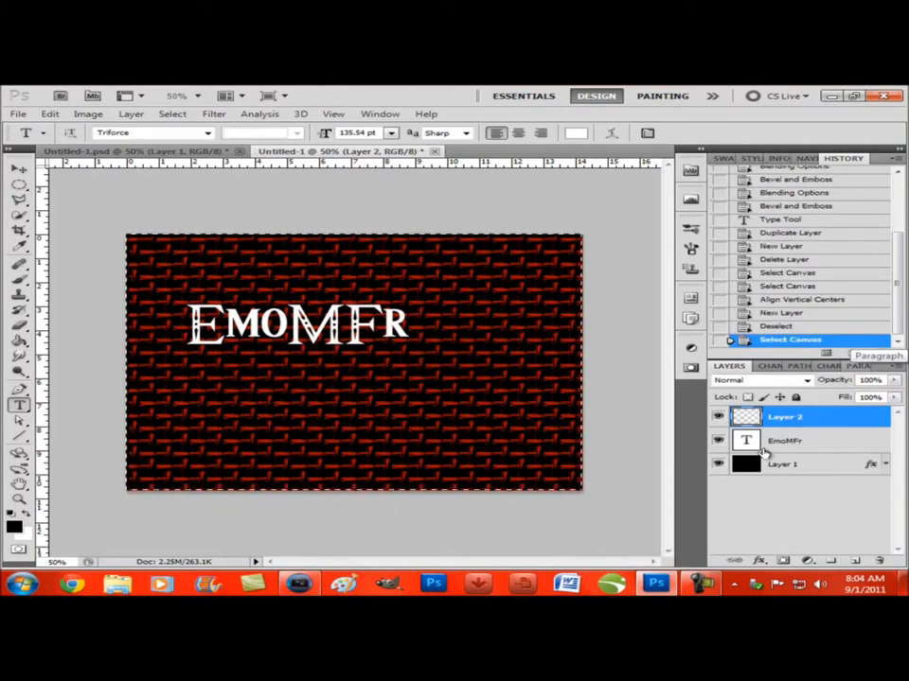
Align the EmoMFr text layer to the canvas top, then its vertical and horizontal centres
left_click(784, 440)
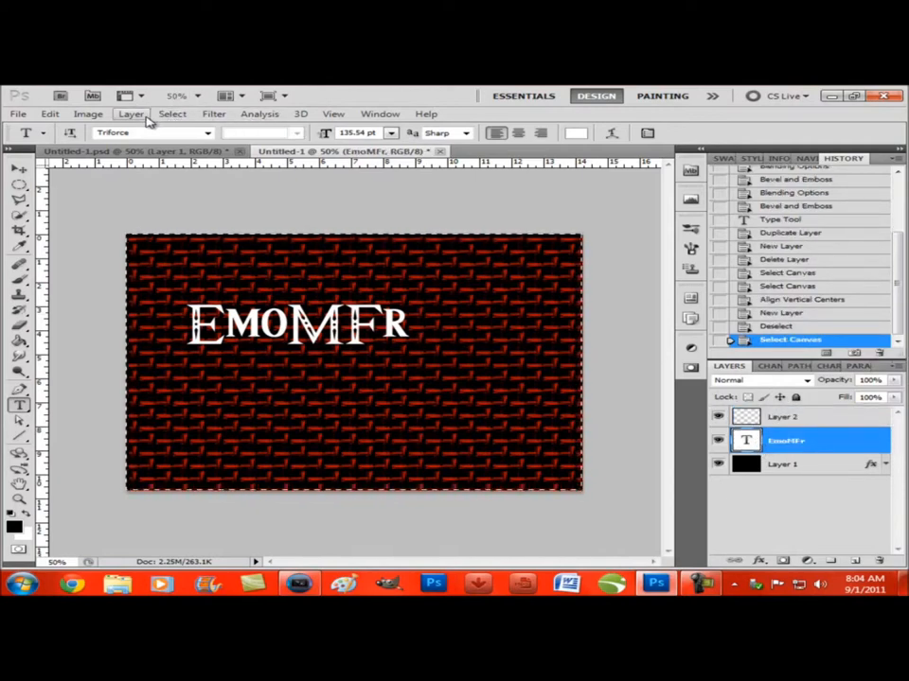
left_click(131, 114)
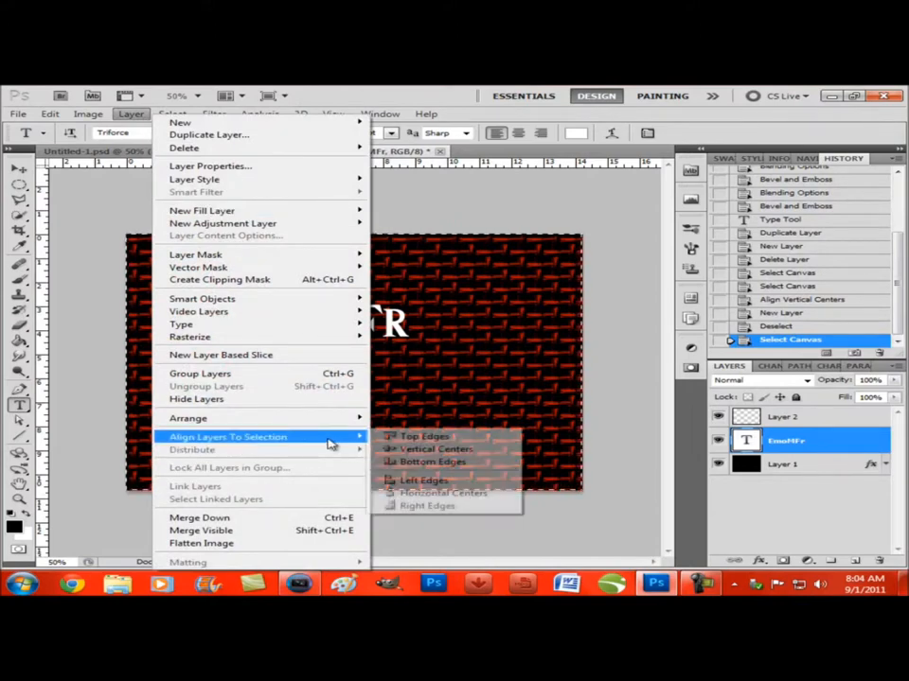
left_click(423, 435)
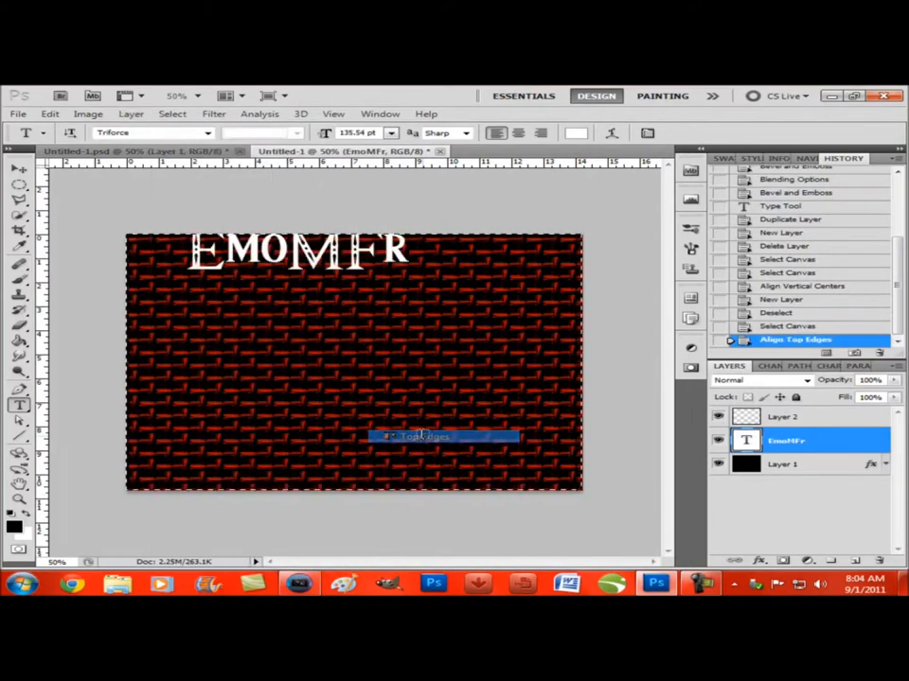
left_click(131, 114)
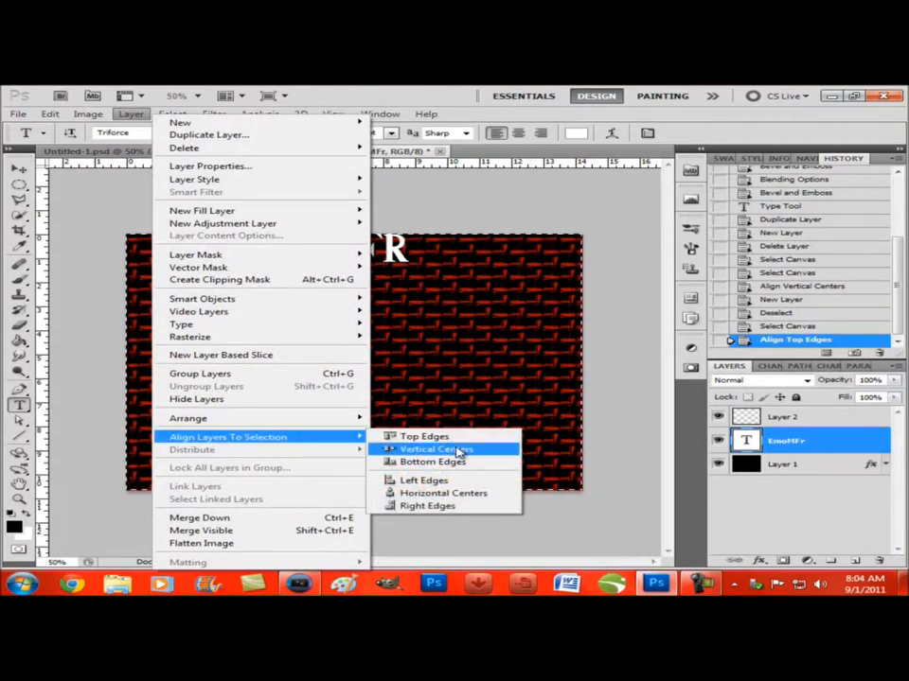
left_click(434, 449)
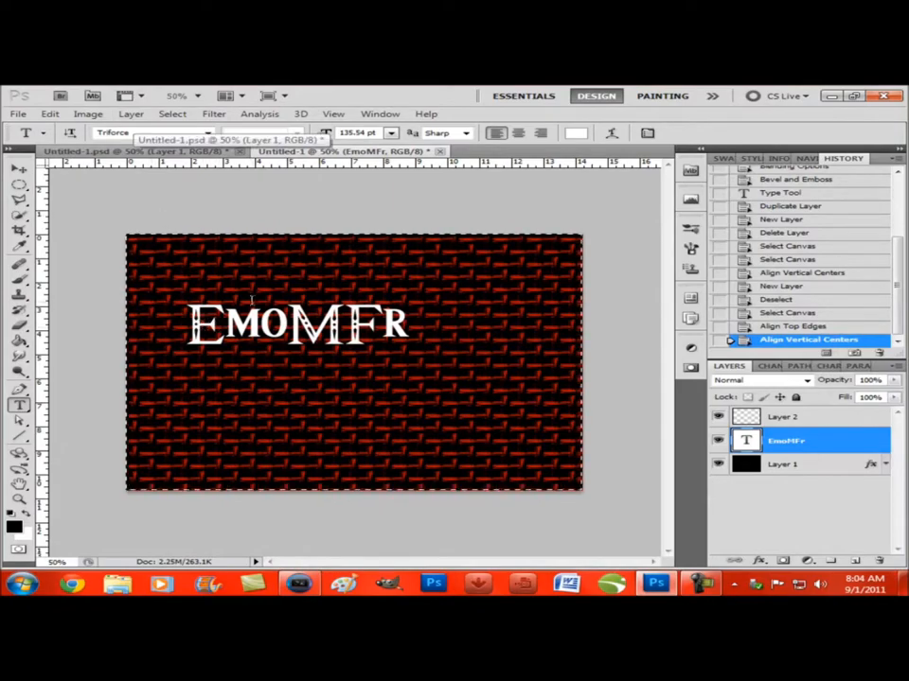
mouse_move(197, 395)
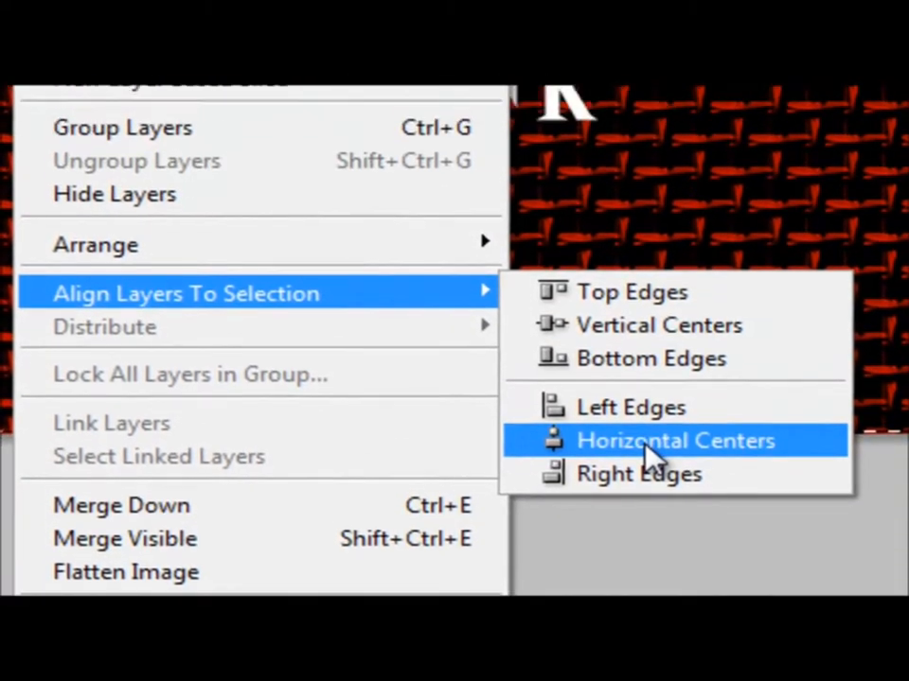
left_click(674, 440)
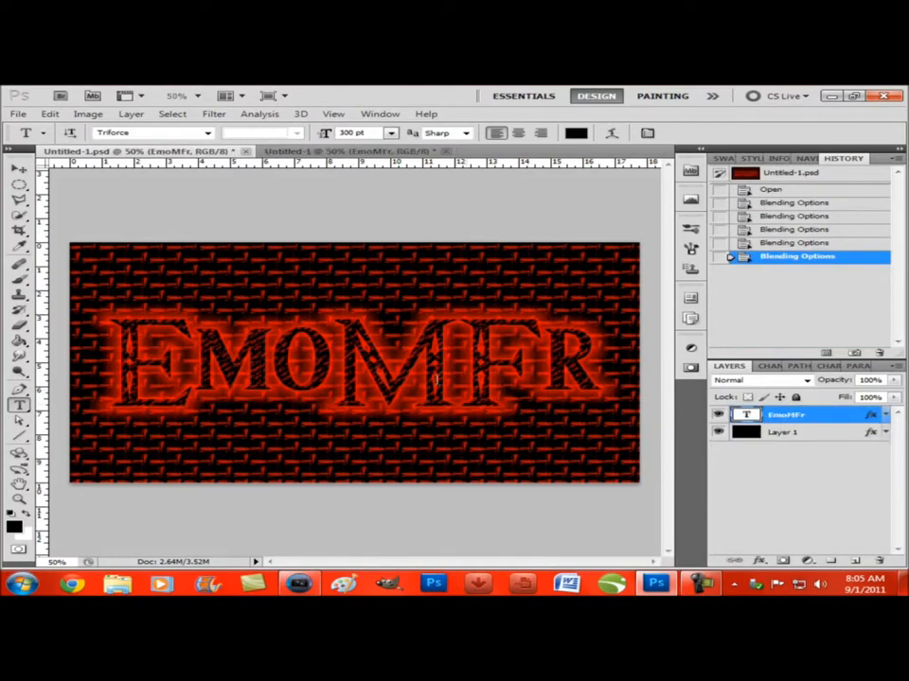
Inspect the reference text layer's Outer Glow settings in Blending Options, then close the dialog
right_click(785, 414)
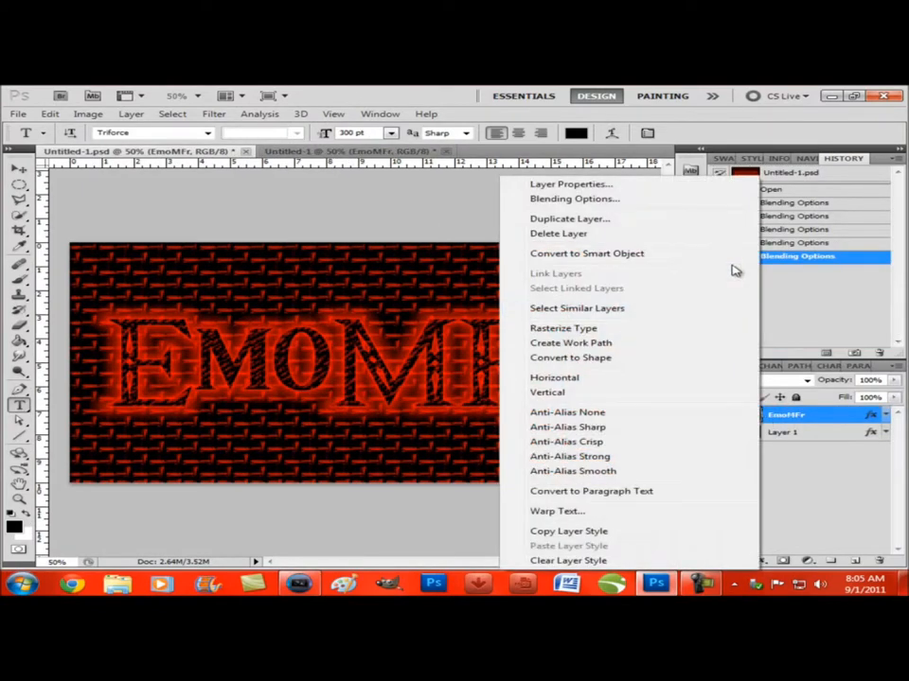
left_click(574, 199)
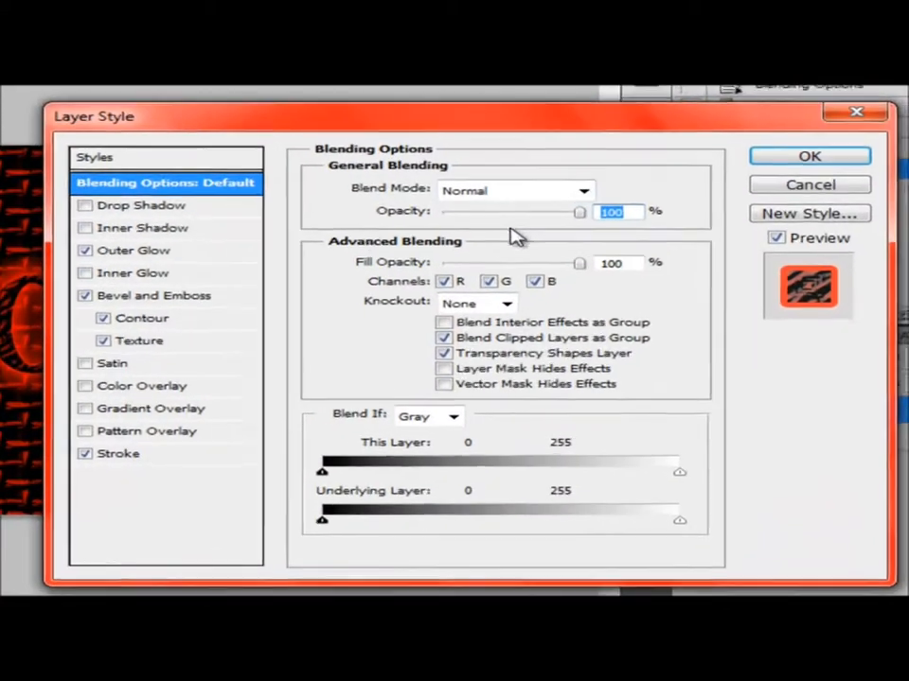
left_click(133, 250)
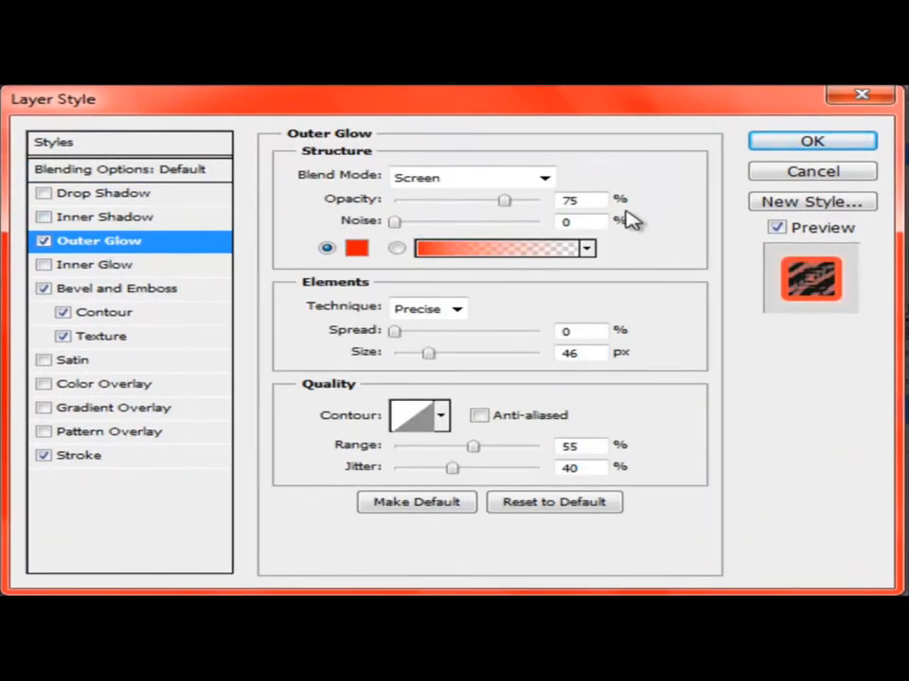
left_click(811, 140)
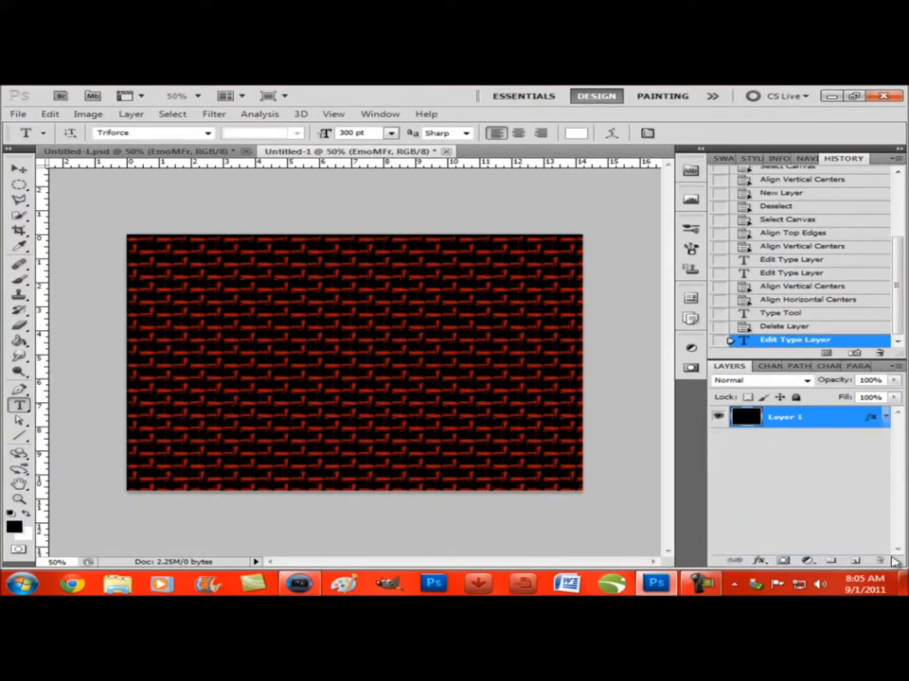
Start a white text layer on the canvas and type the EmoMFr lettering
left_click(295, 407)
type("E")
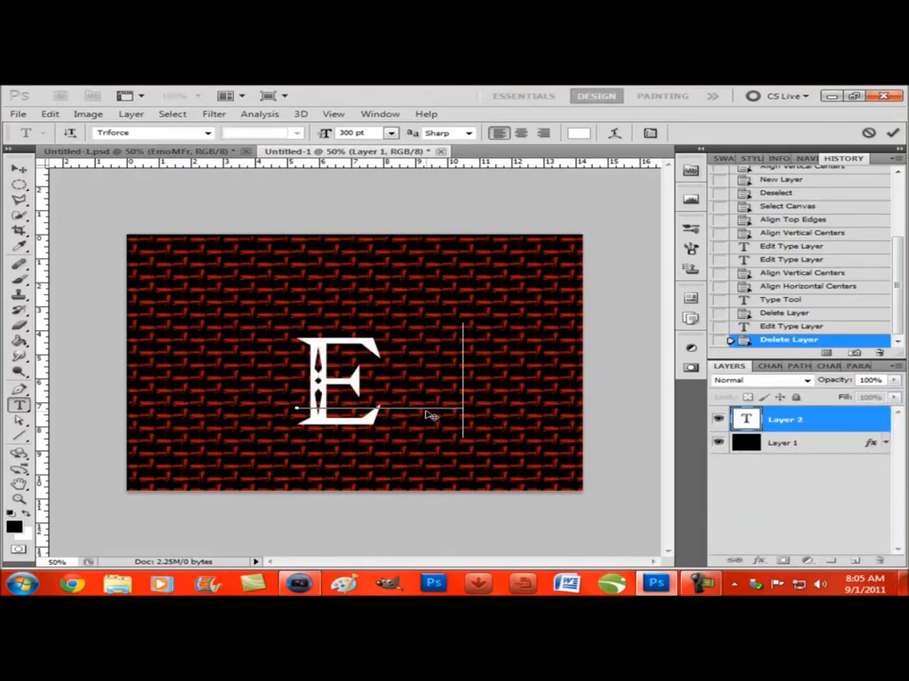
type("MO")
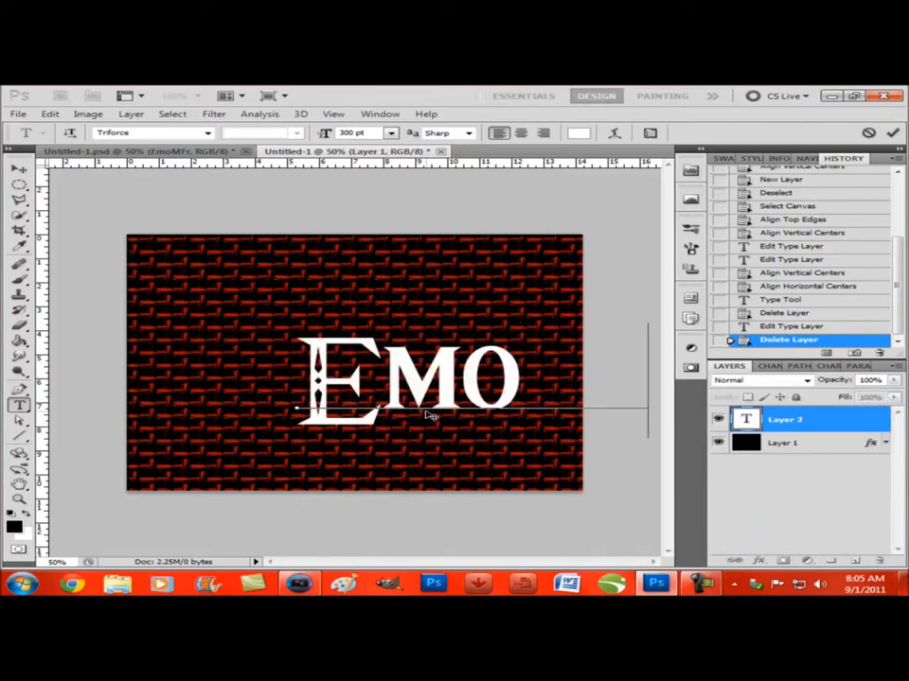
type("N")
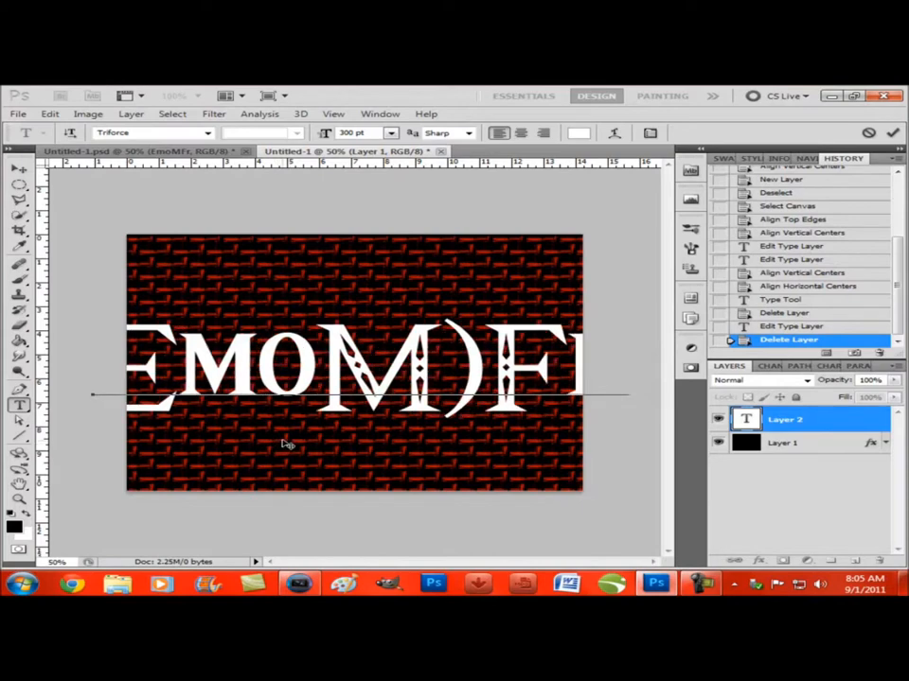
mouse_move(634, 386)
type("EmoMFr")
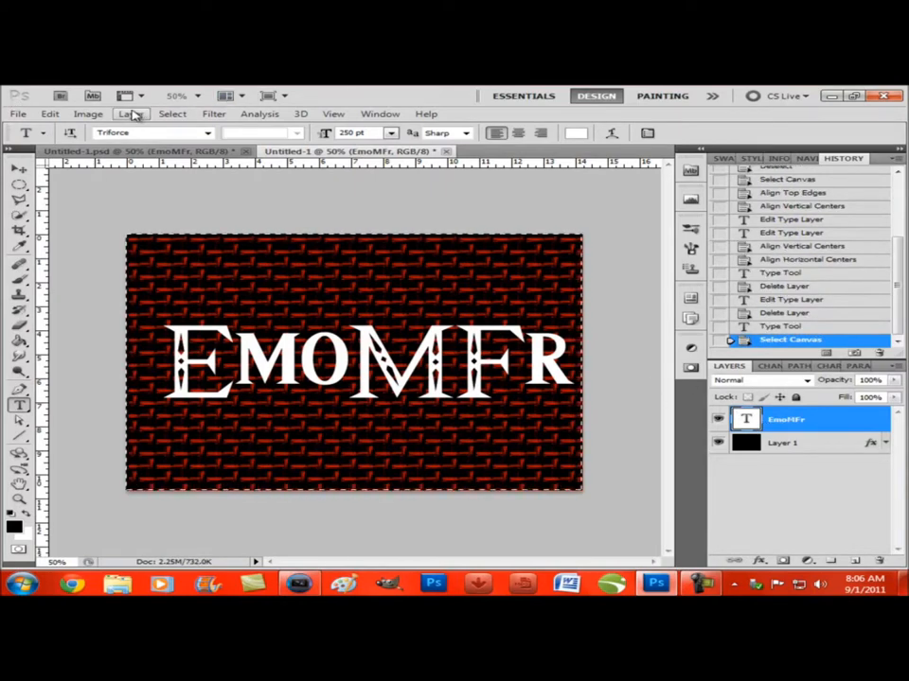
Align the EmoMFr text layer's vertical centre with the canvas via the Layer menu
left_click(131, 114)
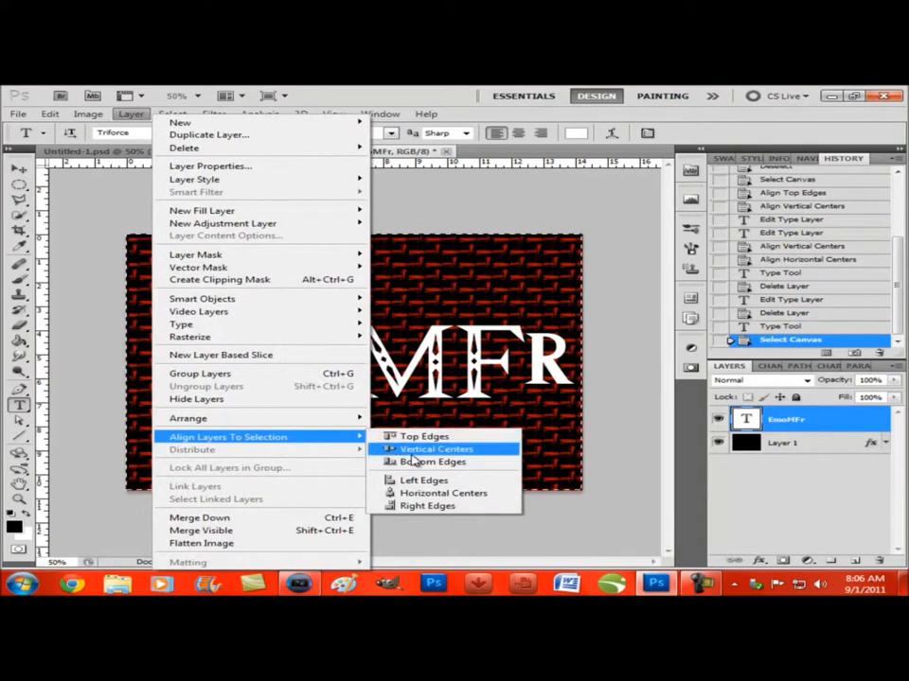
left_click(436, 448)
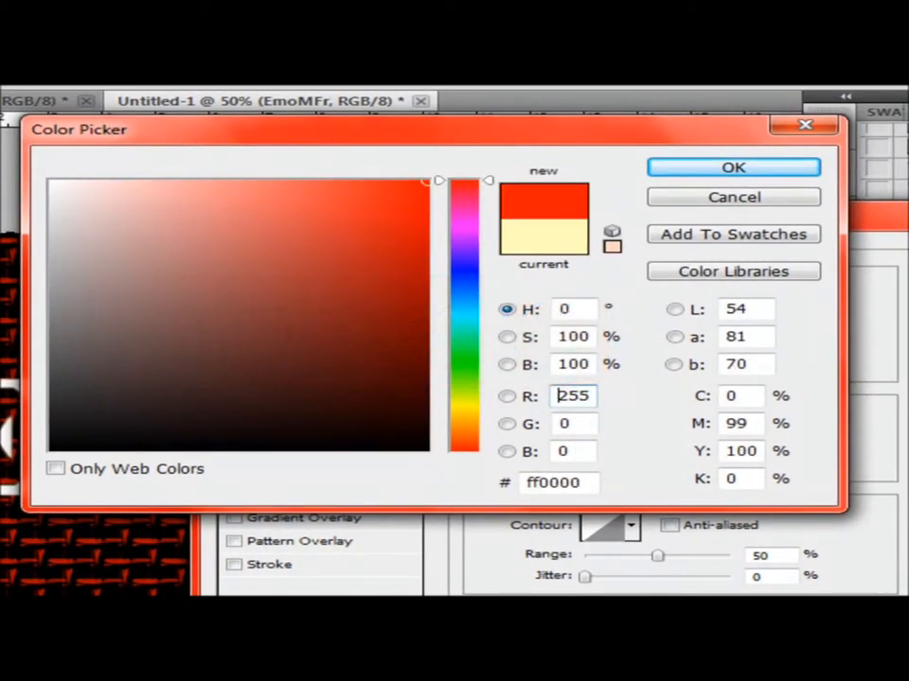
Give the text a pure red ff0000 outer glow of 46 px, checking the reference
left_click(732, 167)
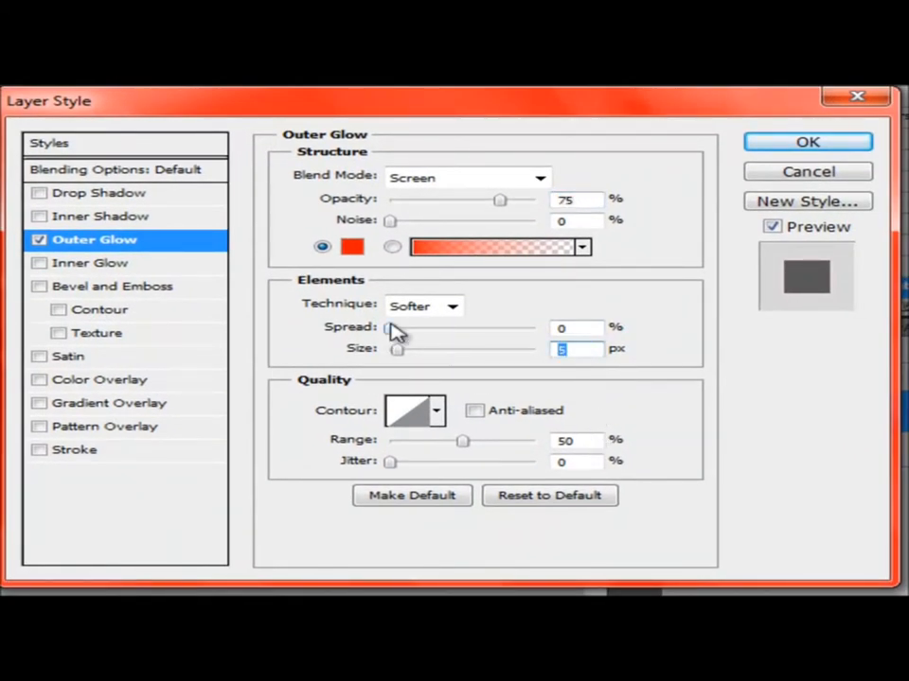
left_click_drag(398, 349, 423, 349)
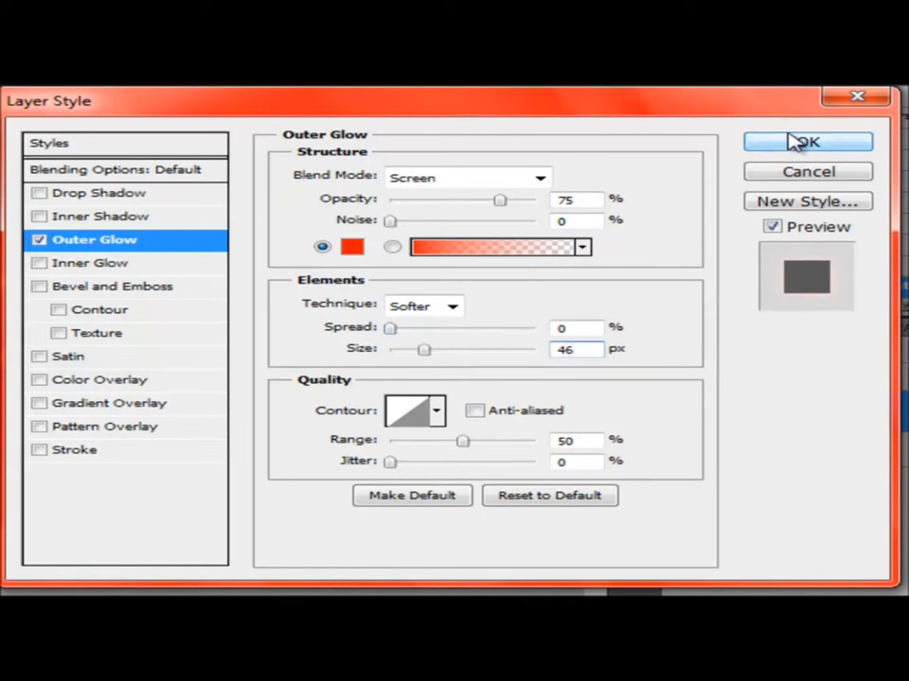
left_click(806, 141)
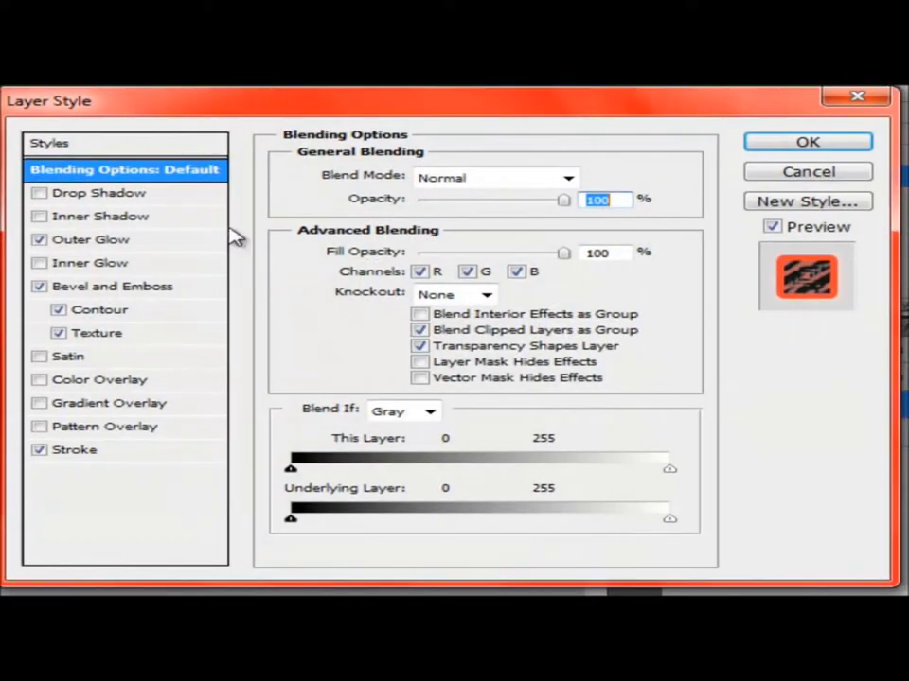
left_click(94, 239)
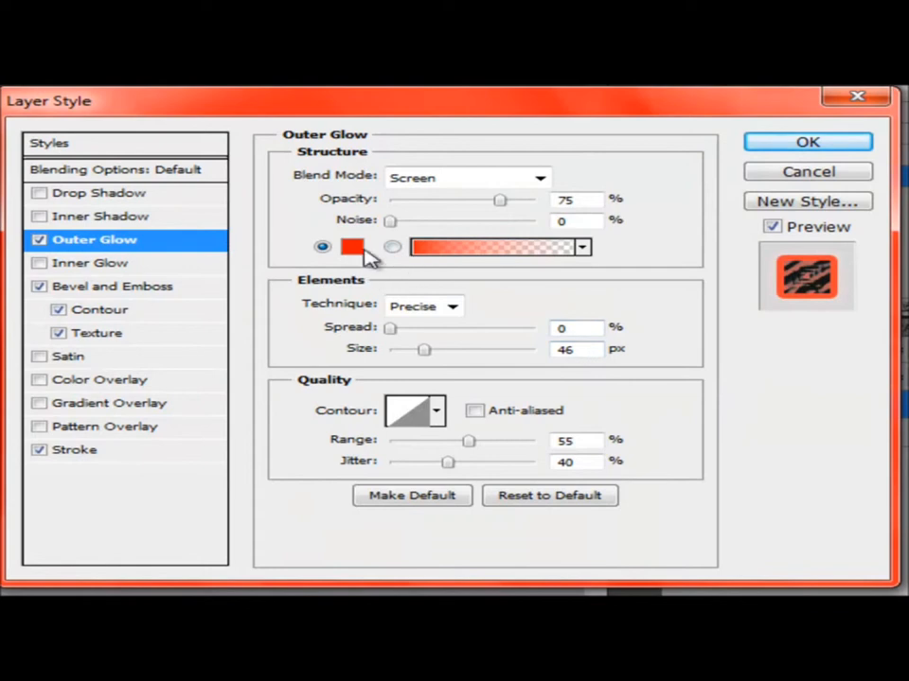
mouse_move(464, 270)
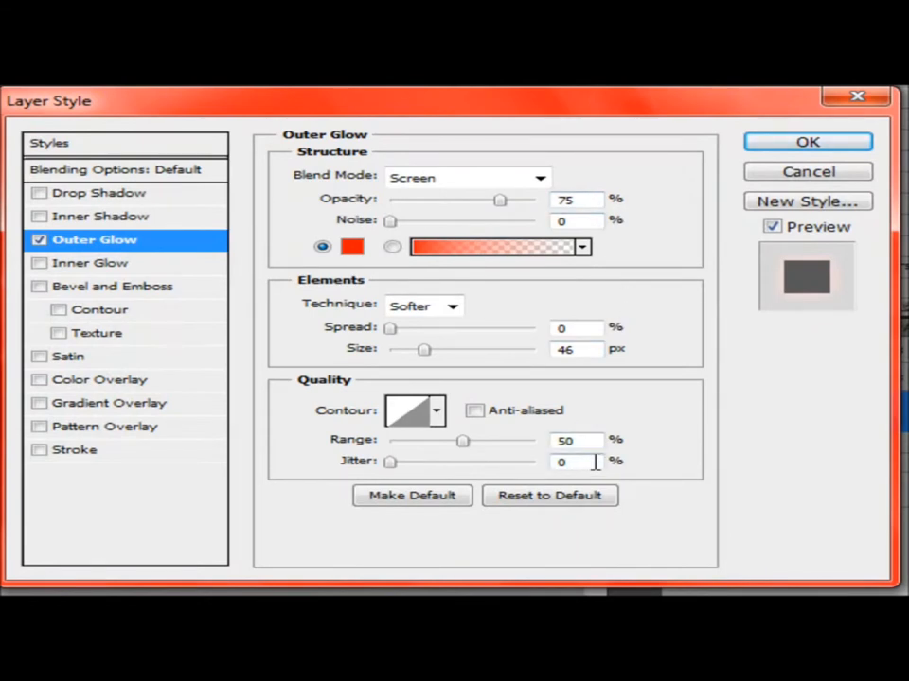
left_click(806, 141)
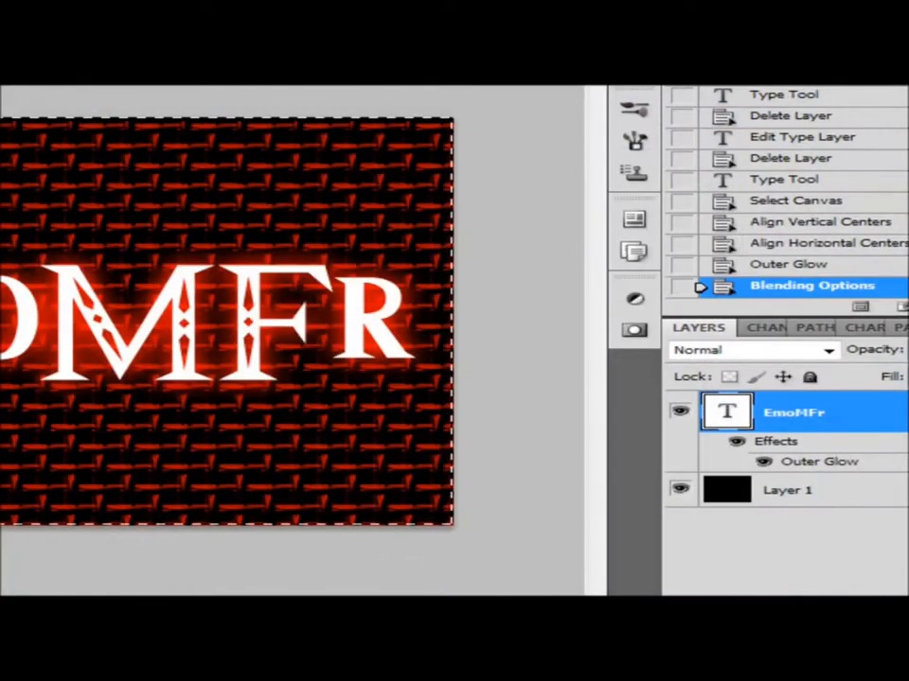
Set the text's outer glow range to 55% and jitter to 40%
right_click(793, 413)
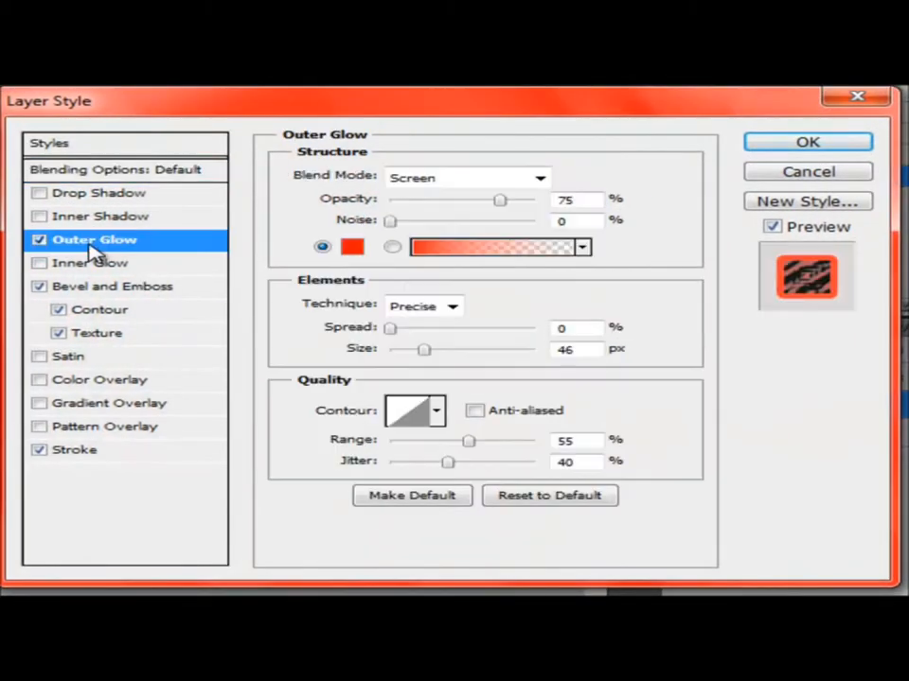
mouse_move(734, 241)
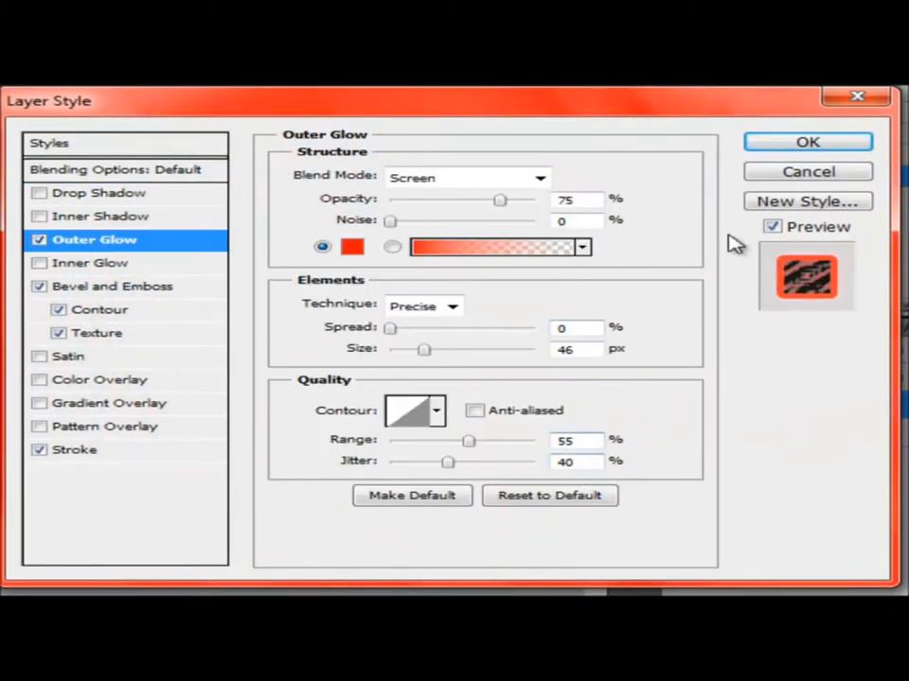
left_click(806, 141)
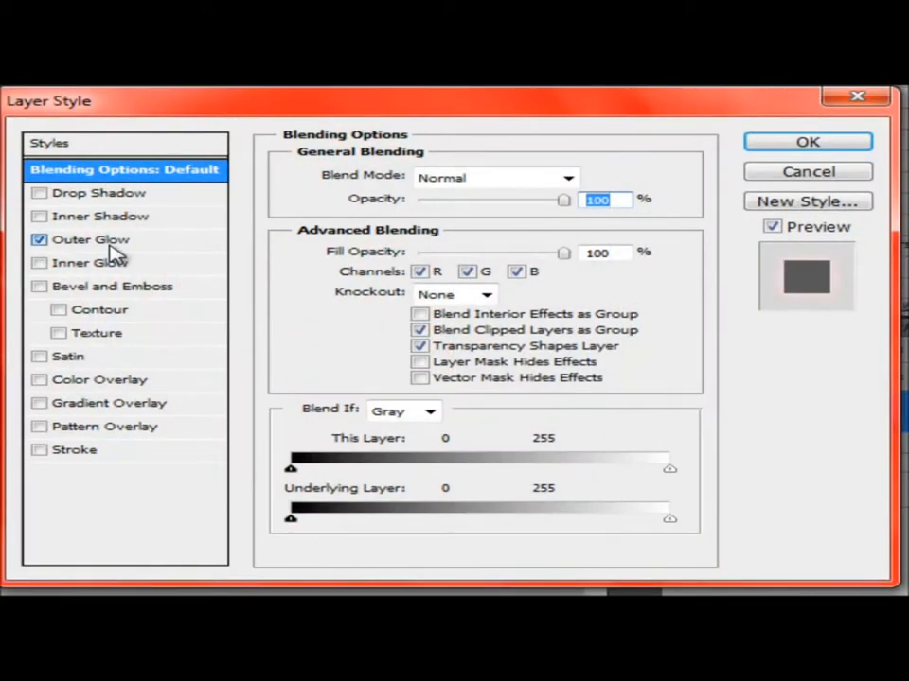
left_click(90, 239)
type("4")
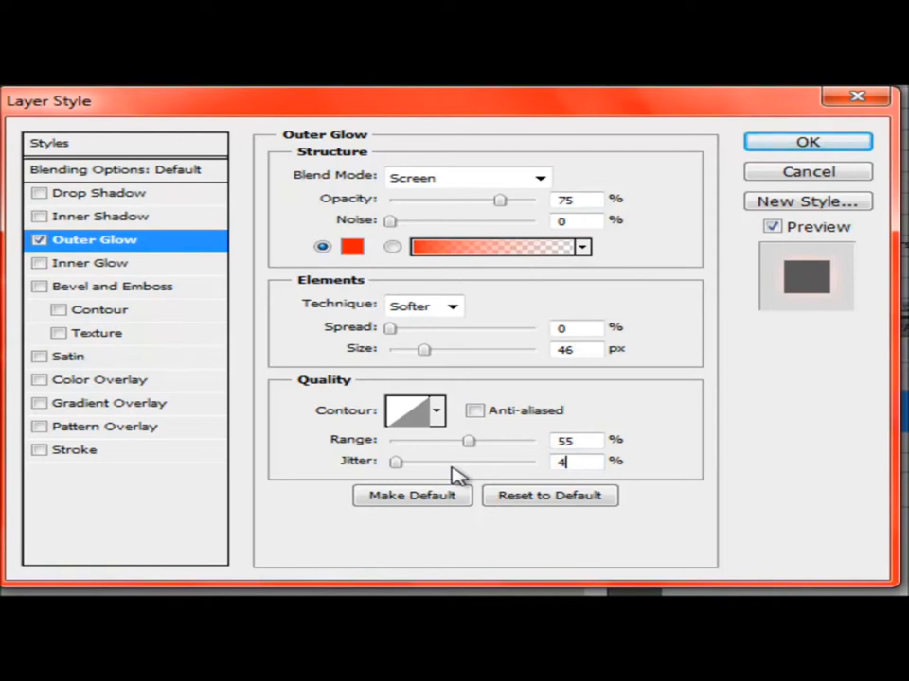
type("0")
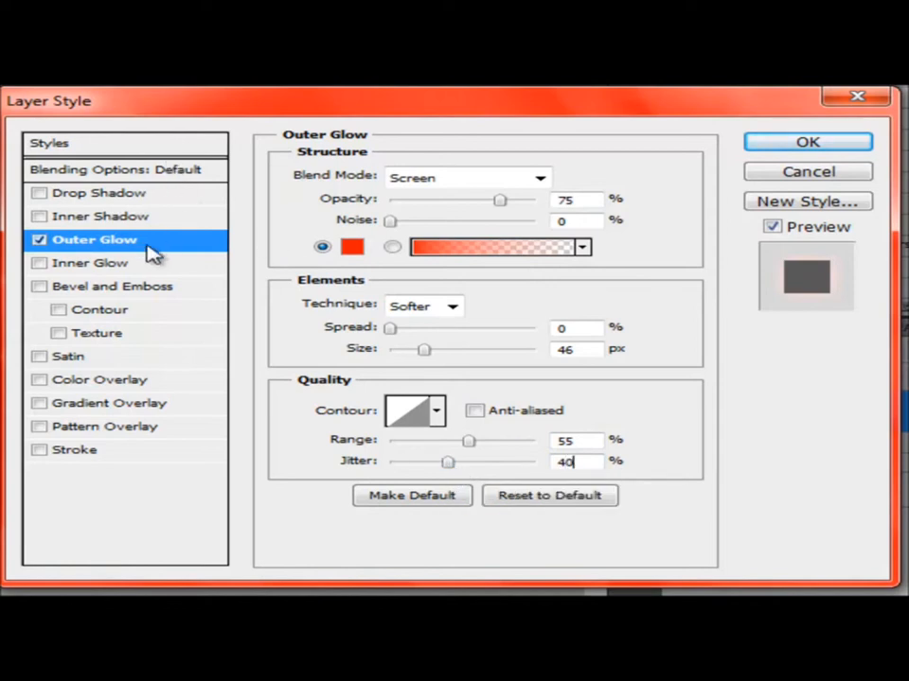
left_click(807, 141)
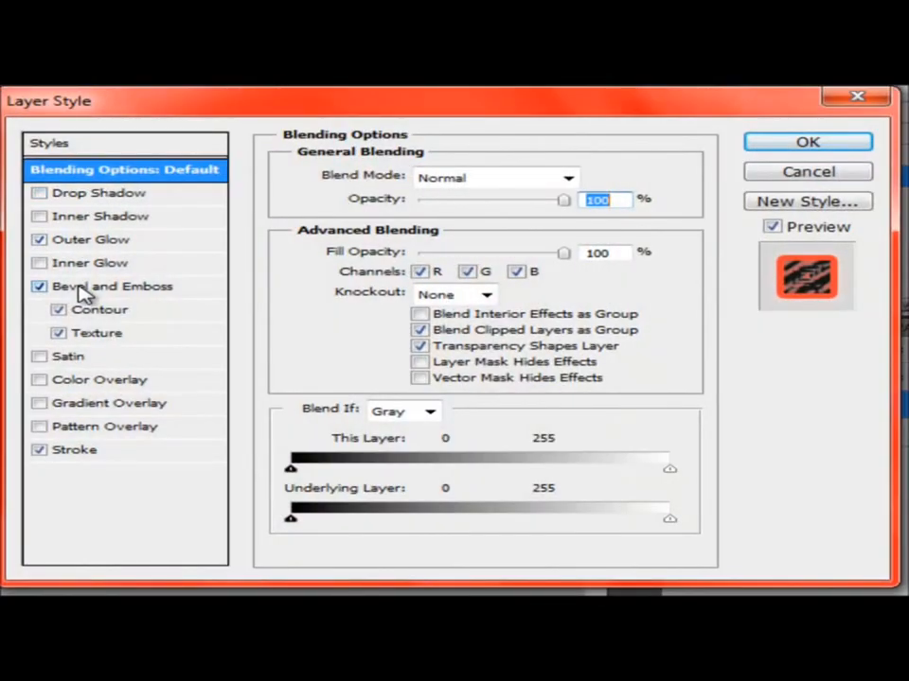
left_click(112, 286)
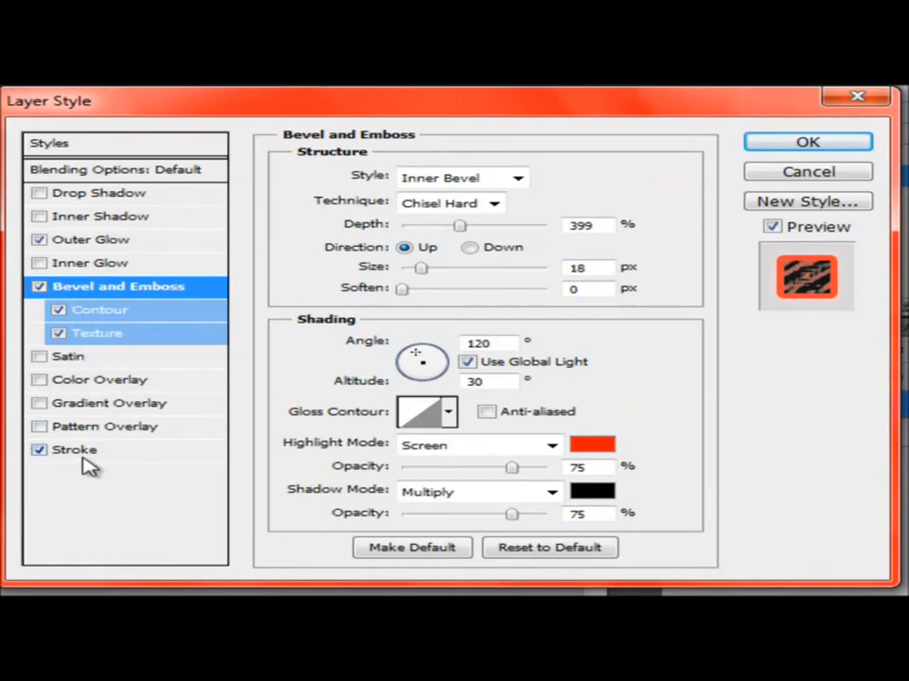
left_click(75, 449)
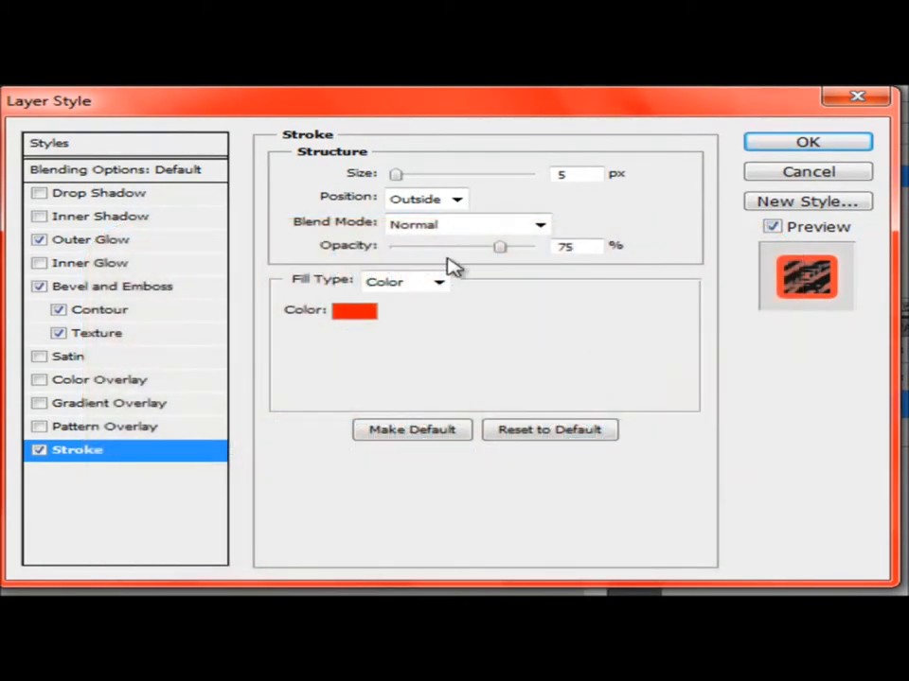
mouse_move(727, 291)
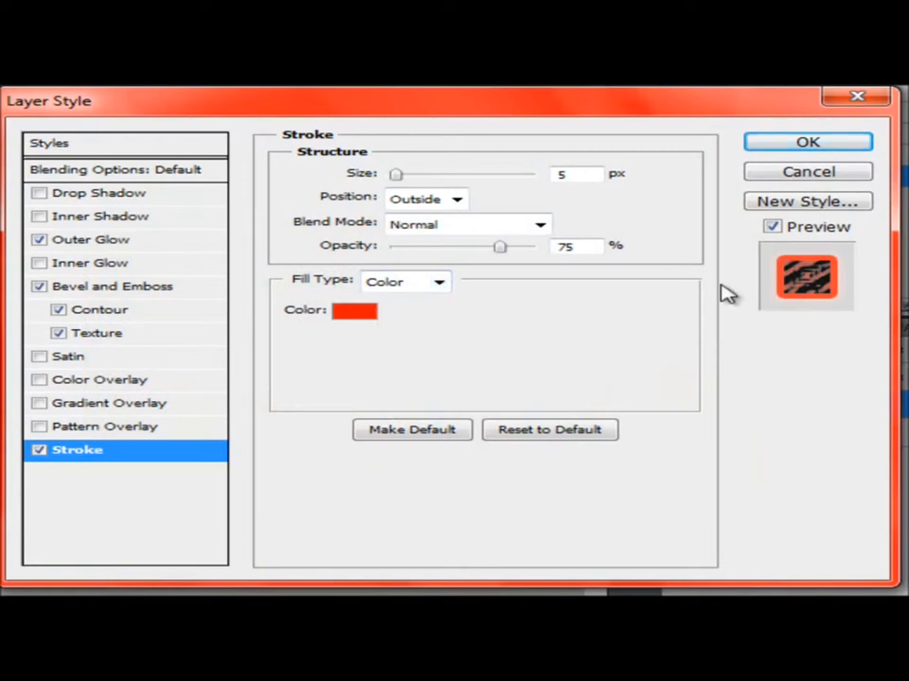
mouse_move(499, 327)
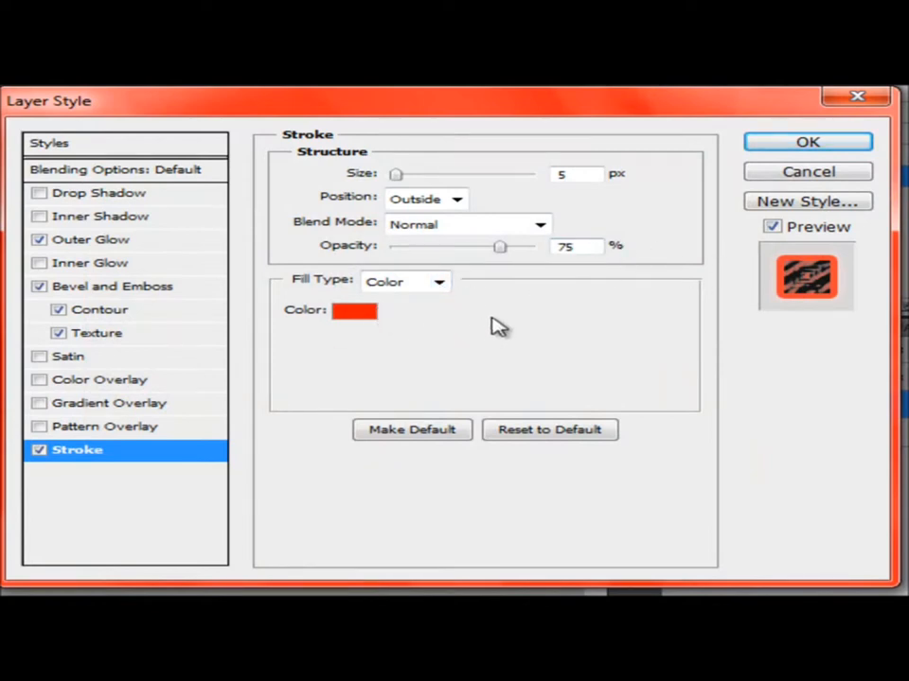
mouse_move(566, 189)
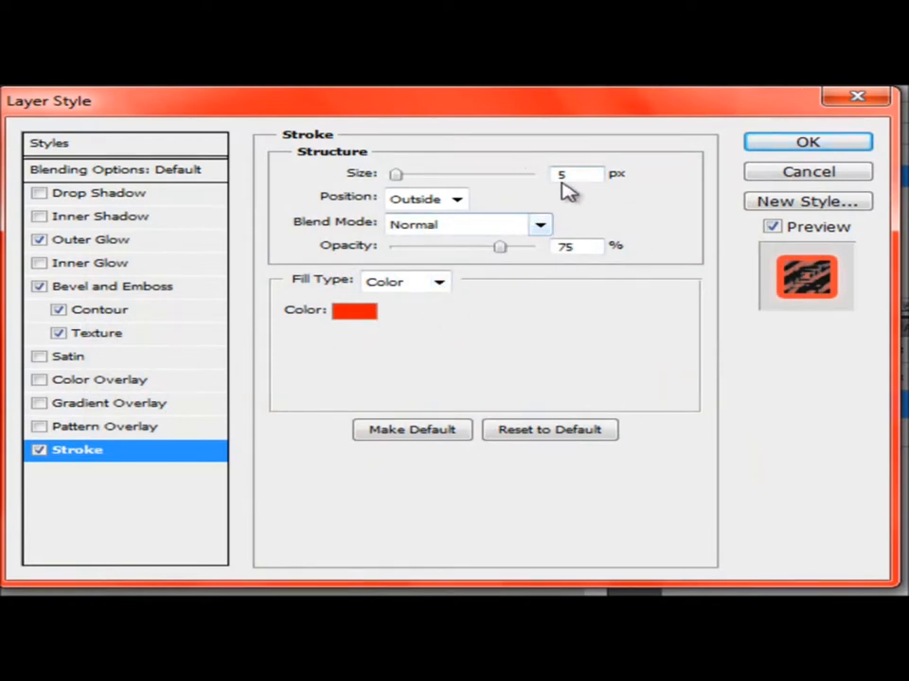
mouse_move(807, 142)
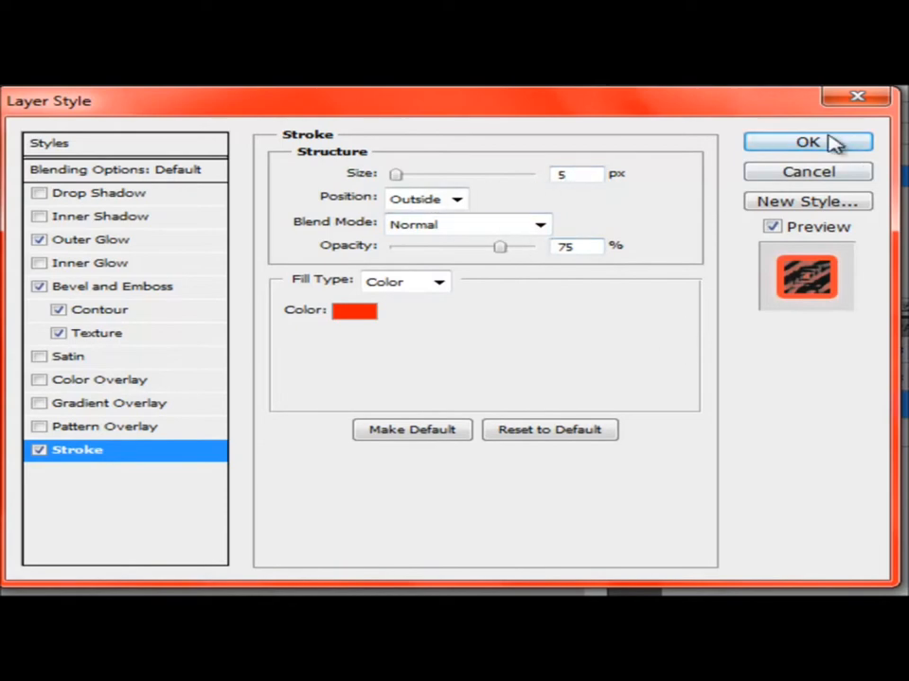
left_click(807, 142)
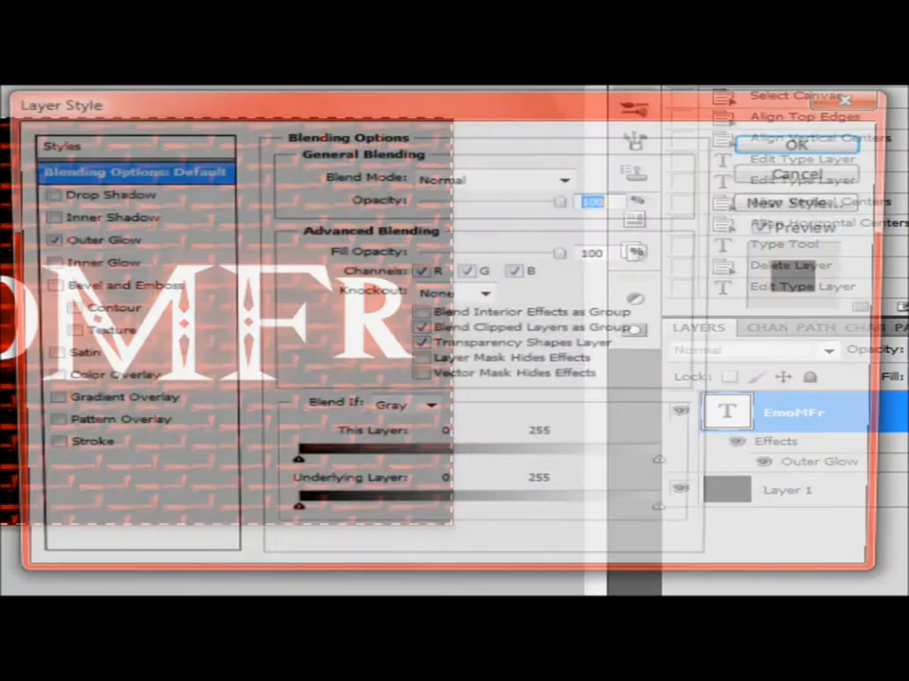
Apply a 5 px outside stroke at 75% opacity to the EmoMFr text
left_click(92, 441)
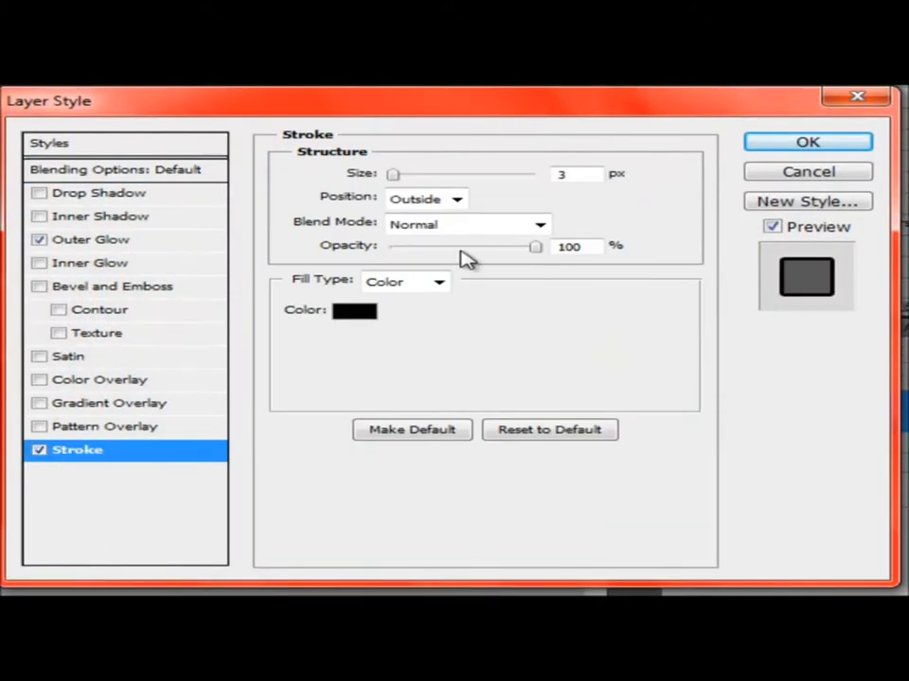
mouse_move(628, 176)
type("5")
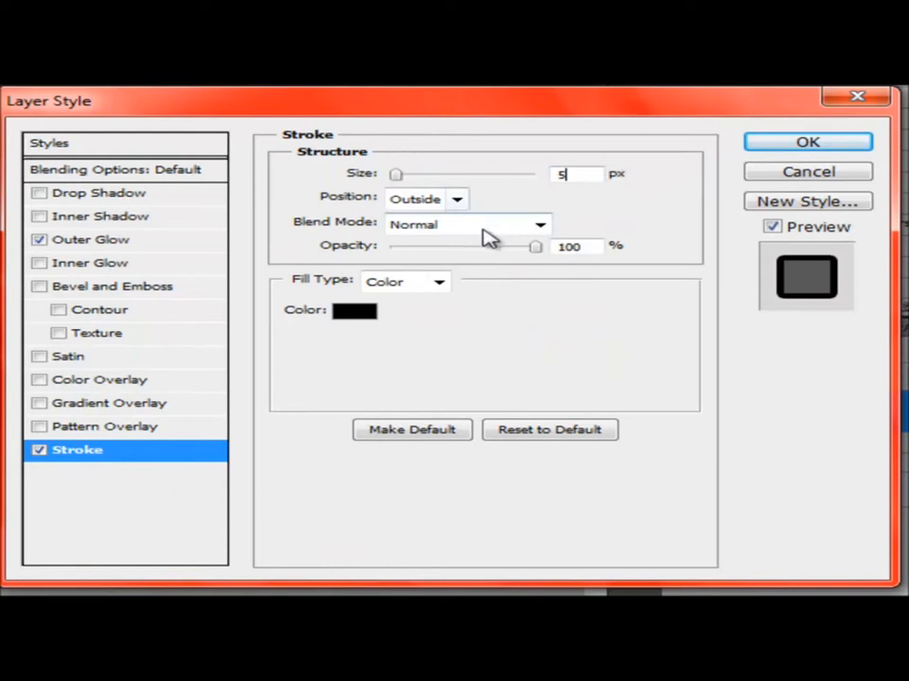
triple_click(568, 246)
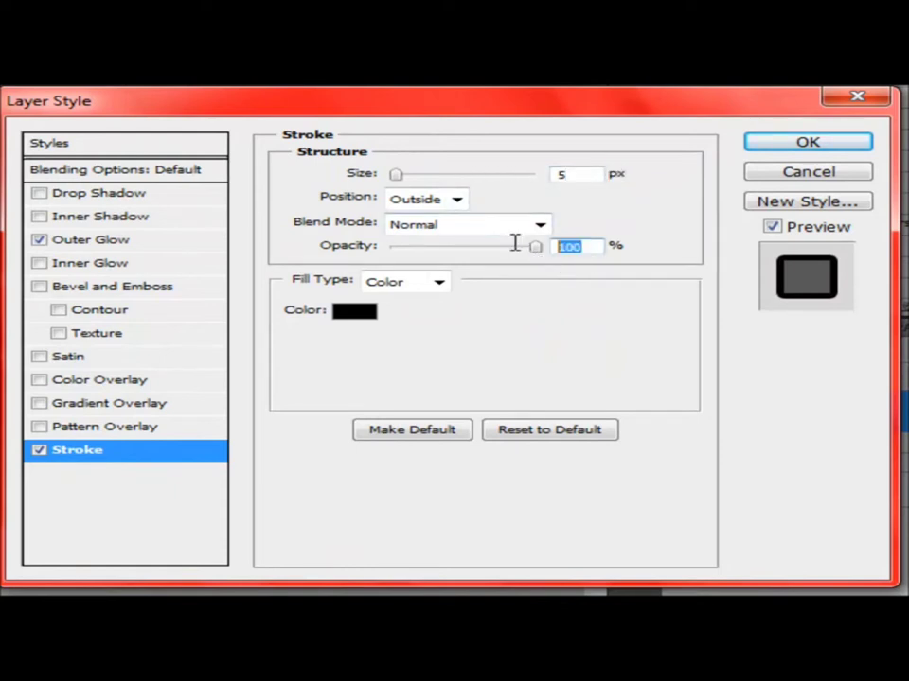
left_click_drag(534, 246, 499, 246)
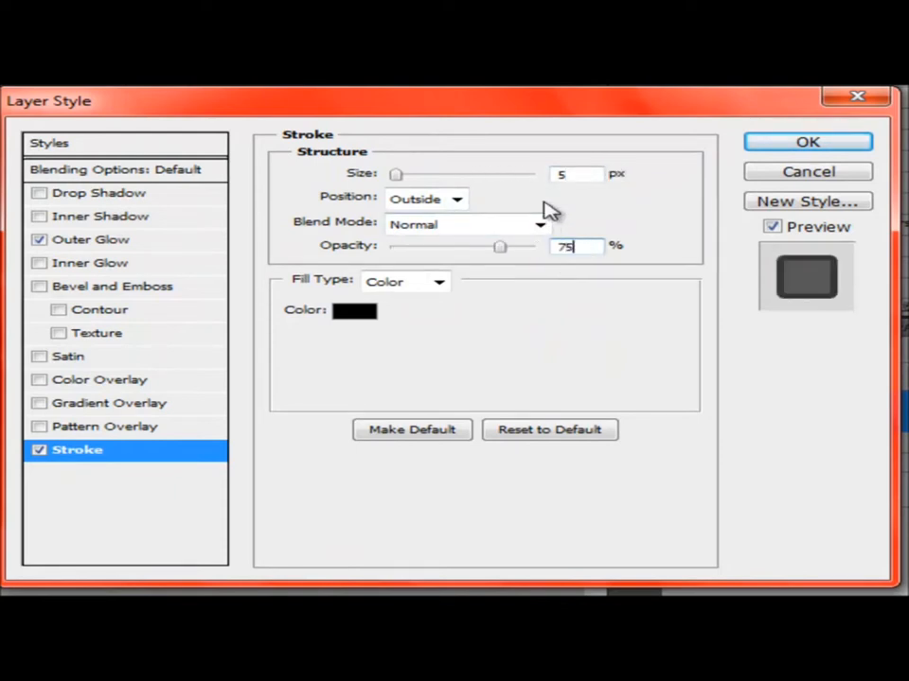
left_click(354, 311)
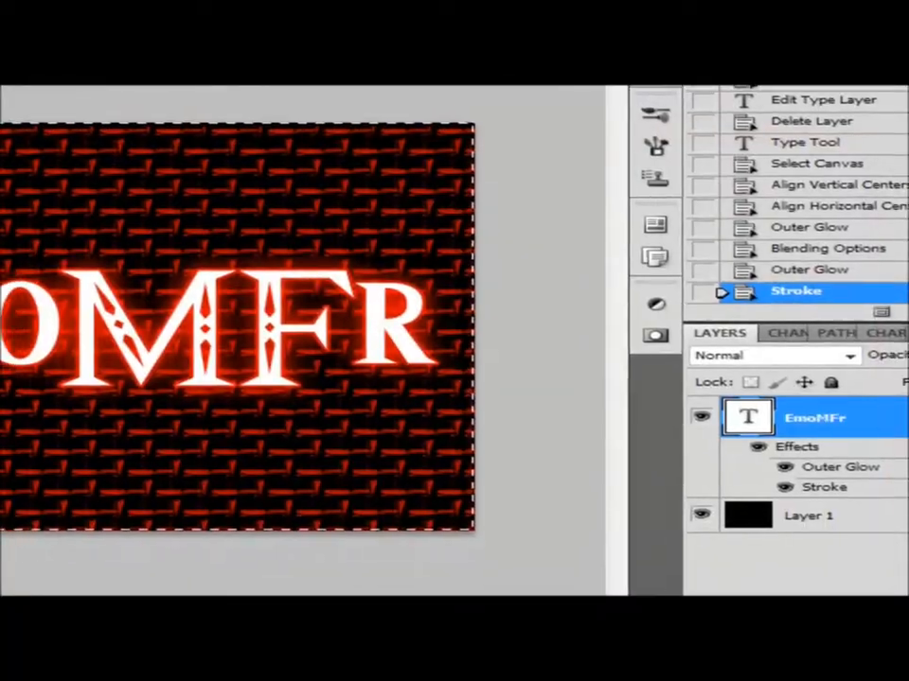
right_click(814, 418)
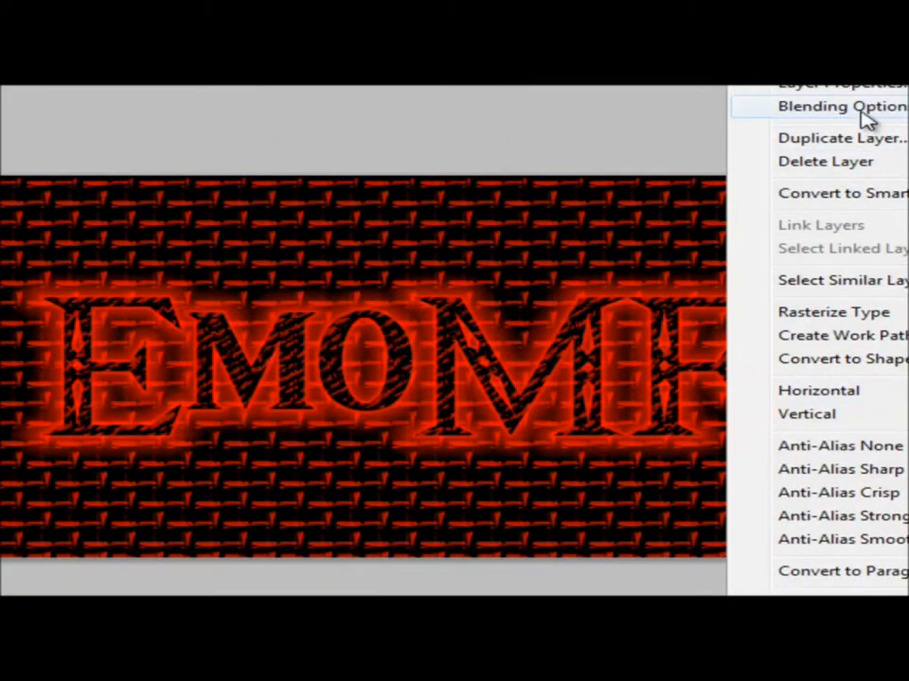
Enable Bevel and Emboss with Contour and Texture on the text, reviewing the reference bevel
left_click(840, 106)
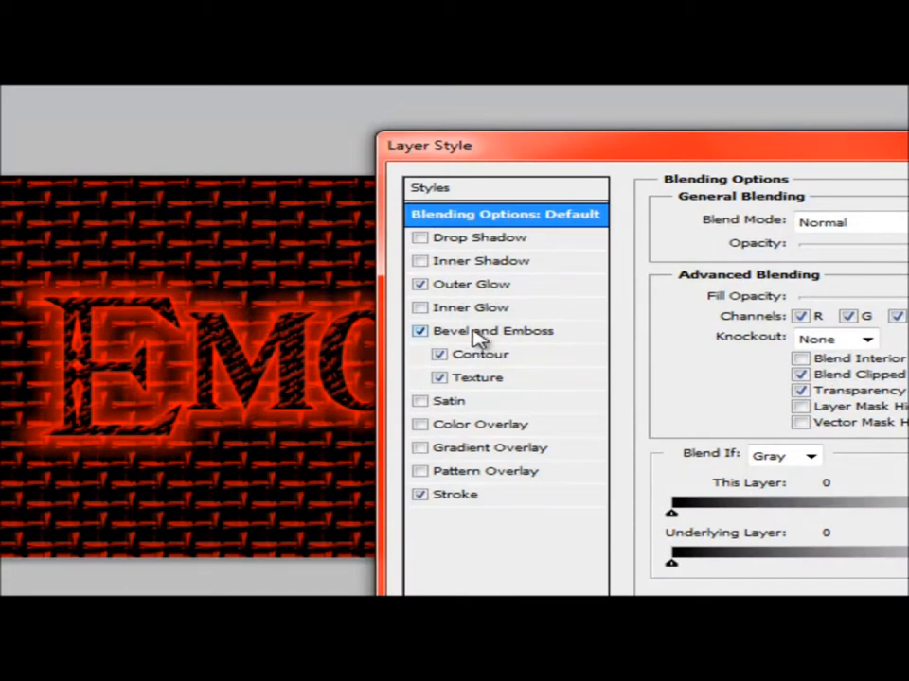
left_click(493, 331)
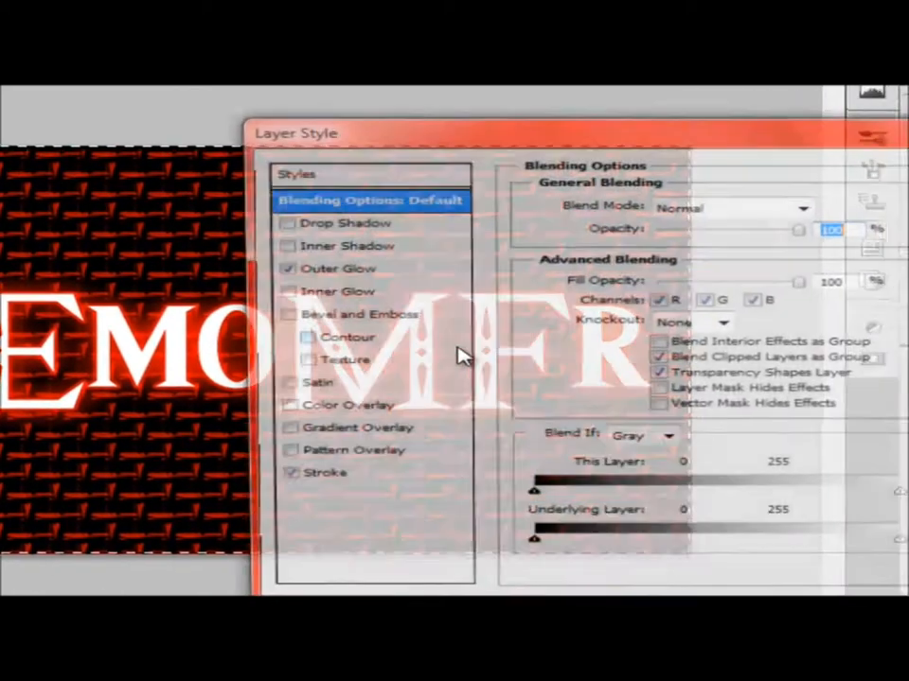
left_click(347, 336)
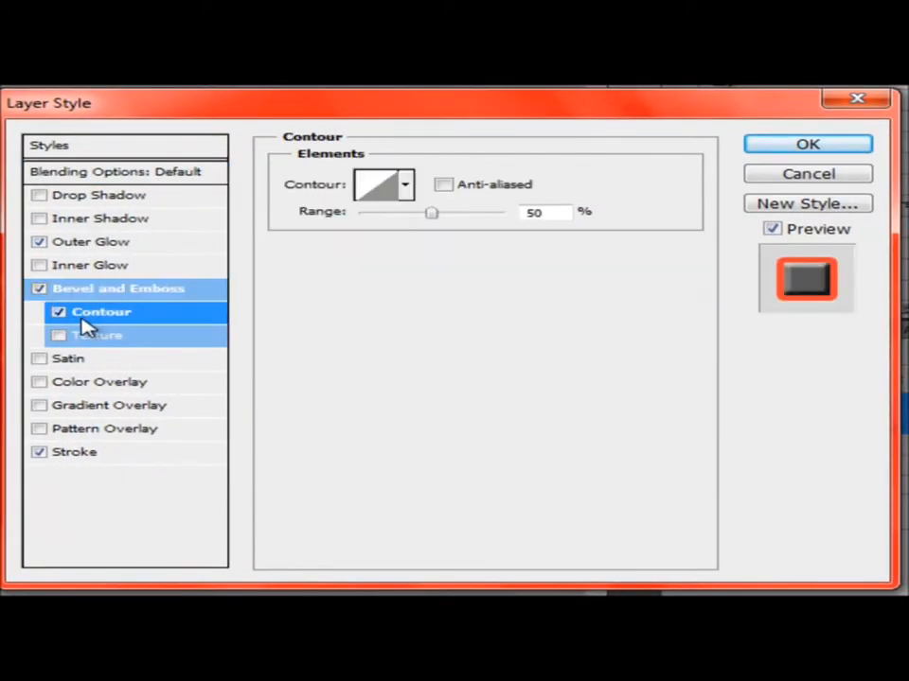
left_click(118, 289)
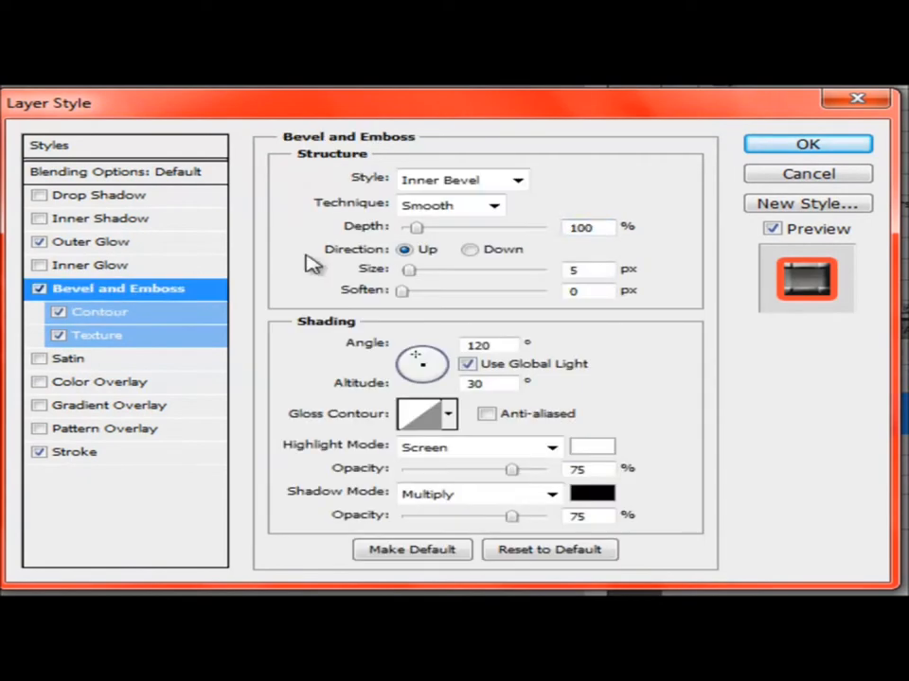
mouse_move(808, 144)
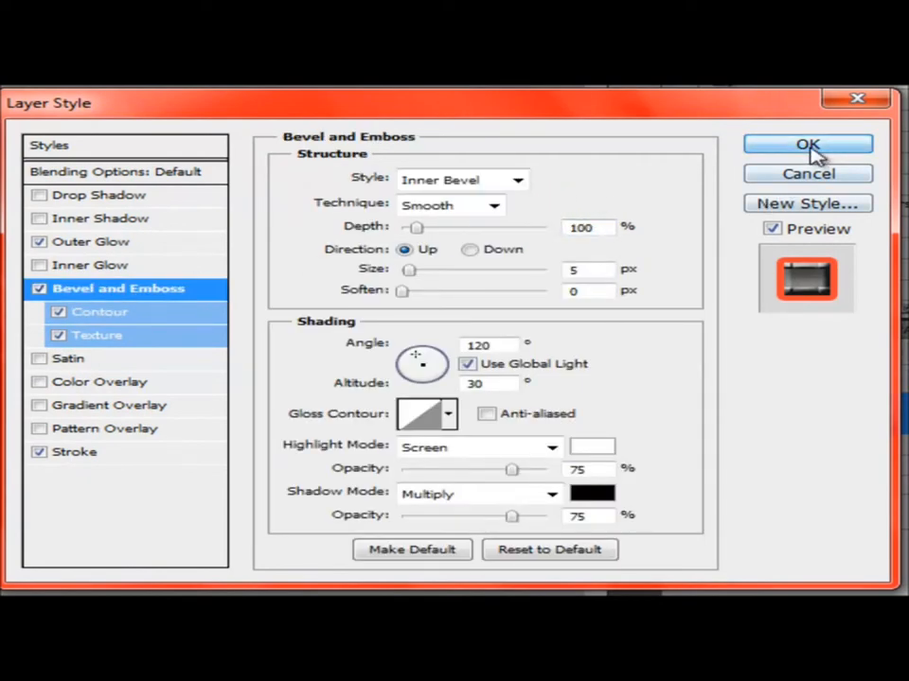
left_click(807, 143)
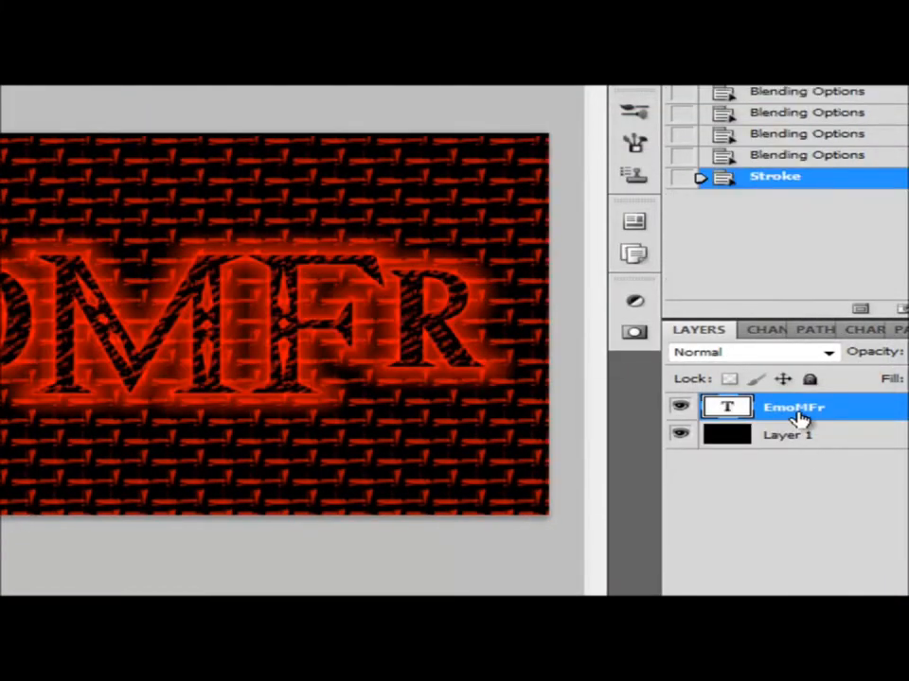
double_click(792, 407)
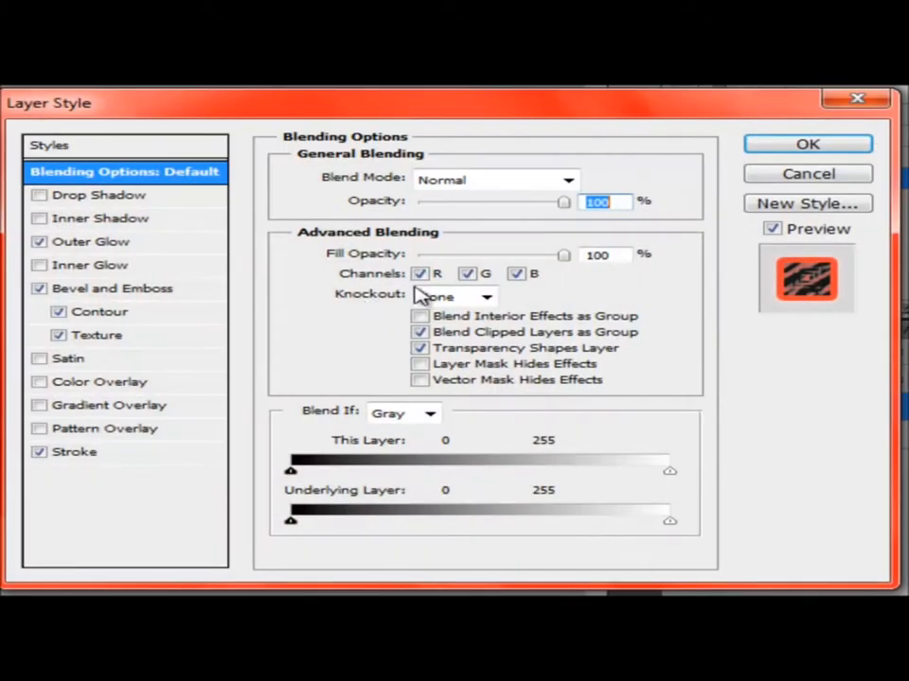
Set the text's bevel technique to Chisel Hard after viewing the reference bevel
left_click(112, 288)
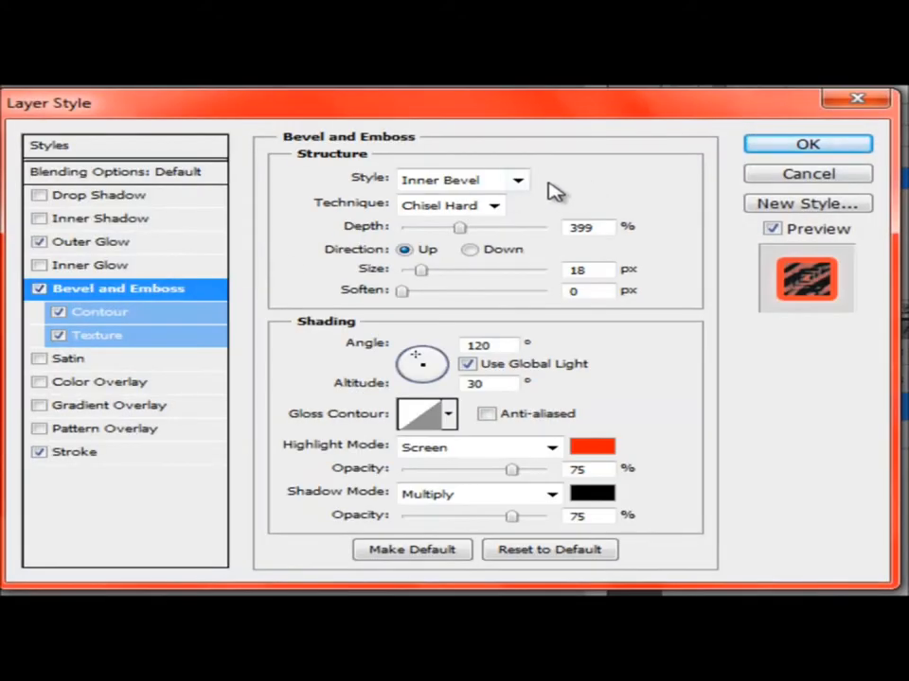
mouse_move(619, 207)
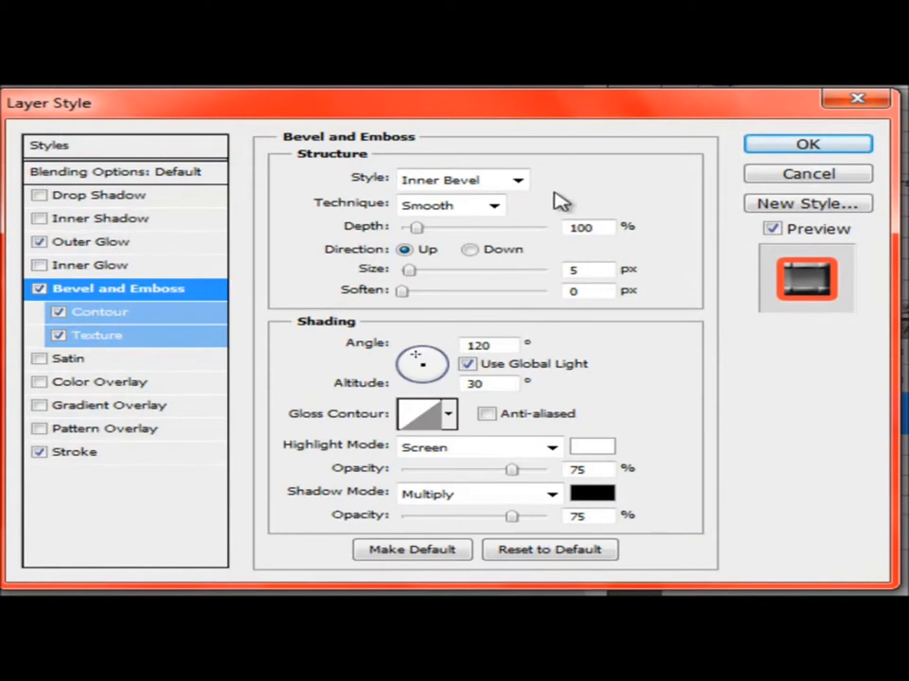
left_click(493, 205)
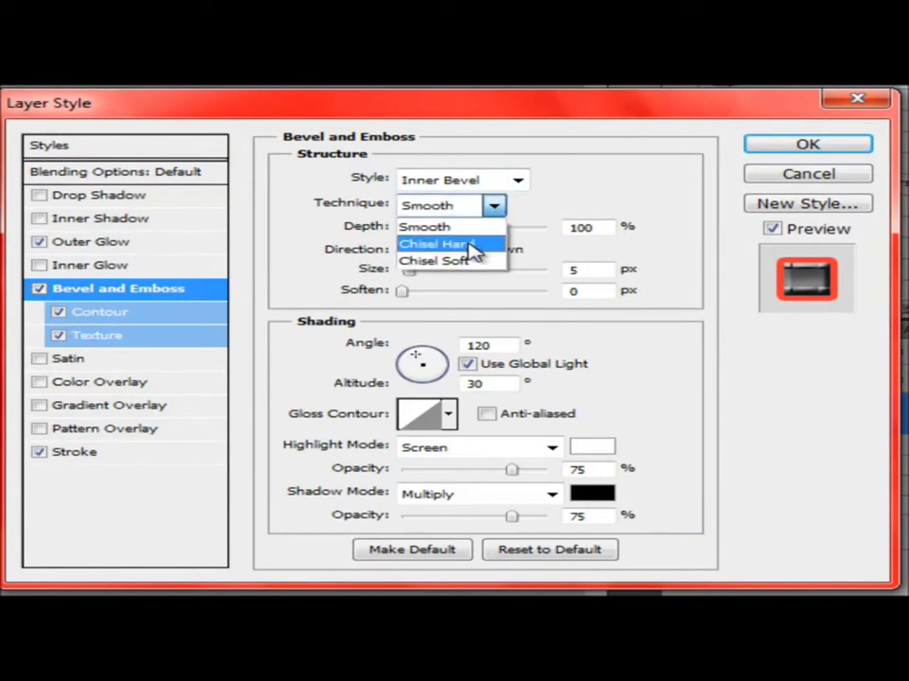
left_click(434, 243)
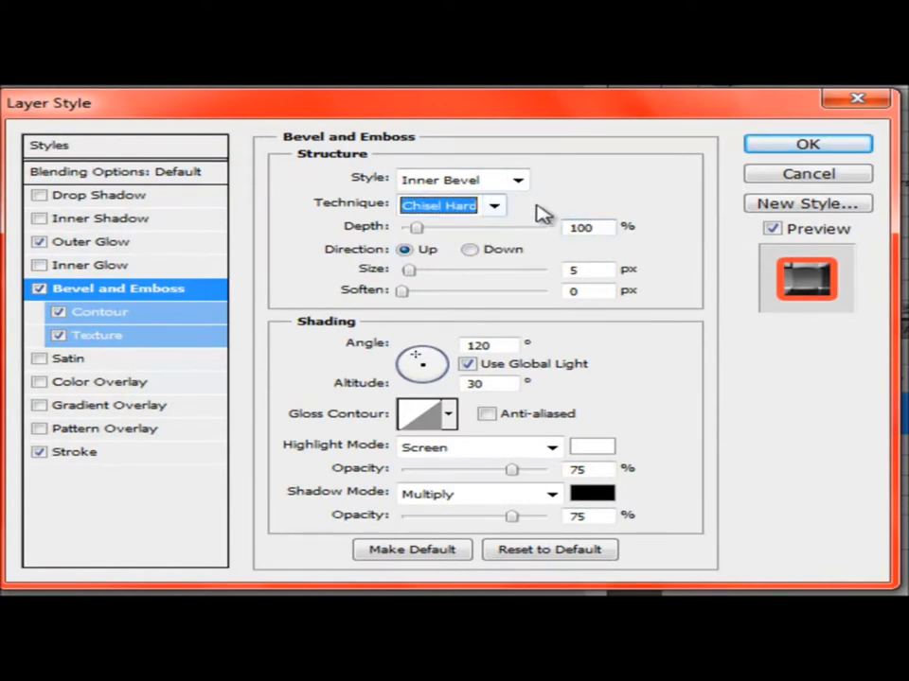
left_click(439, 206)
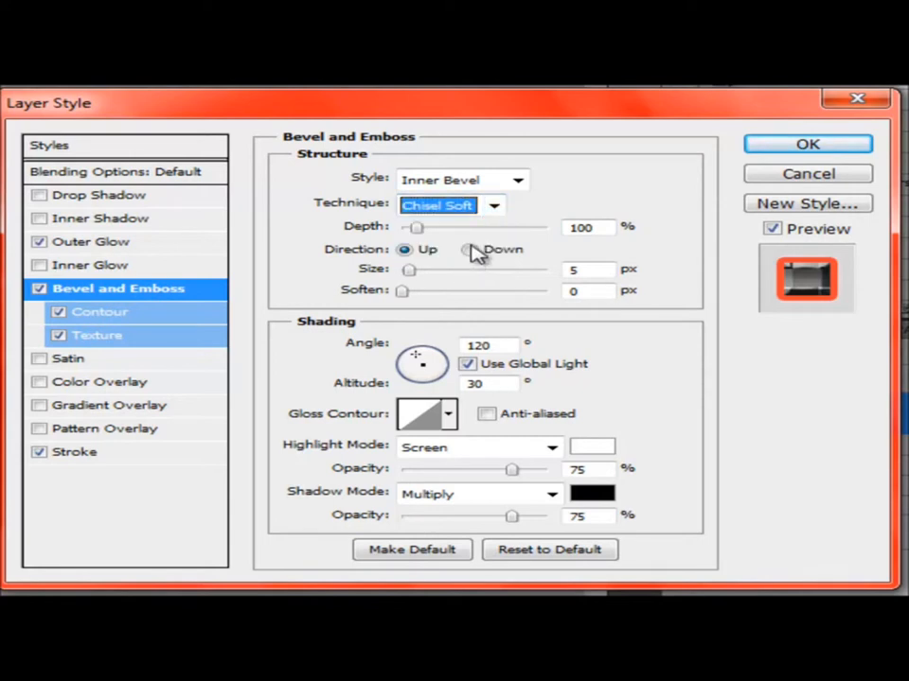
left_click(494, 206)
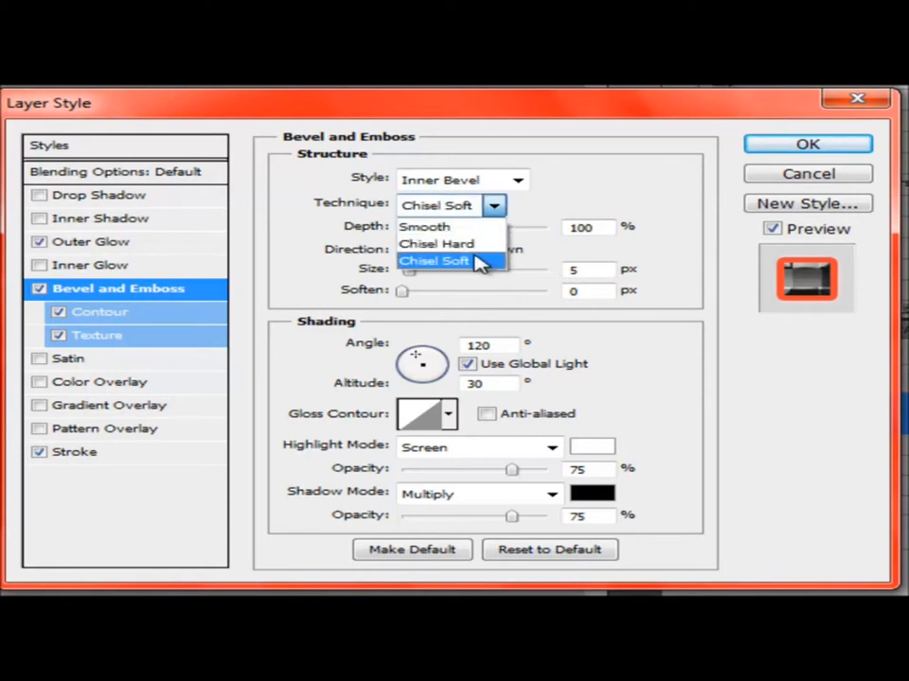
left_click(436, 245)
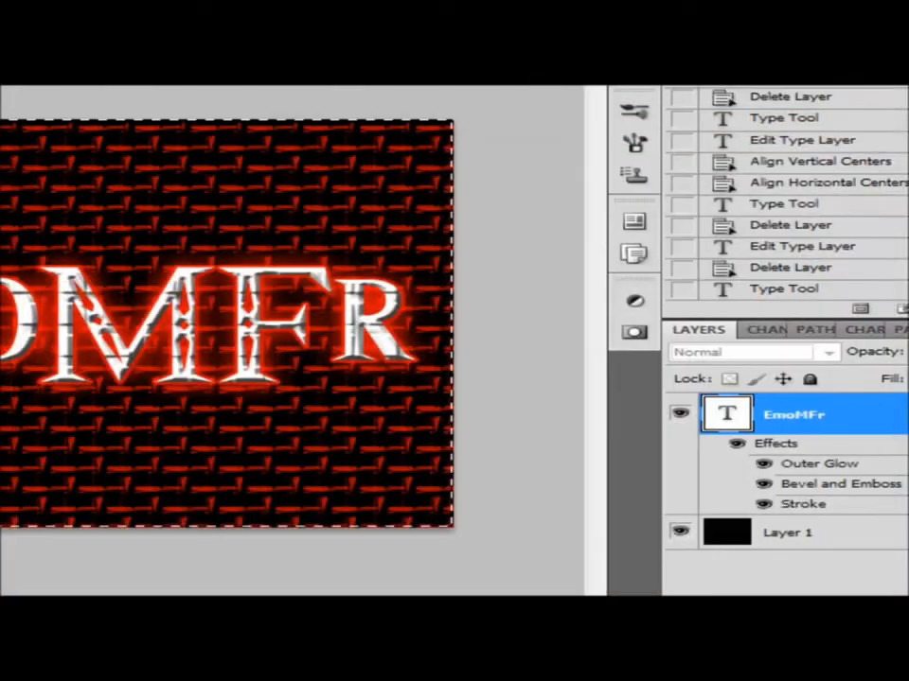
Set the bevel depth to 399% and size to 18 px, comparing against the reference
right_click(793, 414)
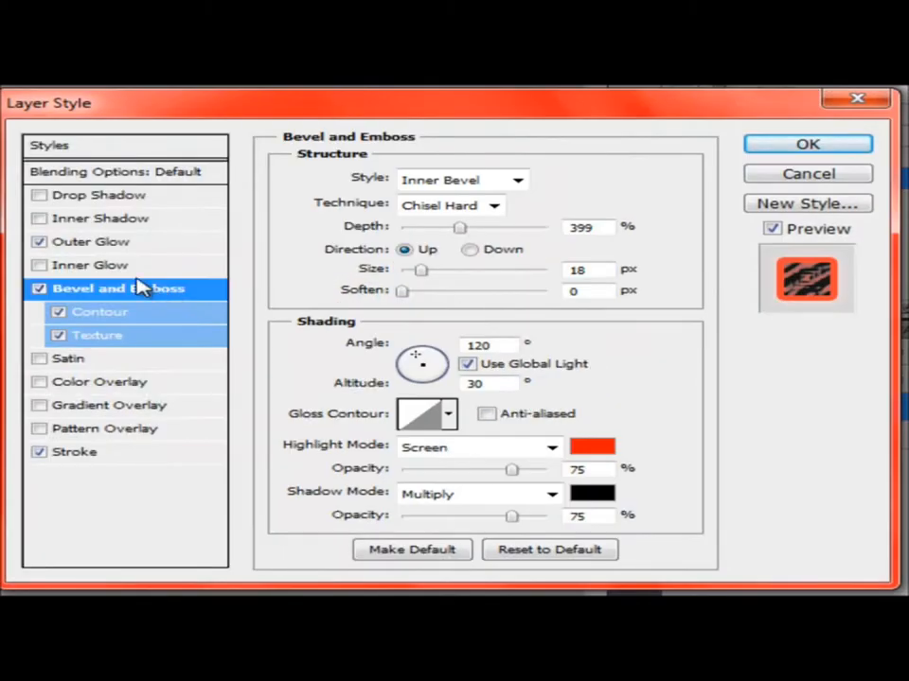
mouse_move(567, 263)
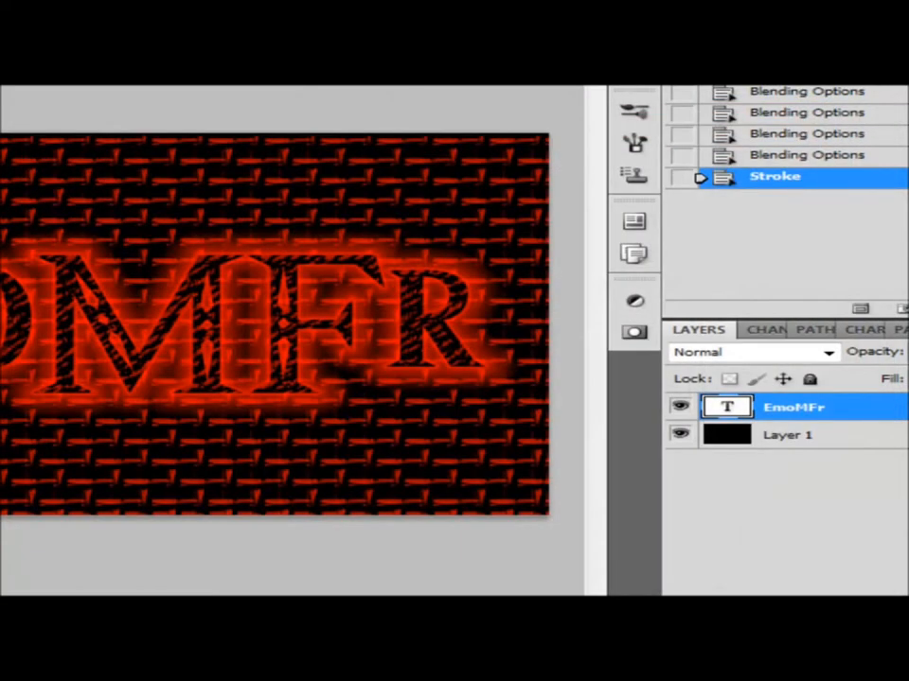
right_click(793, 407)
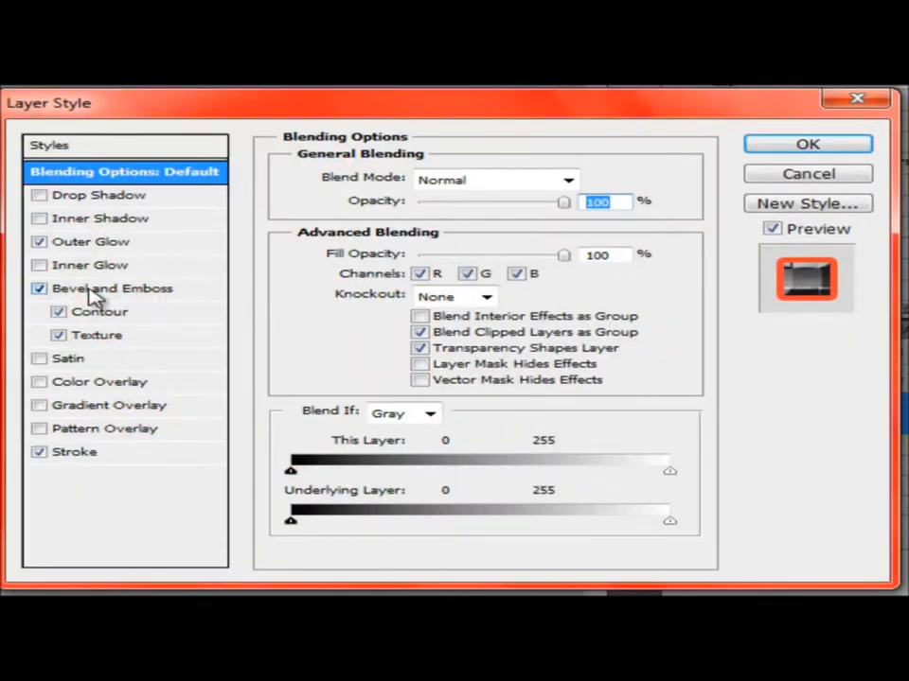
left_click(112, 289)
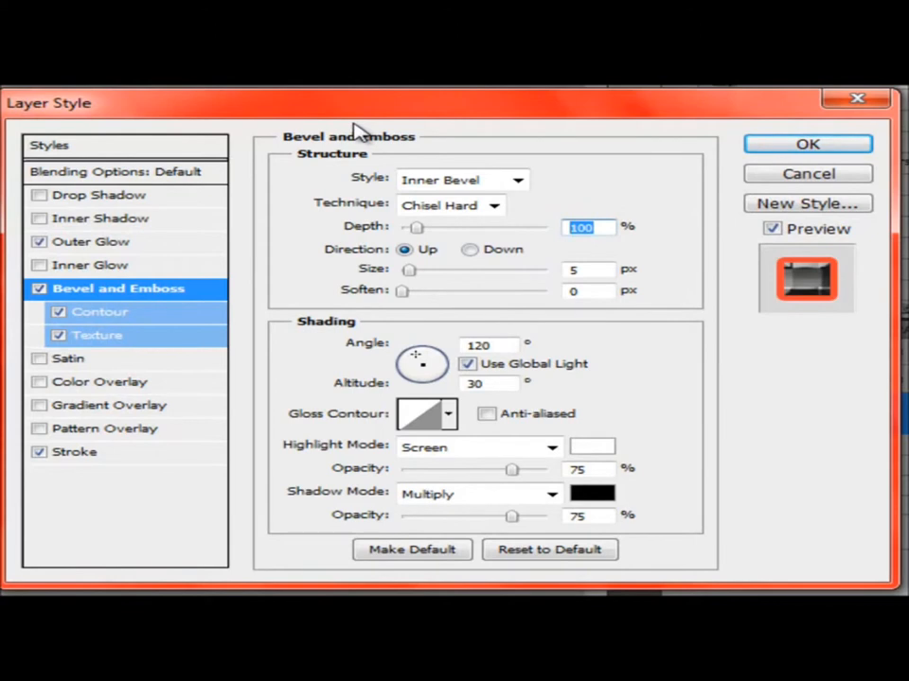
type("3")
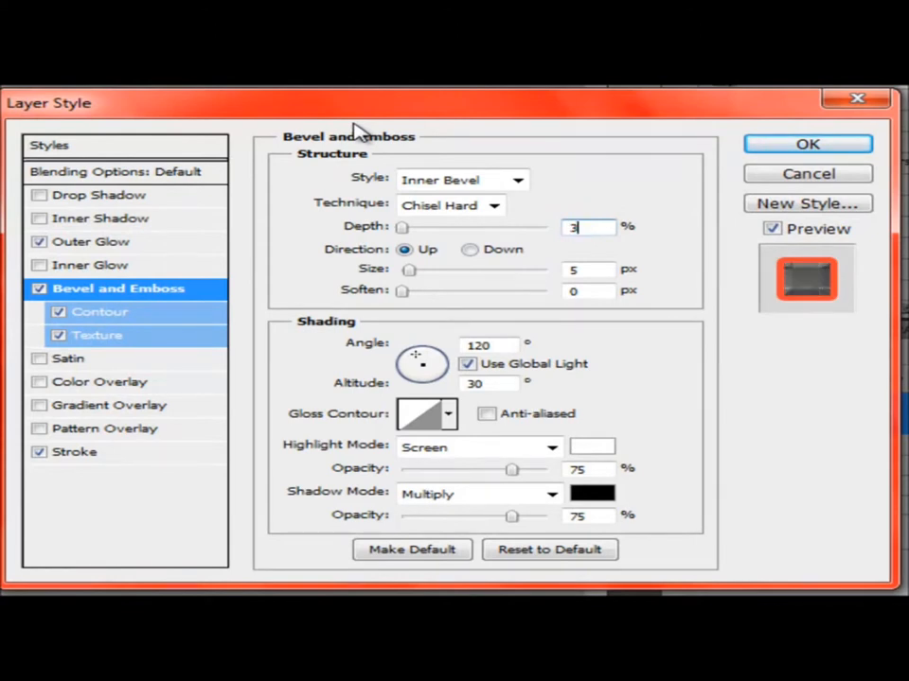
type("399")
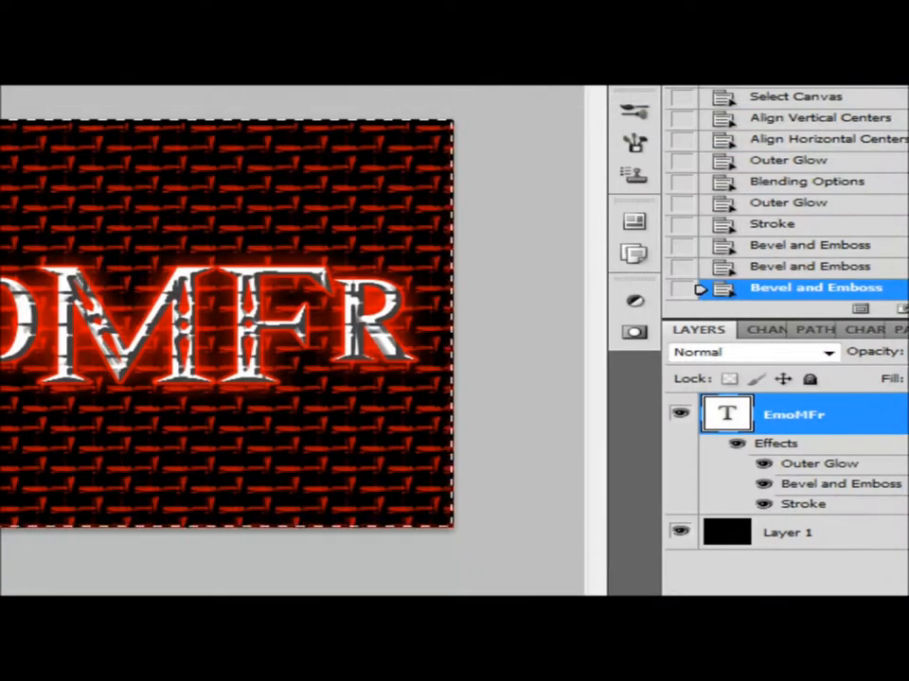
right_click(726, 414)
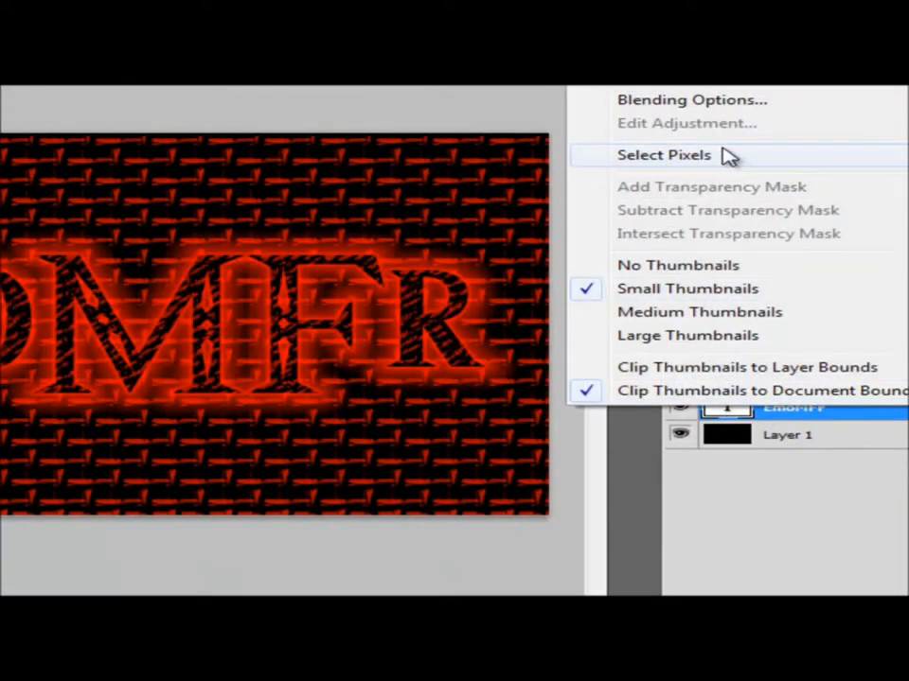
left_click(691, 98)
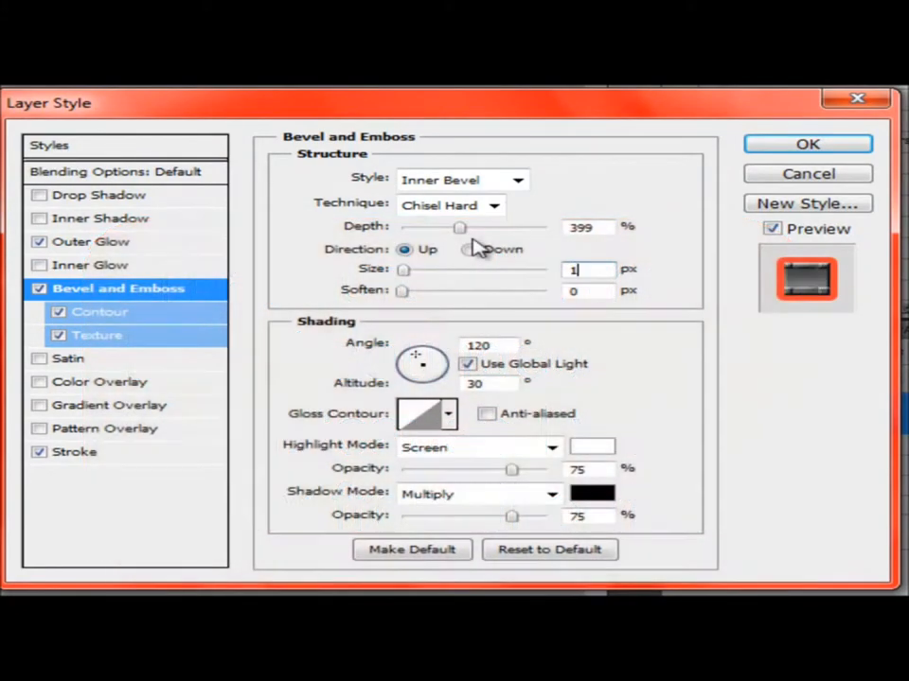
type("18")
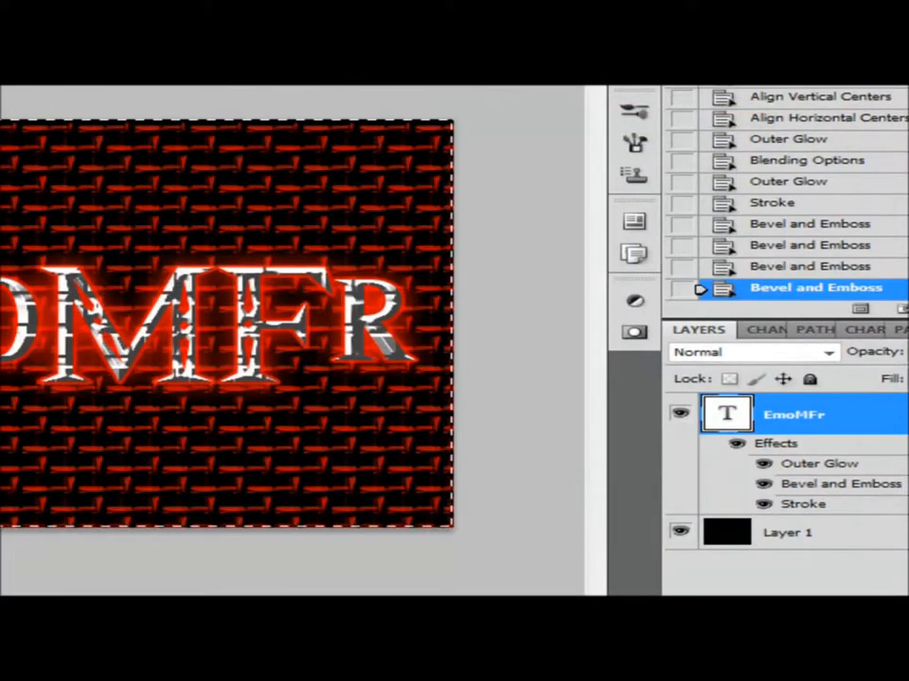
right_click(793, 414)
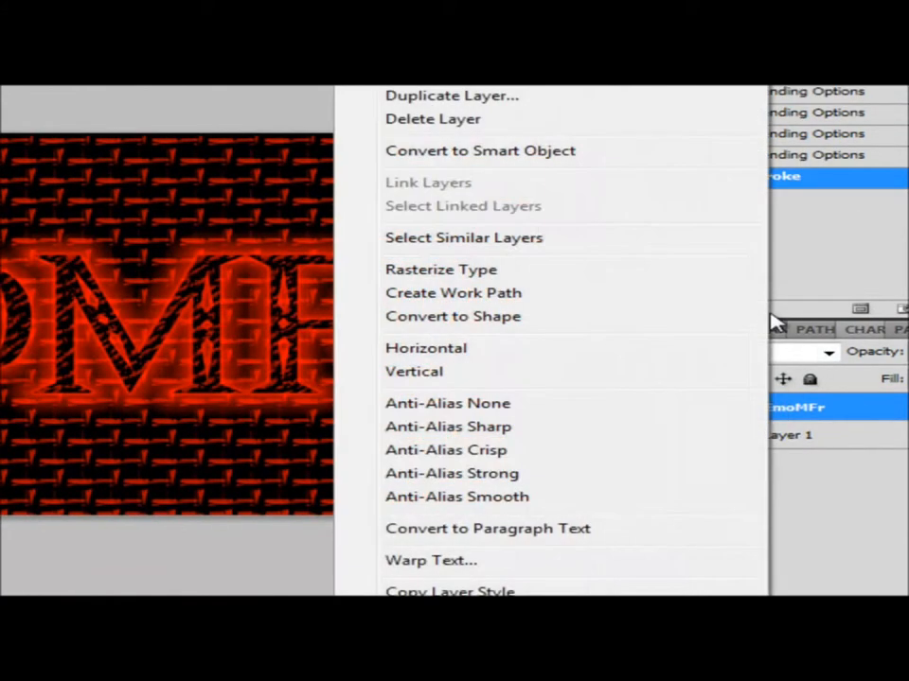
mouse_move(502, 292)
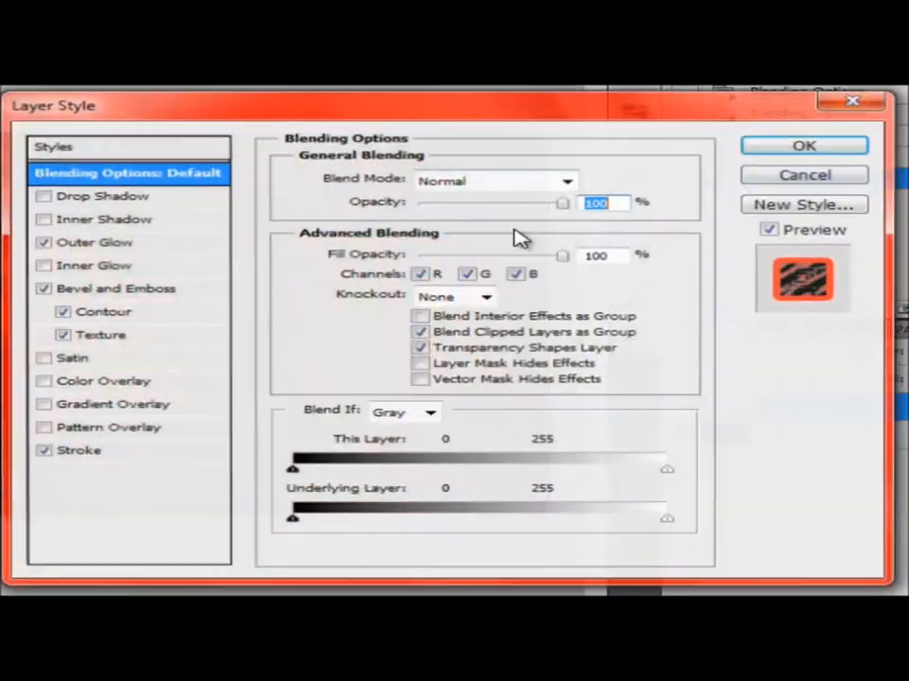
Review the reference style and confirm the inner Chisel Hard bevel at 399% depth, 18 px
left_click(94, 243)
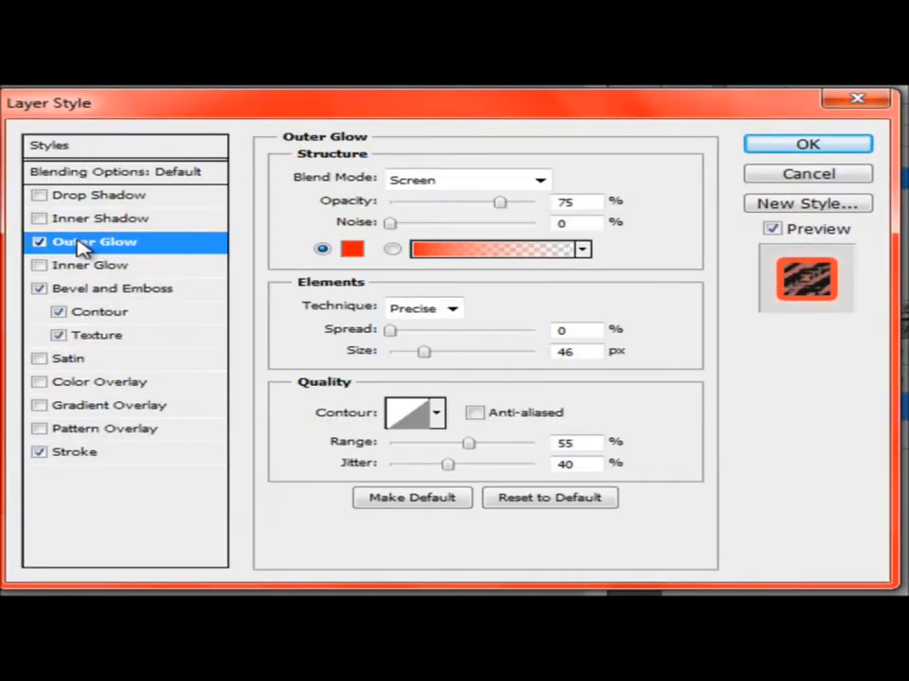
left_click(111, 289)
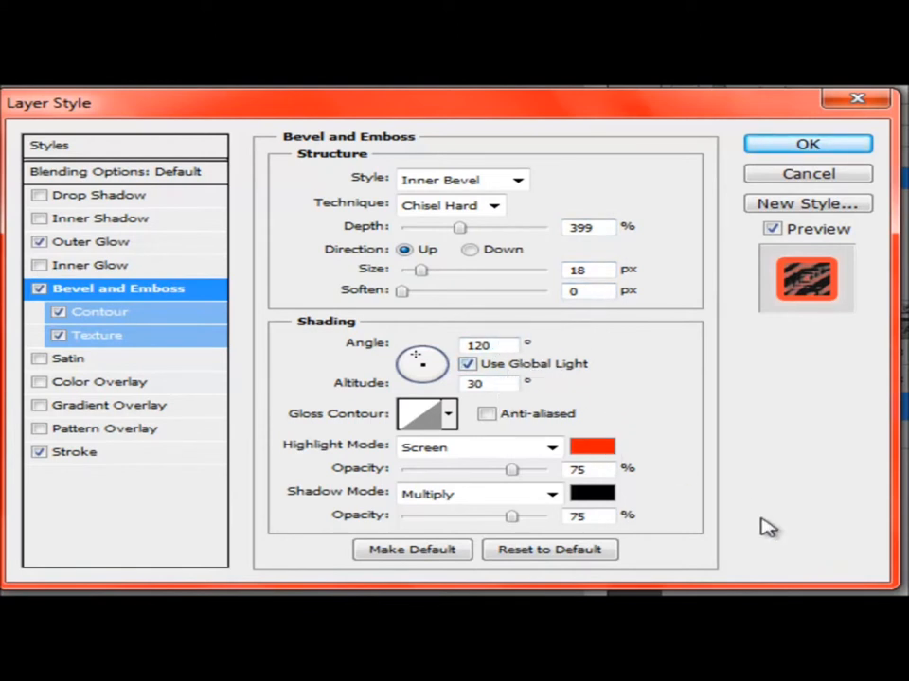
left_click(806, 143)
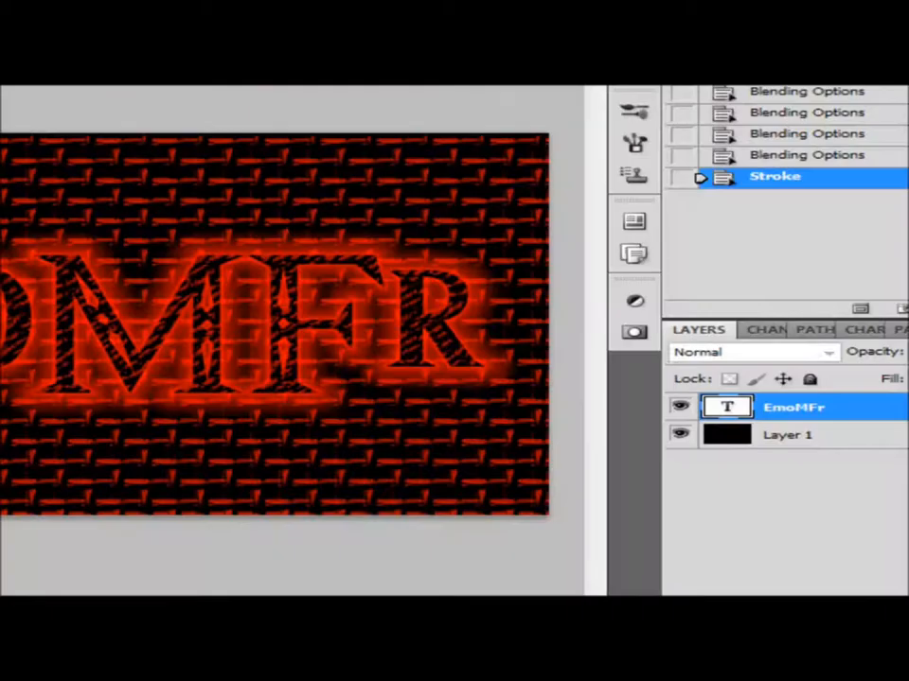
right_click(794, 407)
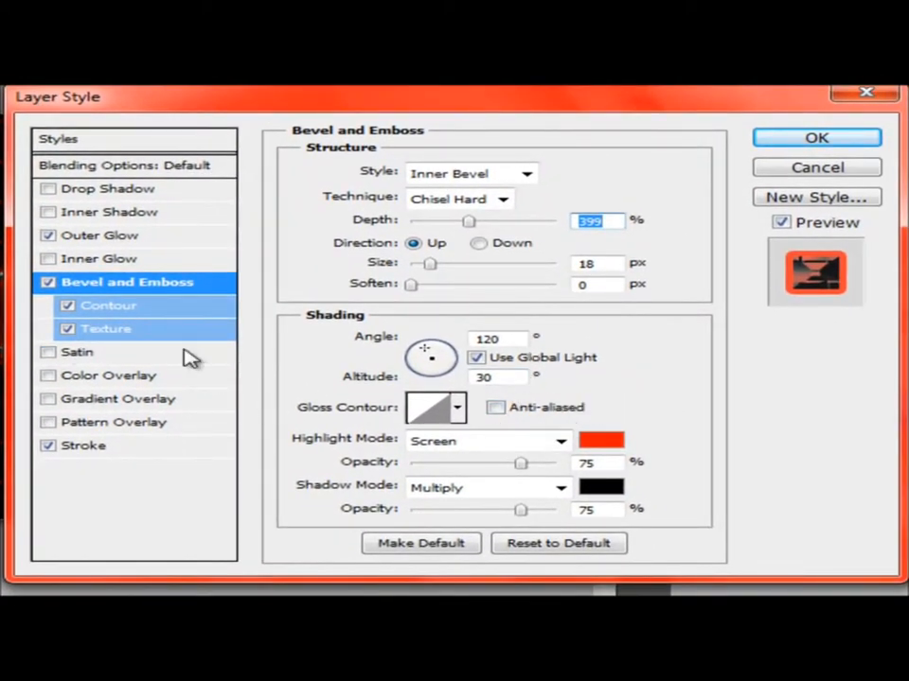
Apply the Ring contour to the bevel and lower its range to 35%
left_click(109, 304)
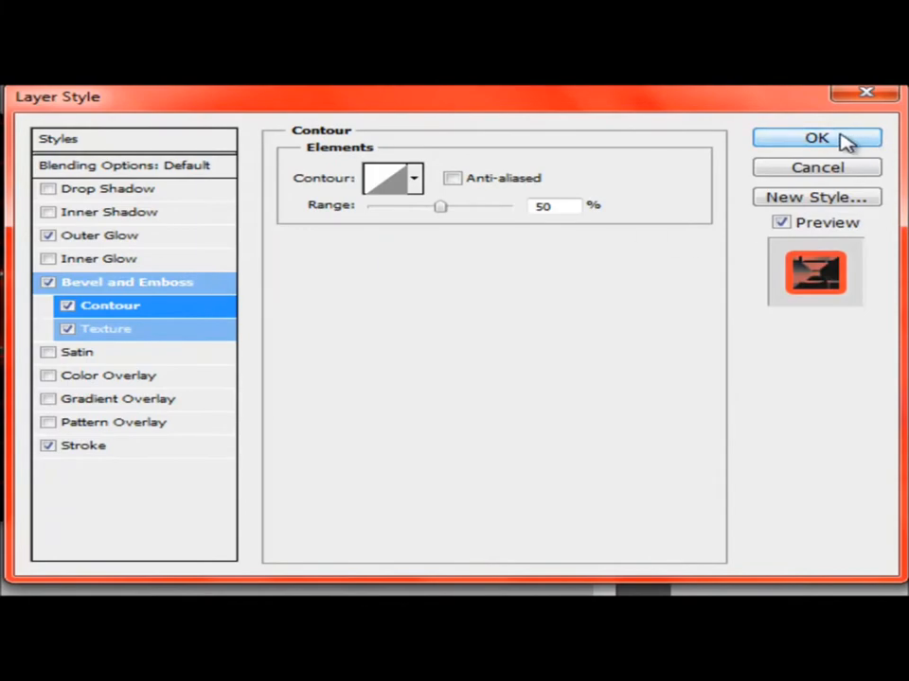
left_click(816, 138)
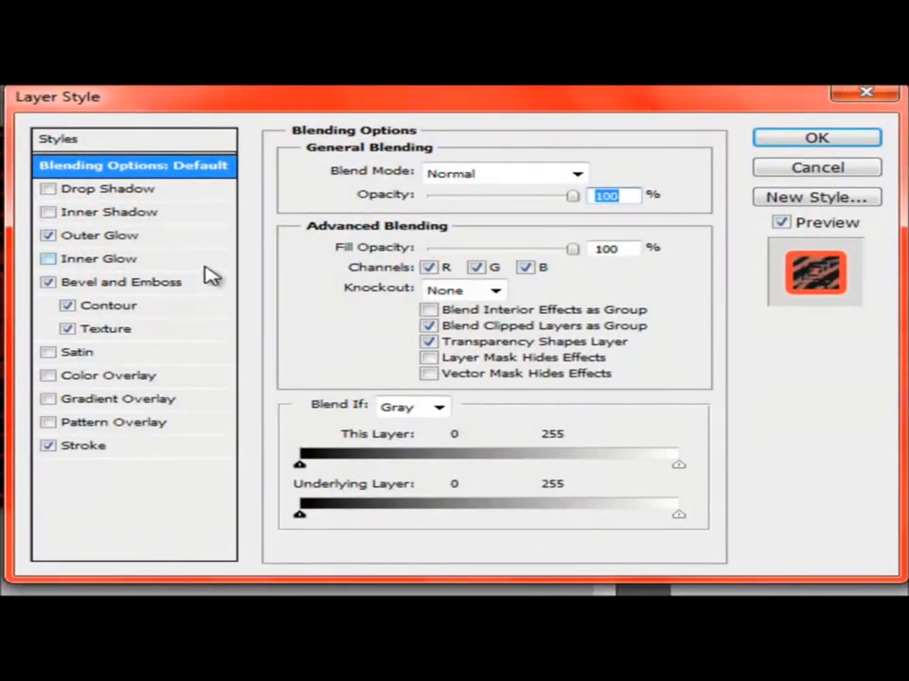
left_click(108, 304)
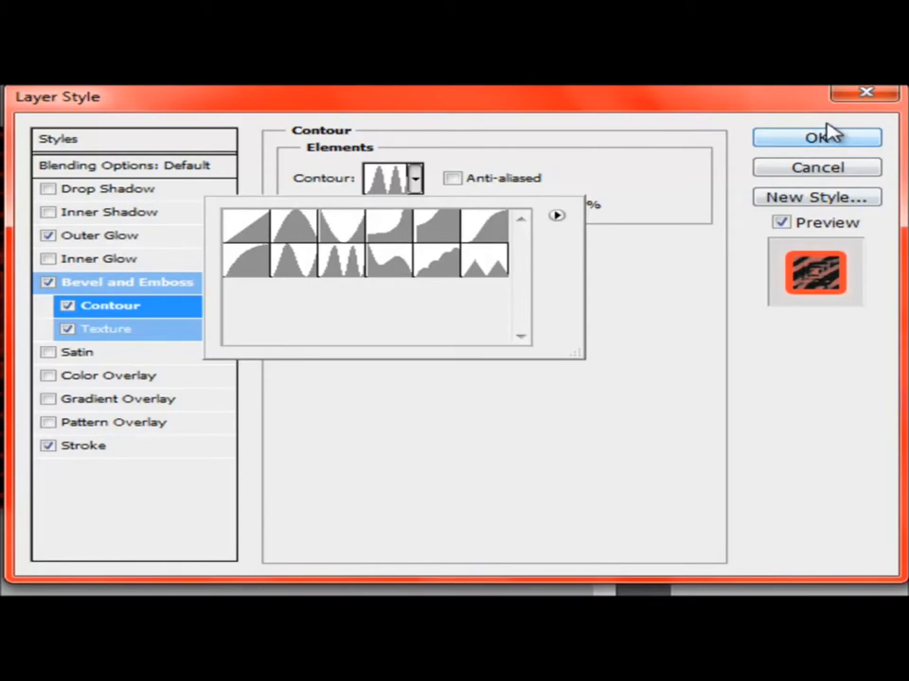
left_click(816, 138)
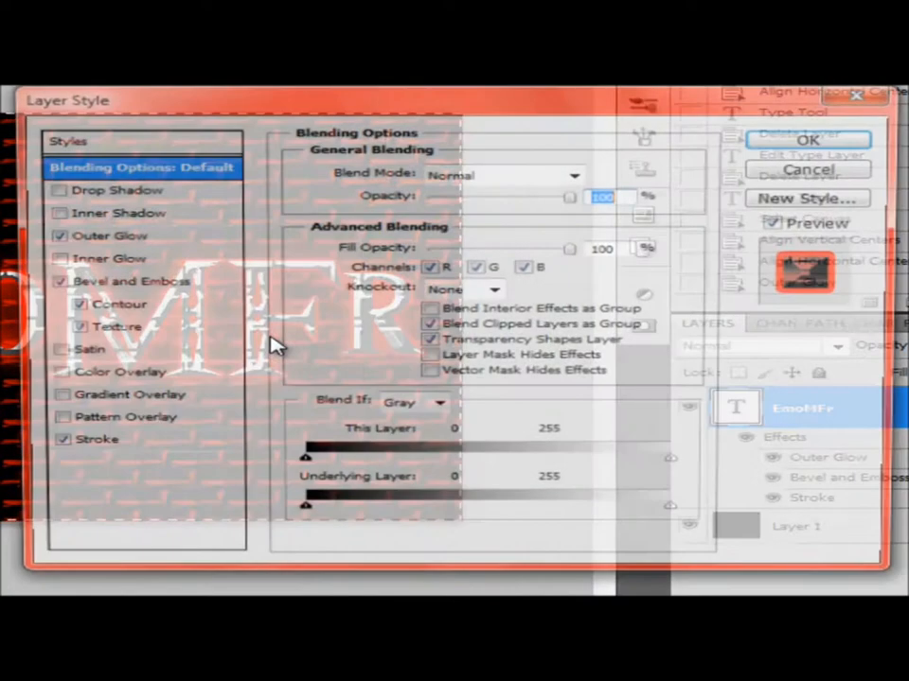
left_click(120, 304)
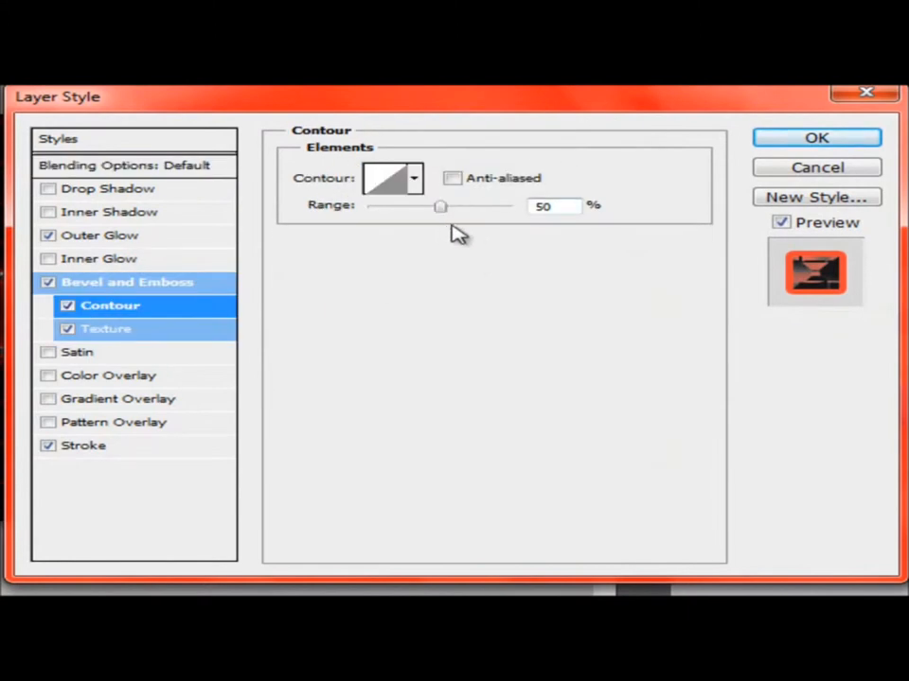
left_click_drag(440, 205, 372, 205)
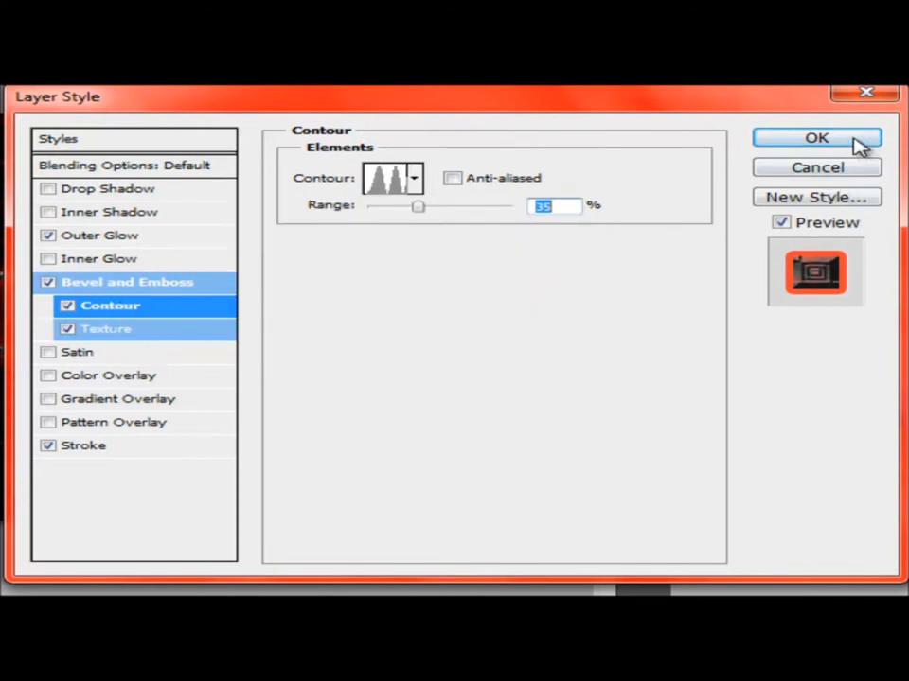
left_click(815, 138)
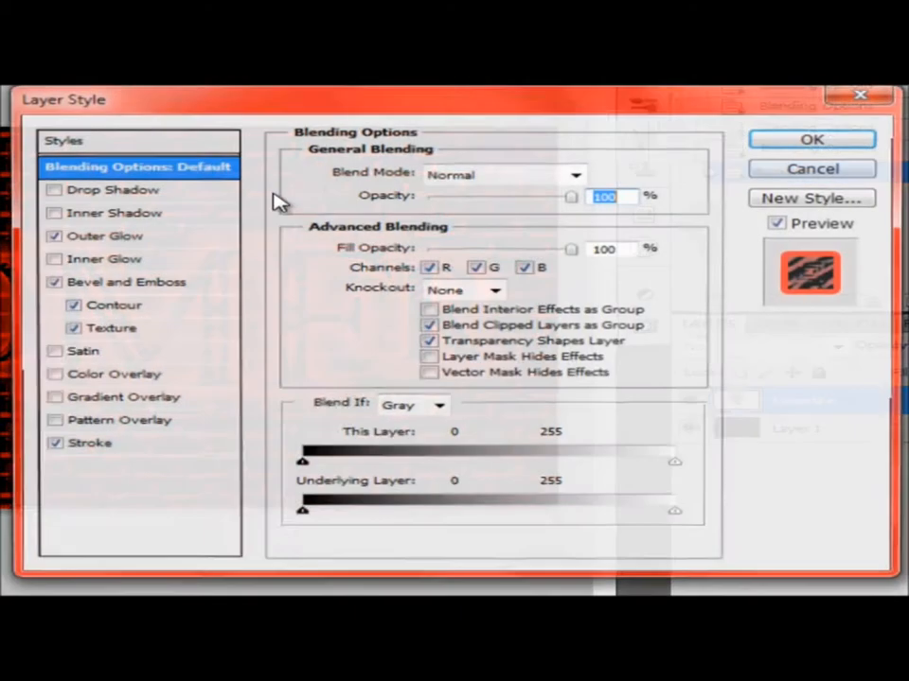
left_click(116, 305)
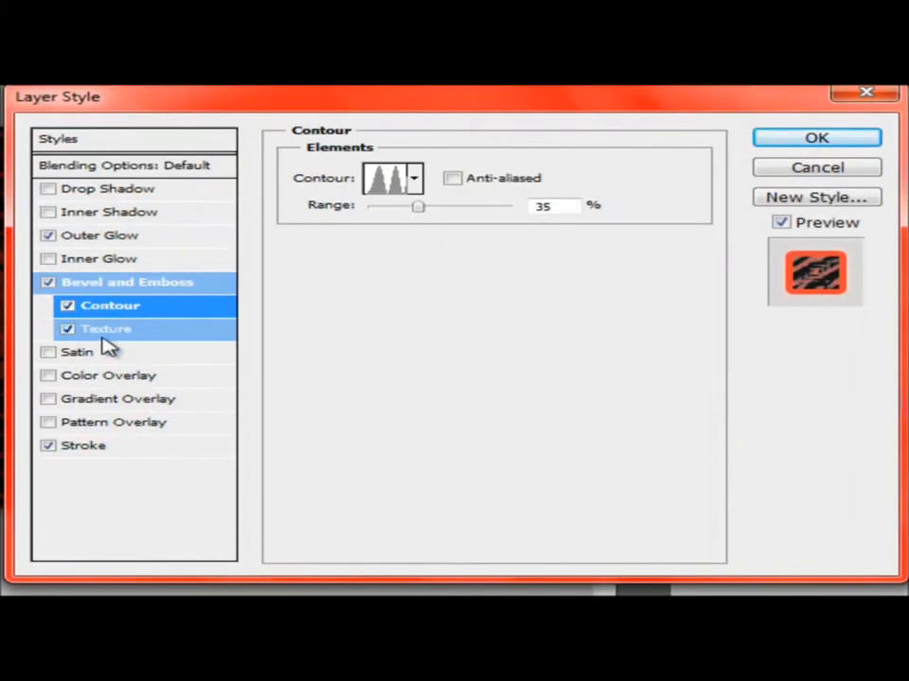
left_click(106, 328)
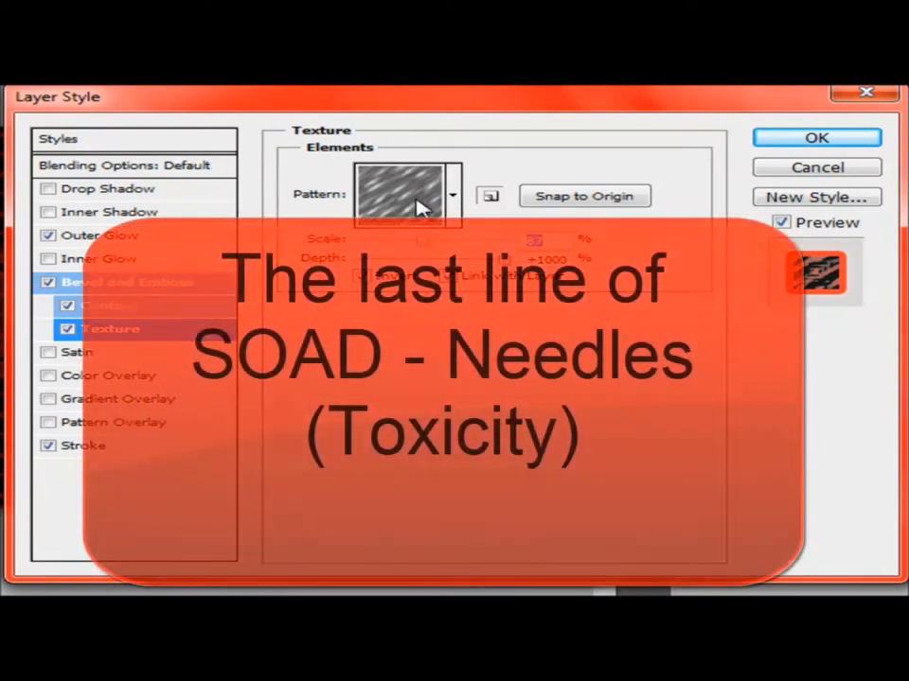
mouse_move(417, 204)
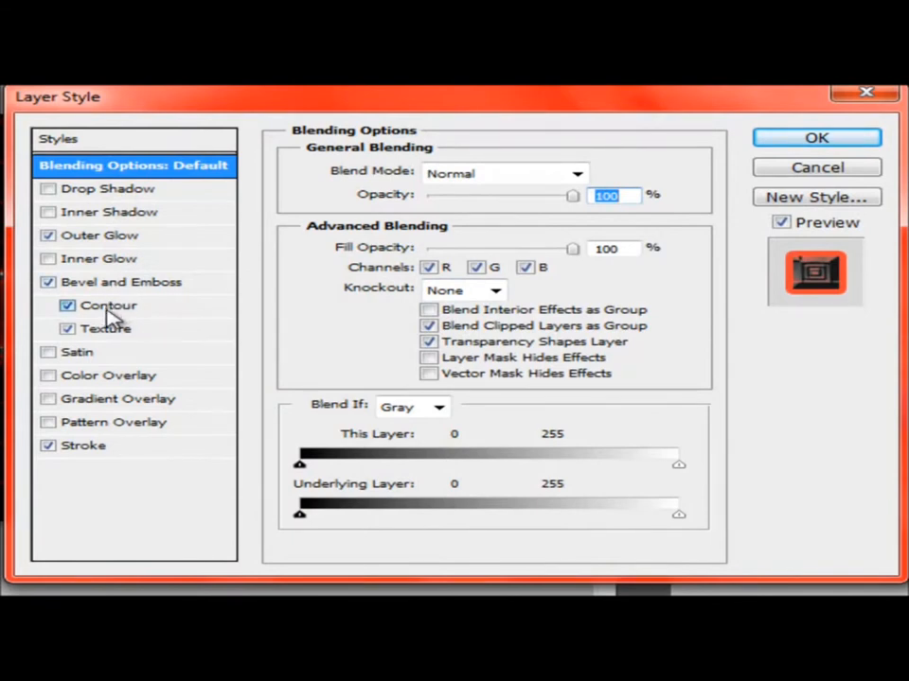
Texture the bevel with the diagonal Streaks pattern from the loaded Texture Fill library
left_click(106, 328)
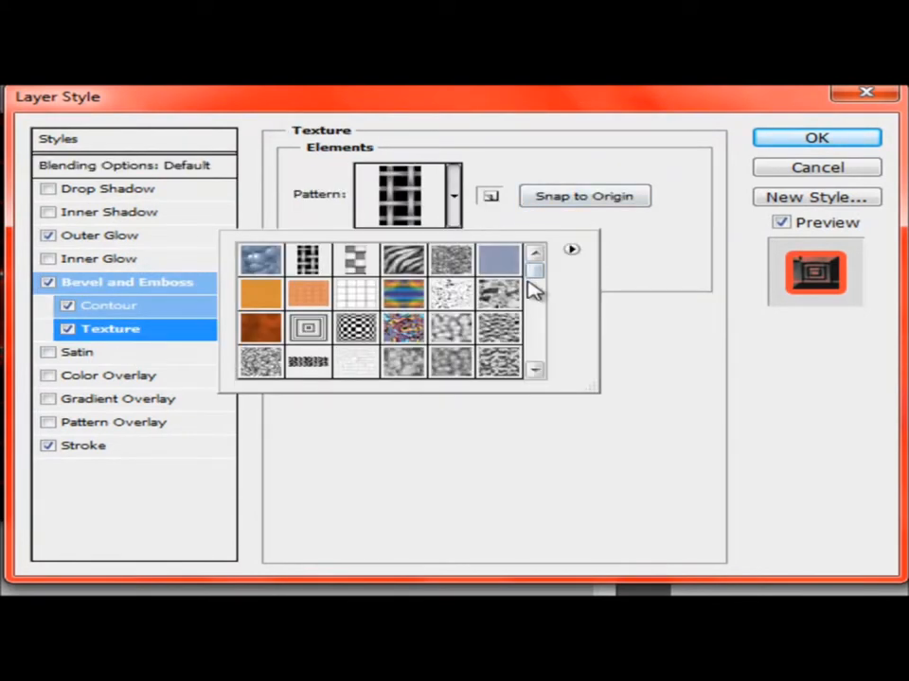
scroll("down", 3)
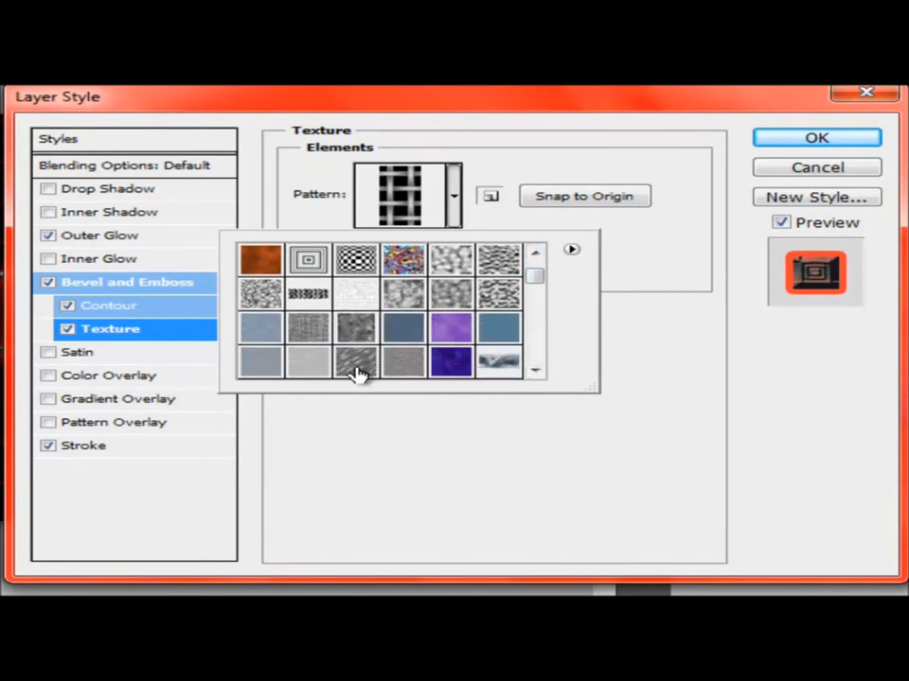
left_click(355, 365)
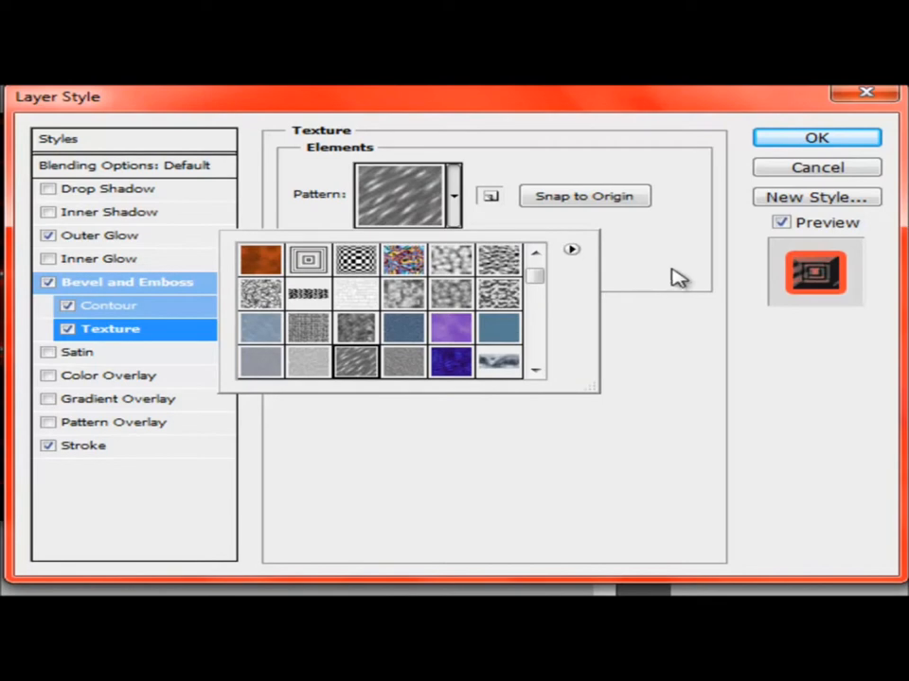
left_click(571, 249)
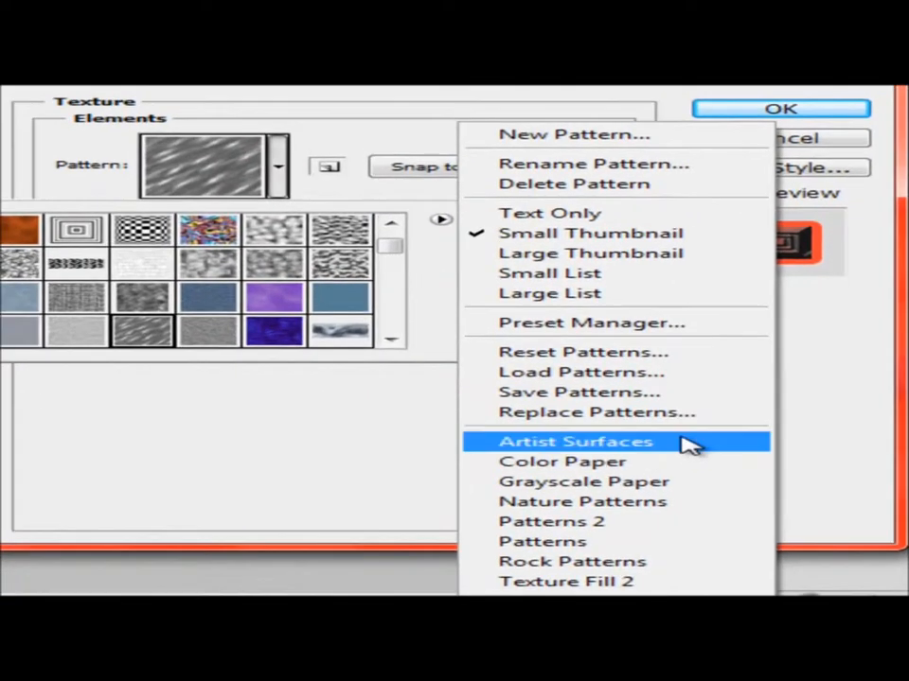
mouse_move(515, 432)
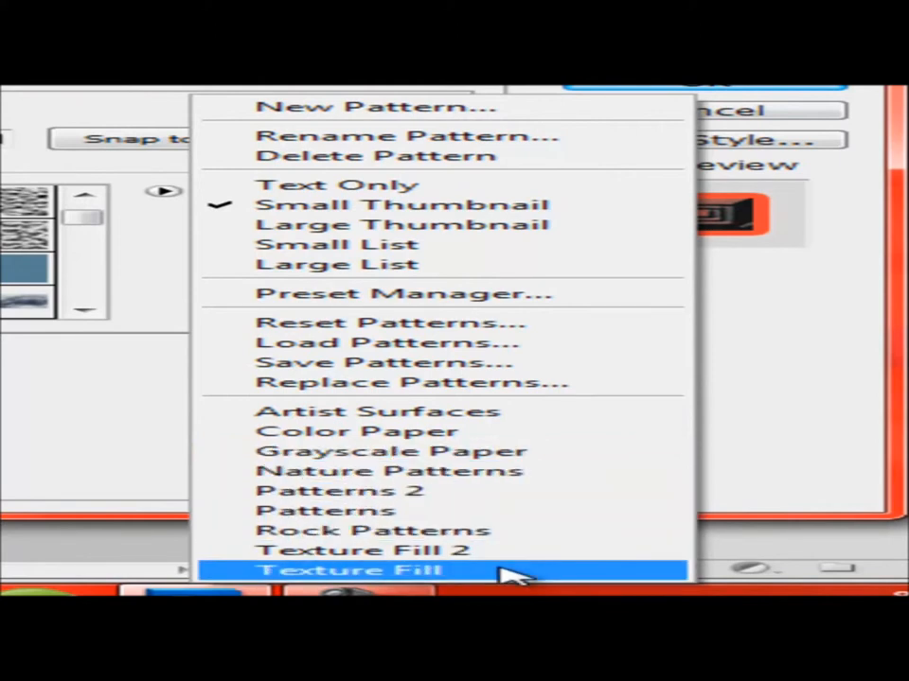
mouse_move(828, 487)
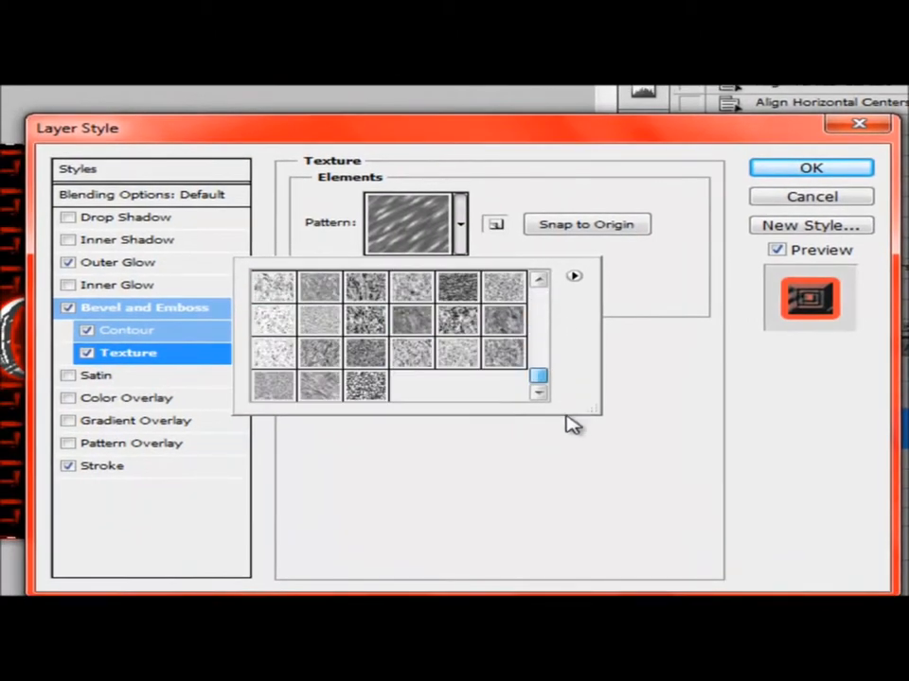
left_click(415, 222)
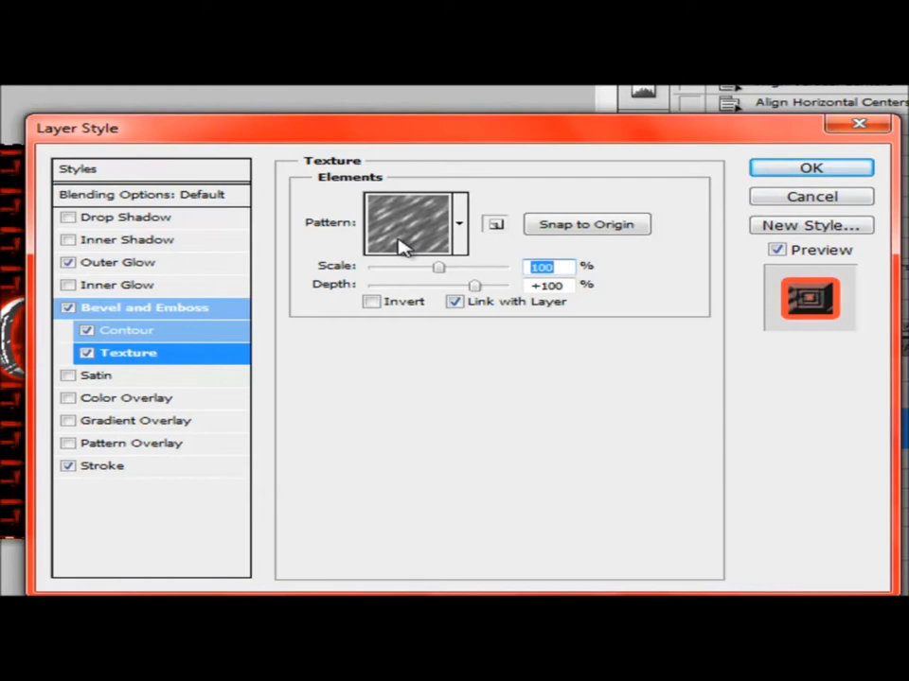
left_click(810, 168)
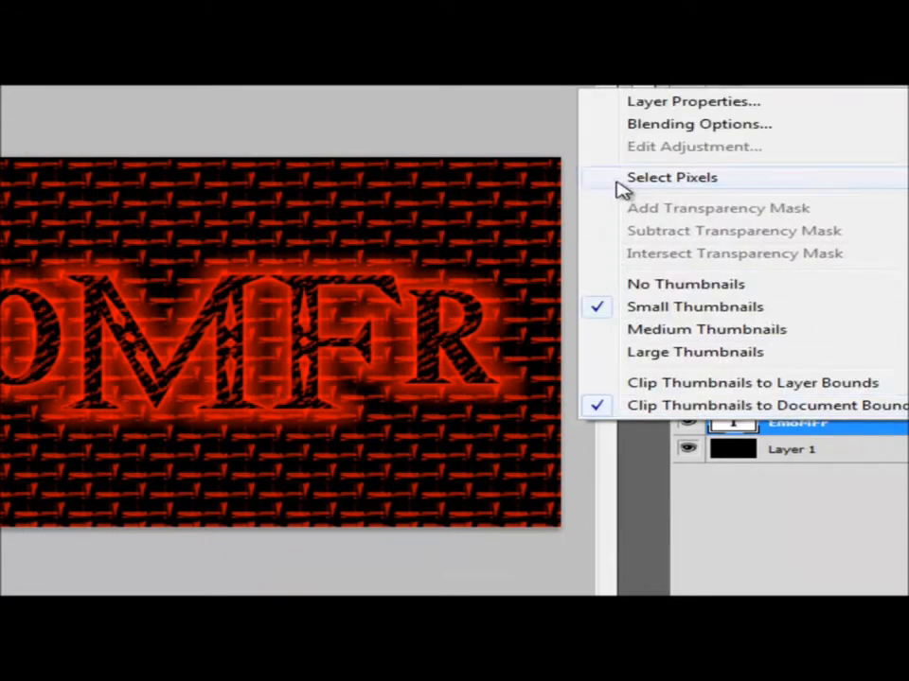
Set the bevel texture to 87% scale and +1000 depth, and invert it
left_click(697, 124)
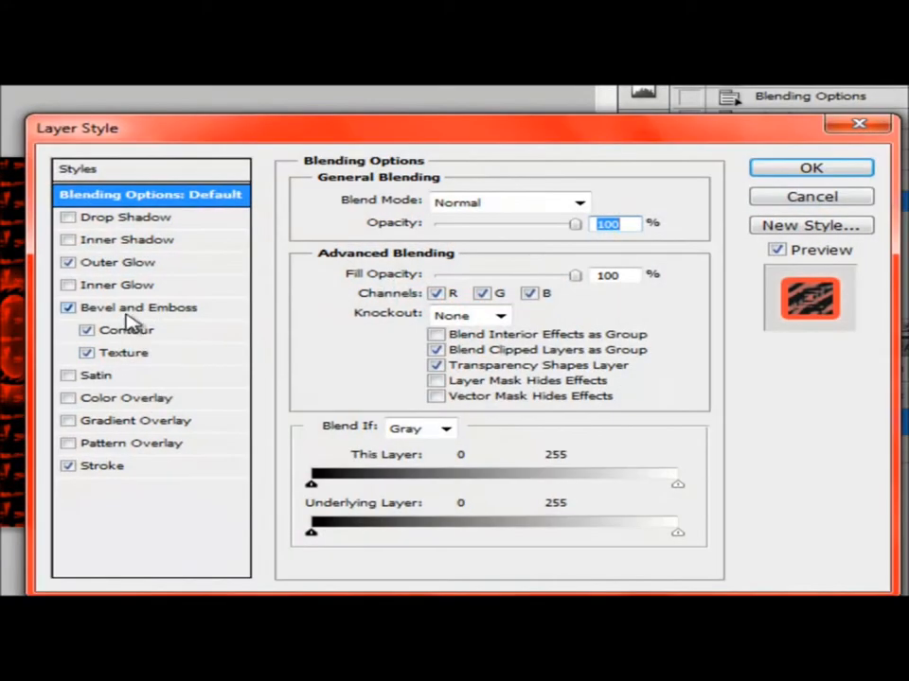
left_click(123, 352)
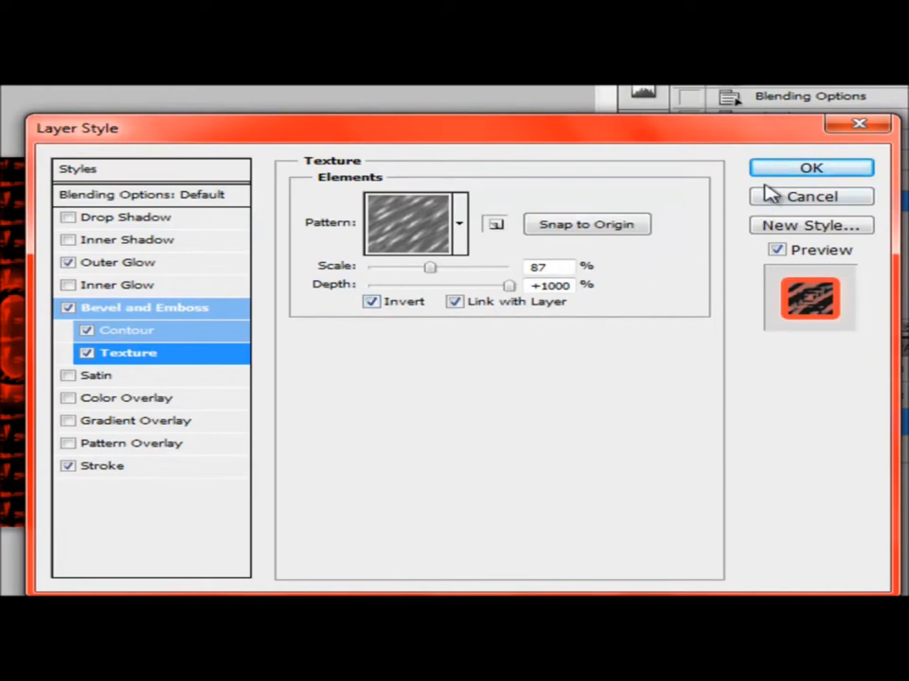
left_click(810, 168)
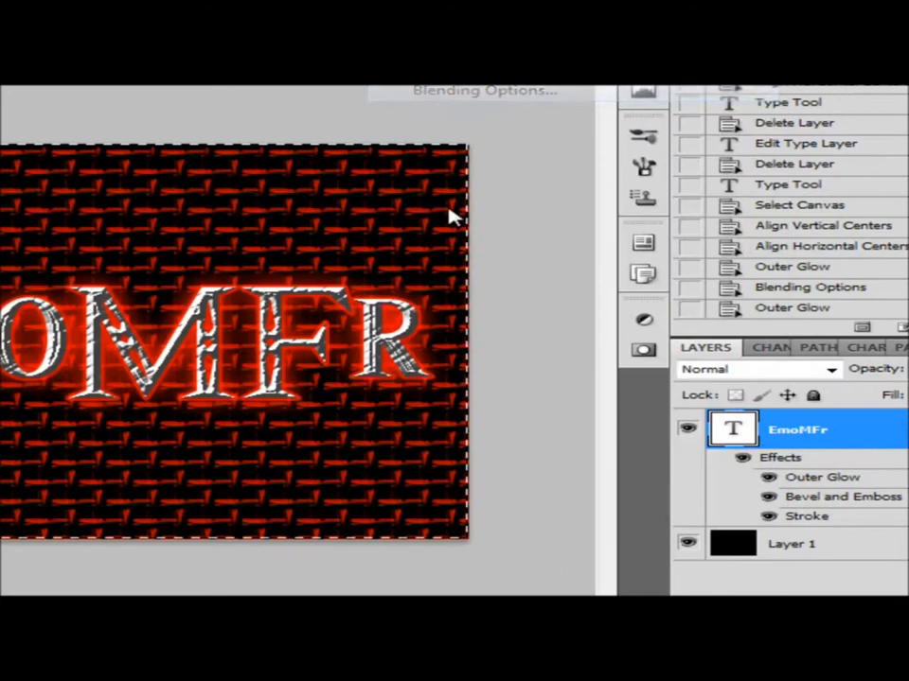
left_click(483, 90)
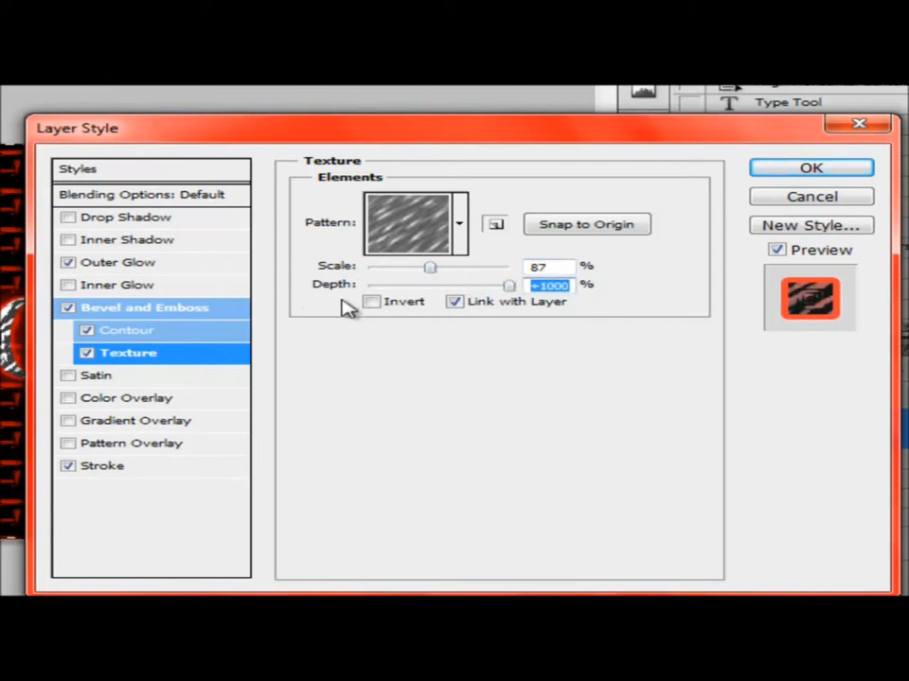
left_click(371, 300)
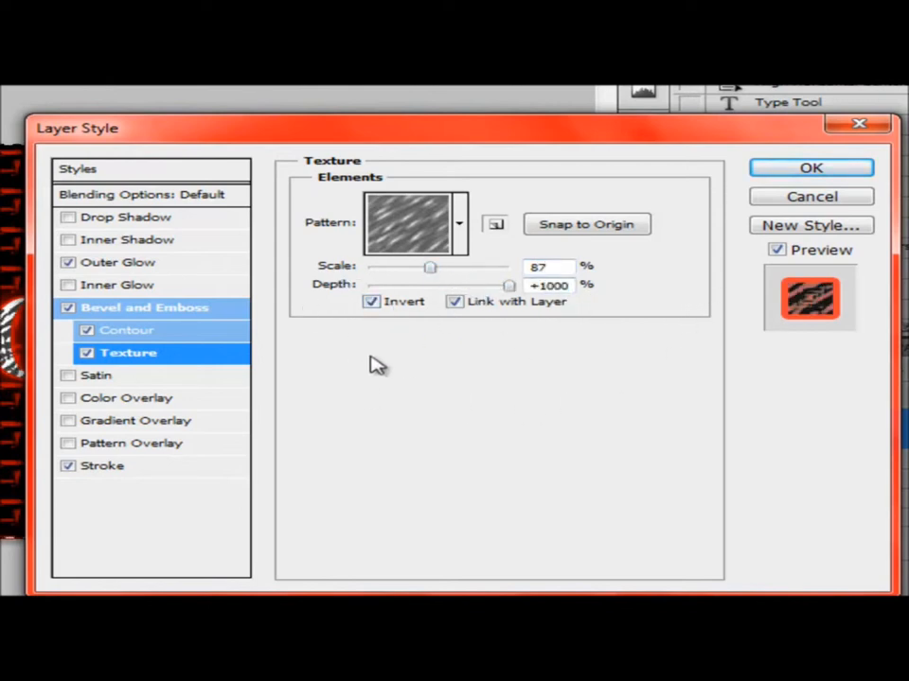
left_click(810, 167)
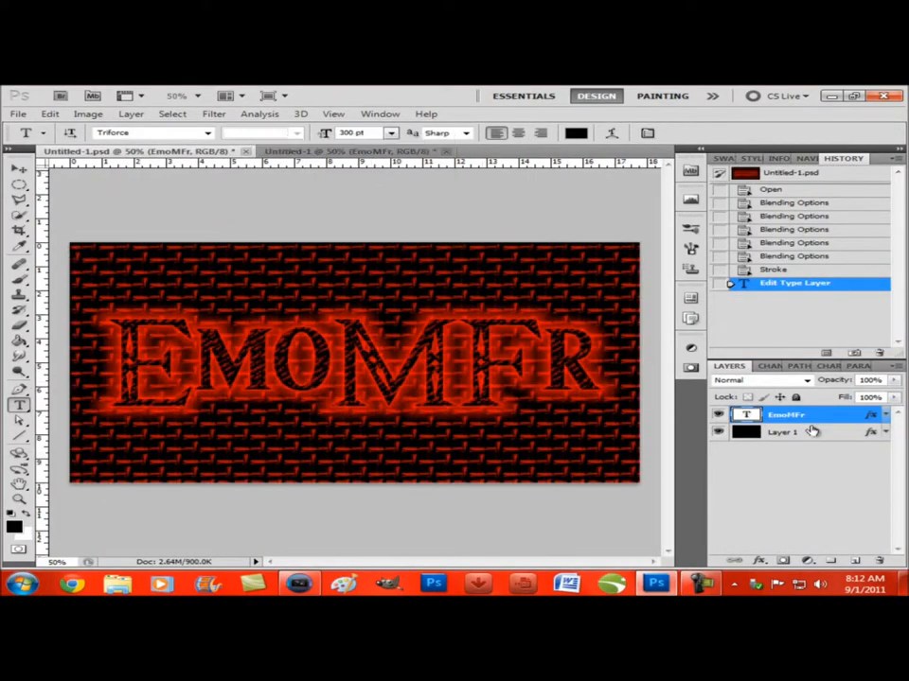
Select the black background layer, close the document and answer the save prompt
left_click(784, 433)
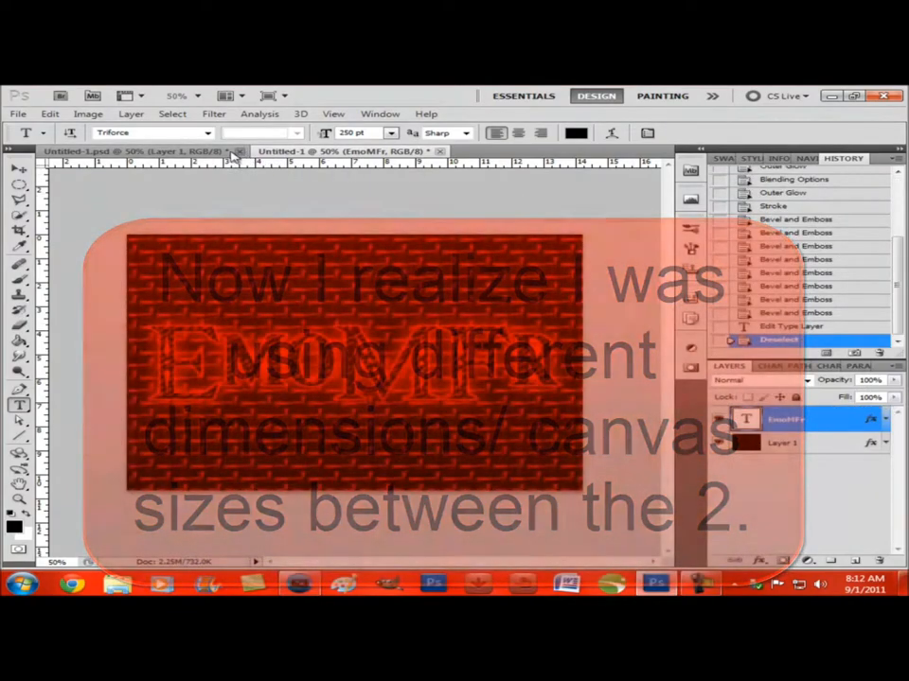
left_click(138, 152)
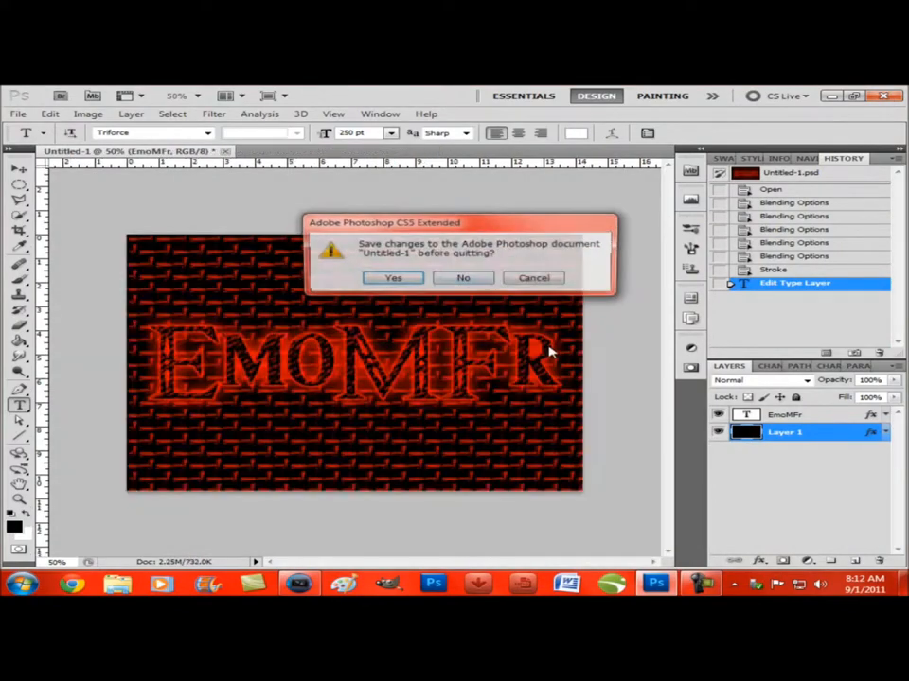
left_click(463, 277)
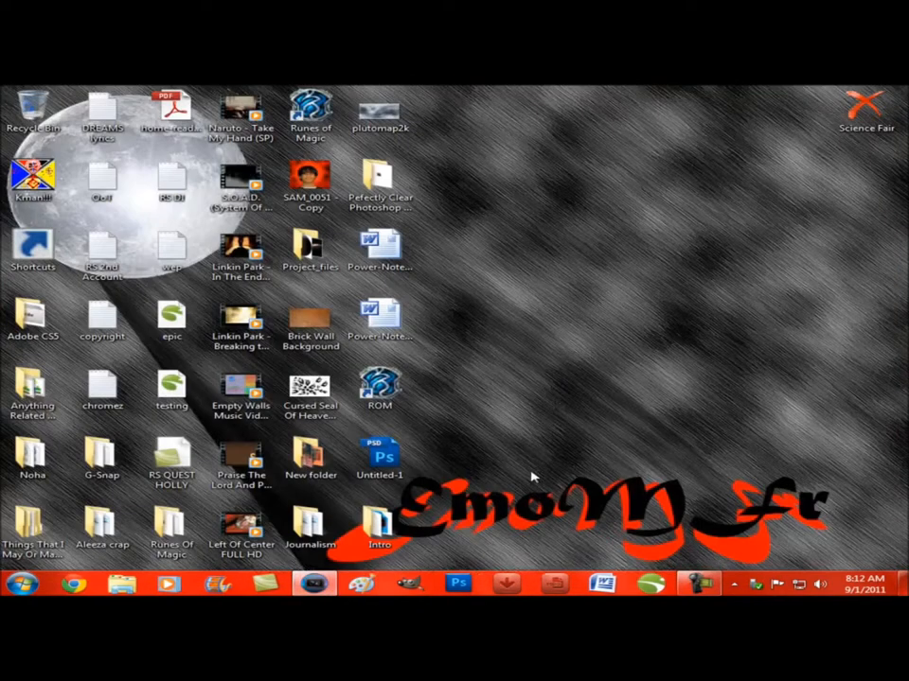